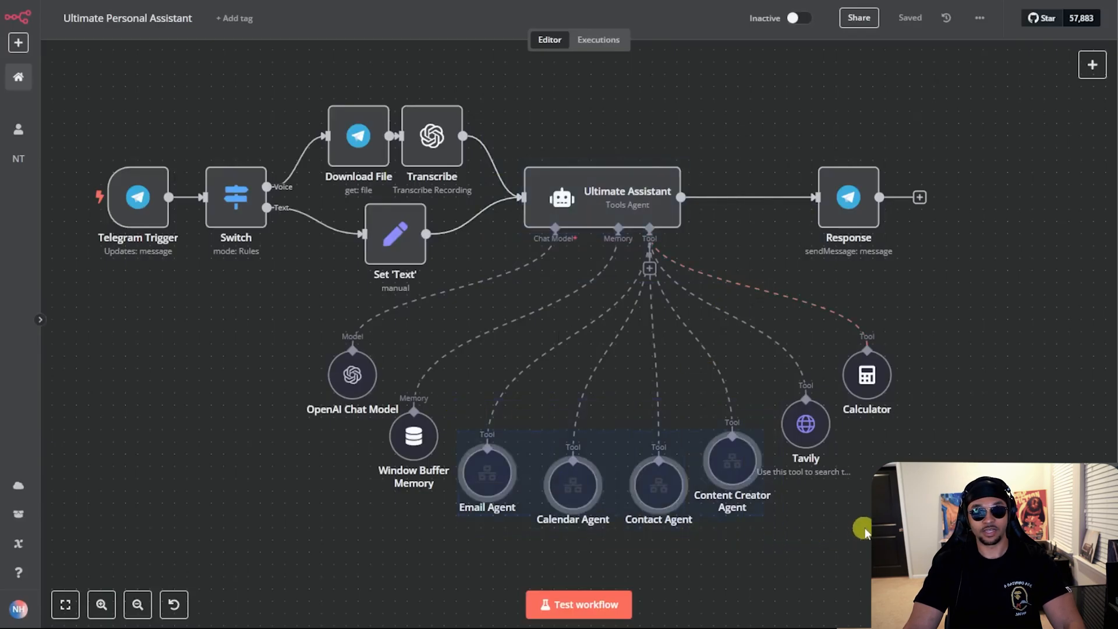
# - Open the Email Agent sub-workflow and check the sent Team Sync 6 p.m. confirmation email
pyautogui.doubleClick(486, 473)
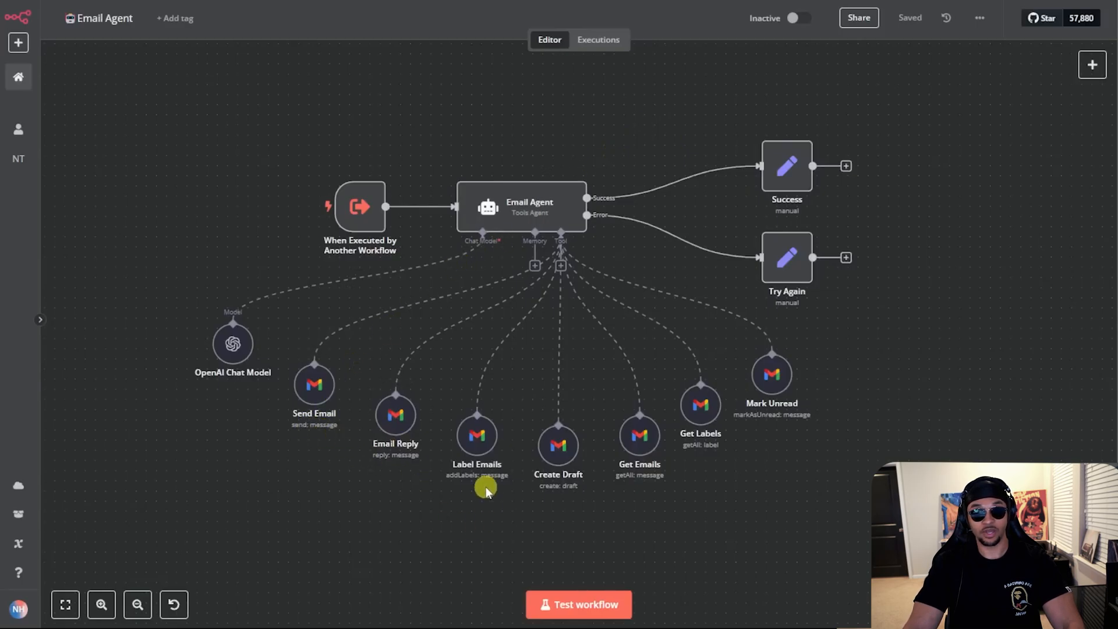
pyautogui.moveTo(718, 473)
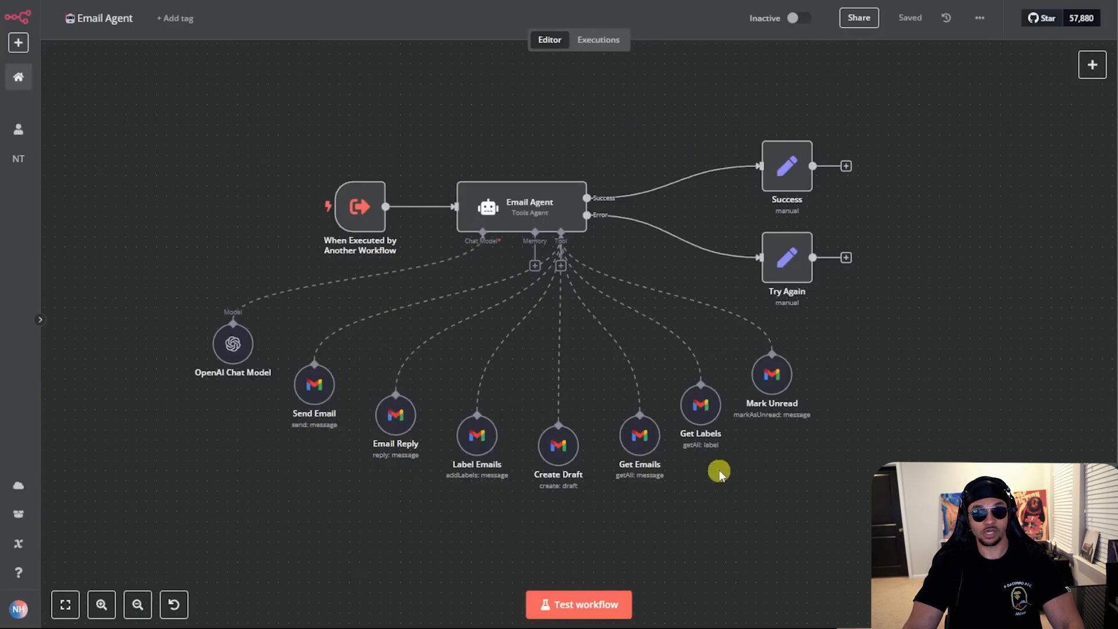
pyautogui.moveTo(505, 71)
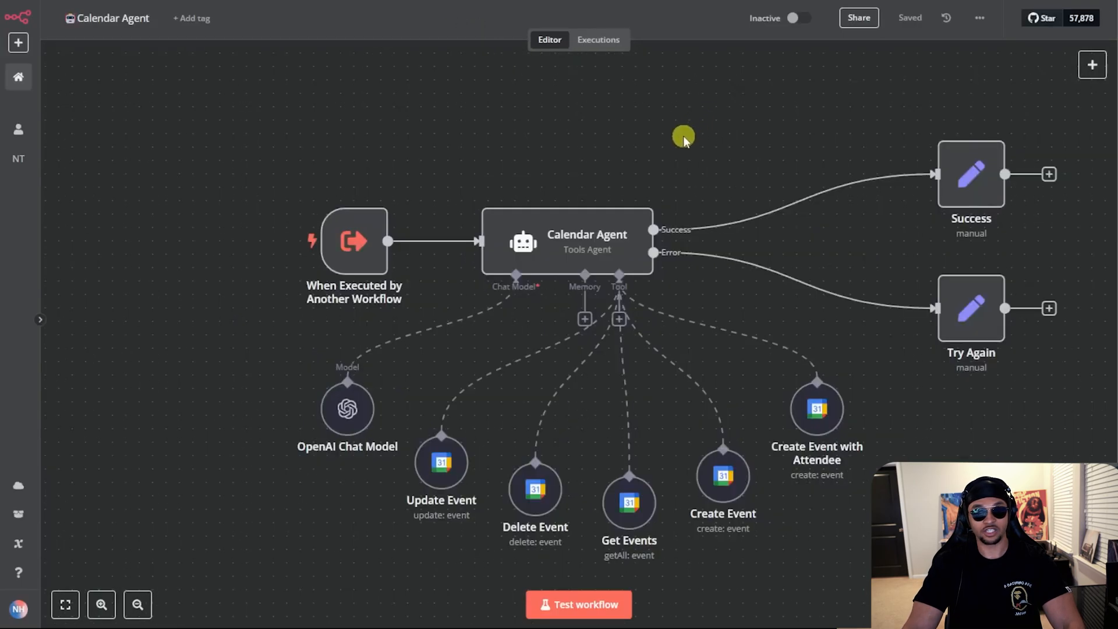
pyautogui.moveTo(816, 434)
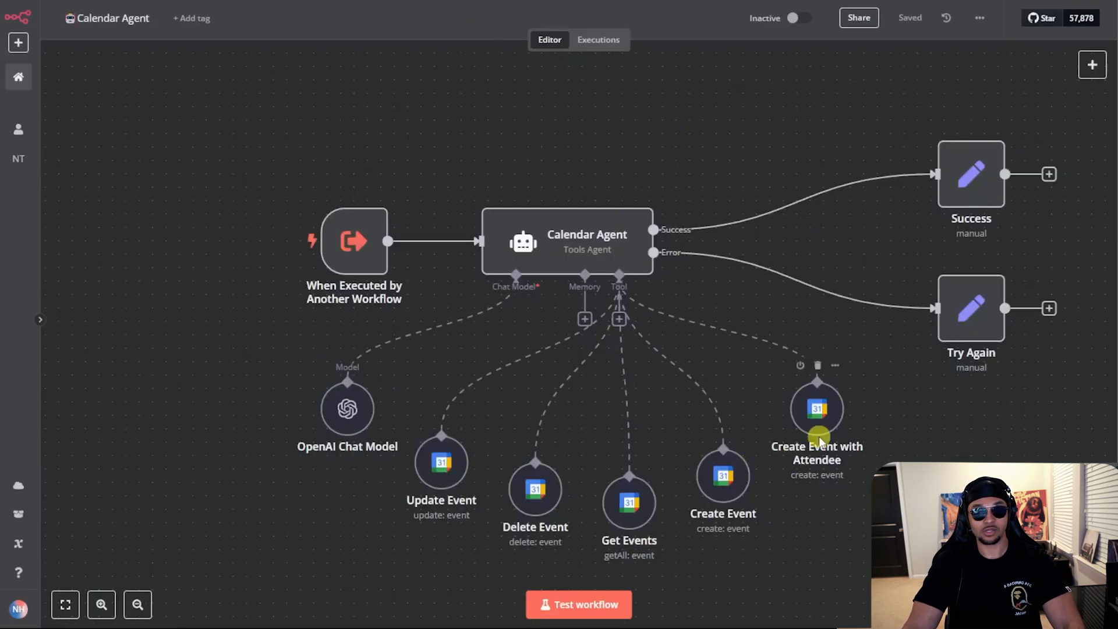
pyautogui.moveTo(534, 489)
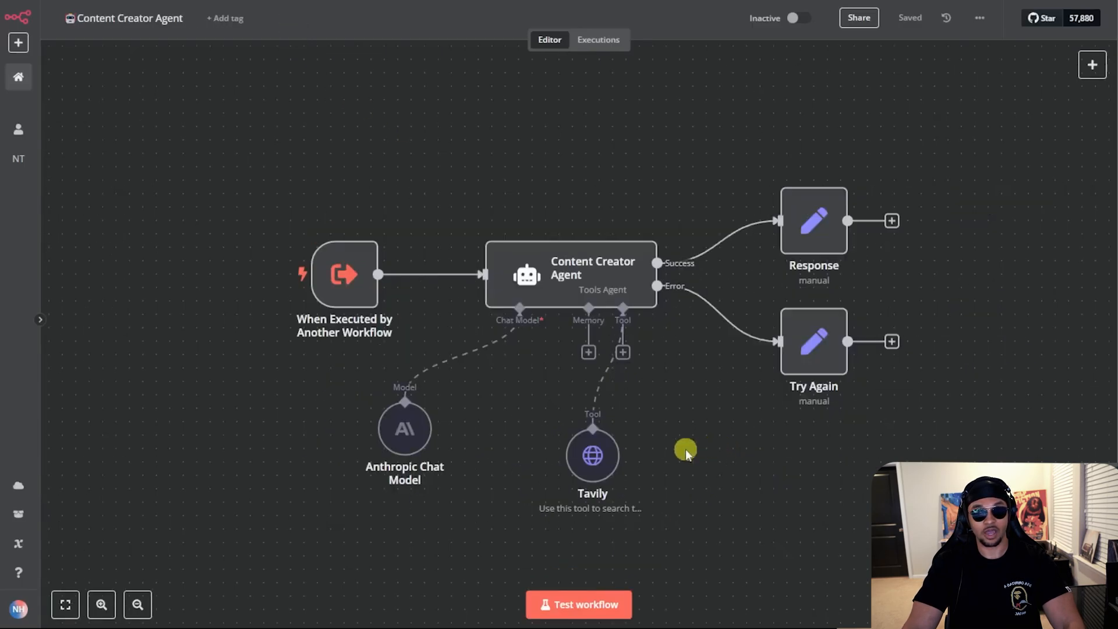
pyautogui.moveTo(642, 303)
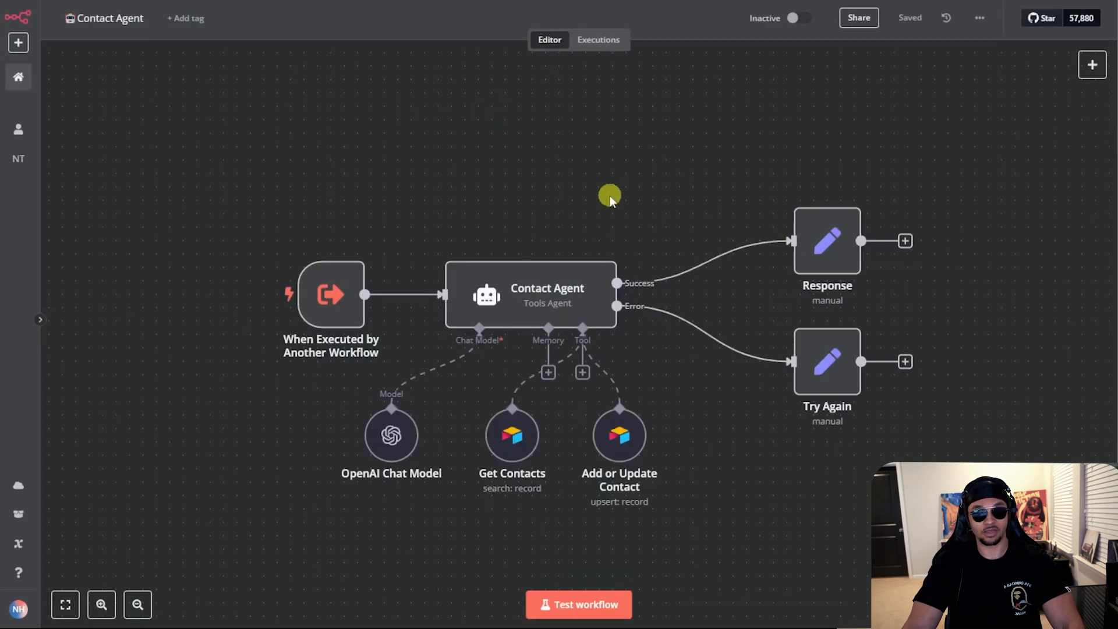
pyautogui.moveTo(692, 442)
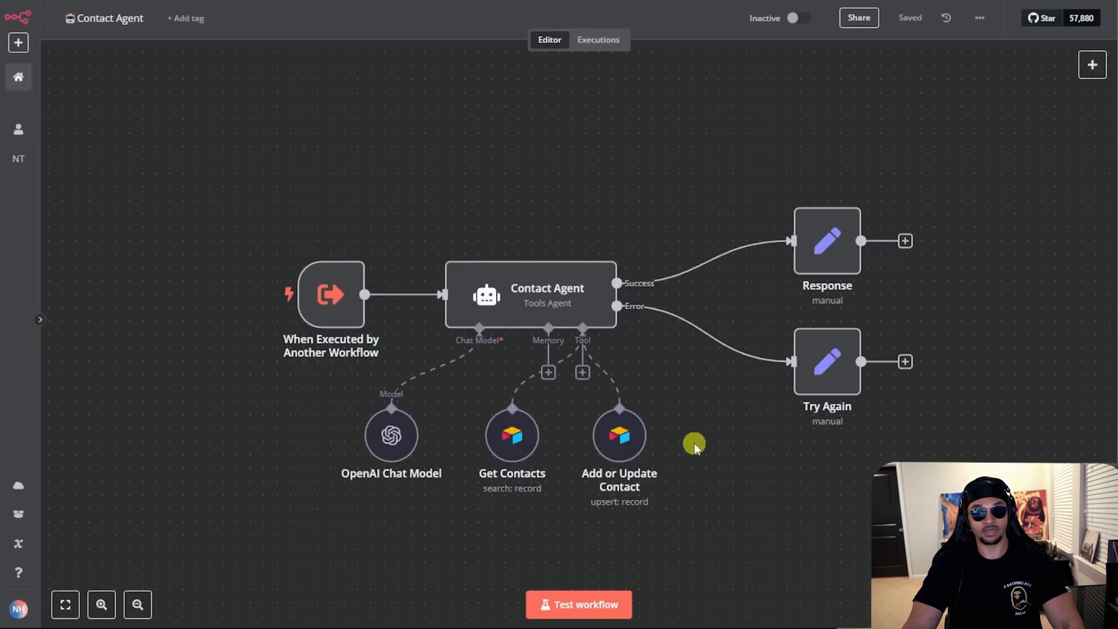
pyautogui.moveTo(708, 454)
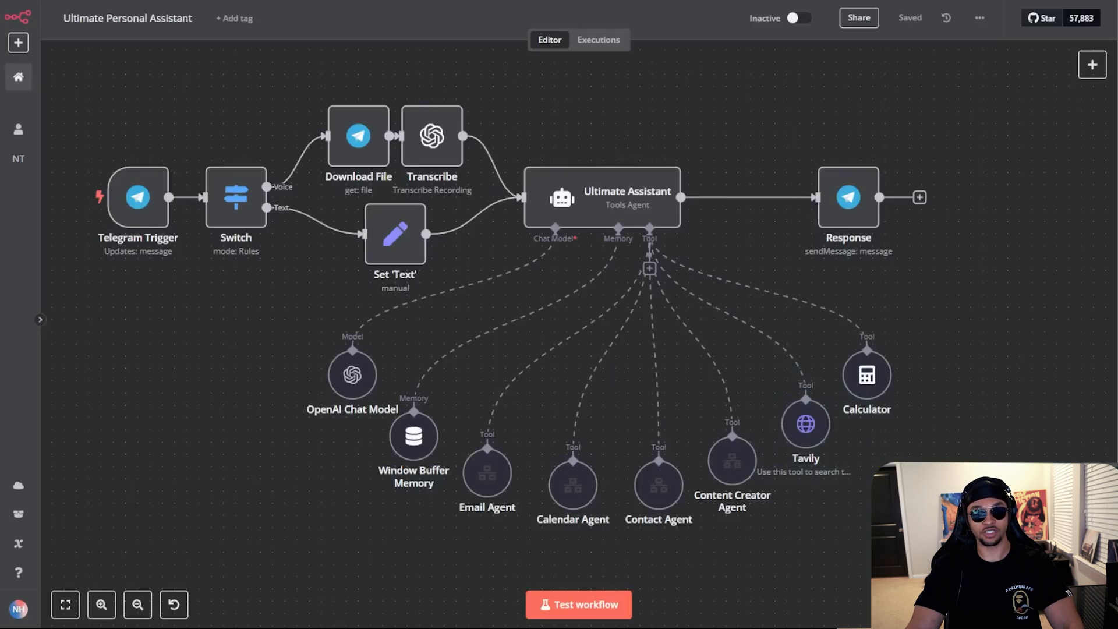
pyautogui.click(578, 604)
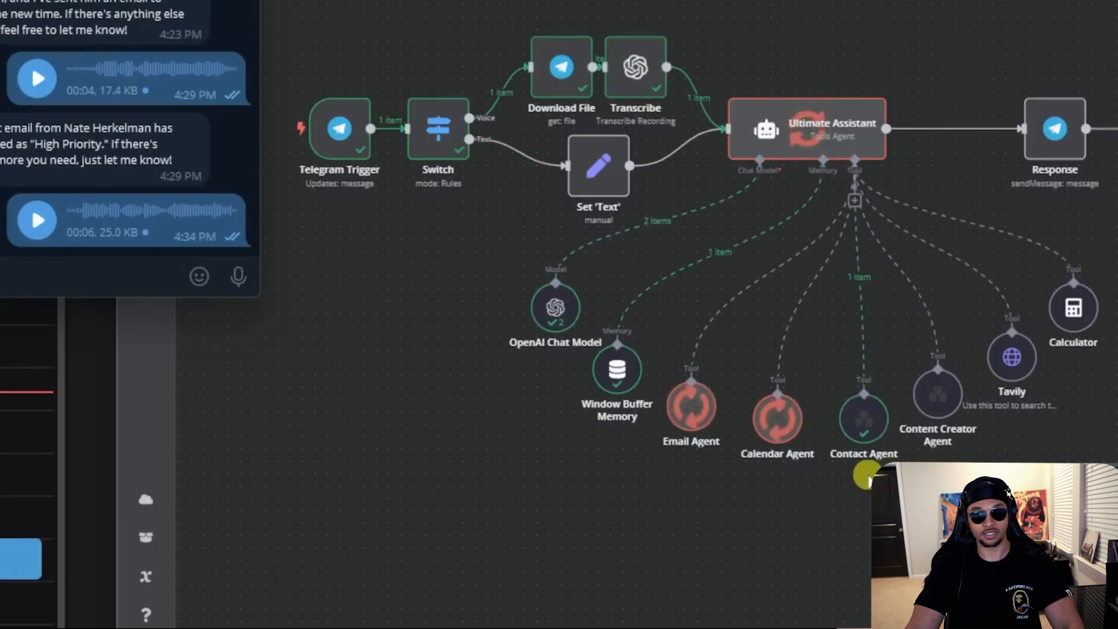
pyautogui.moveTo(798, 460)
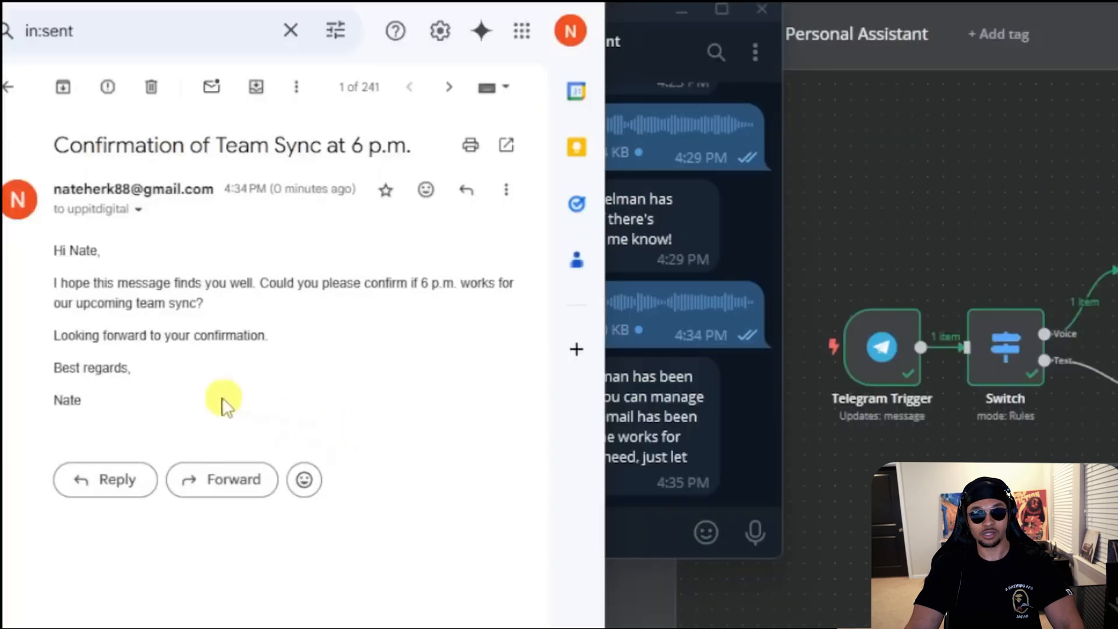
pyautogui.moveTo(363, 368)
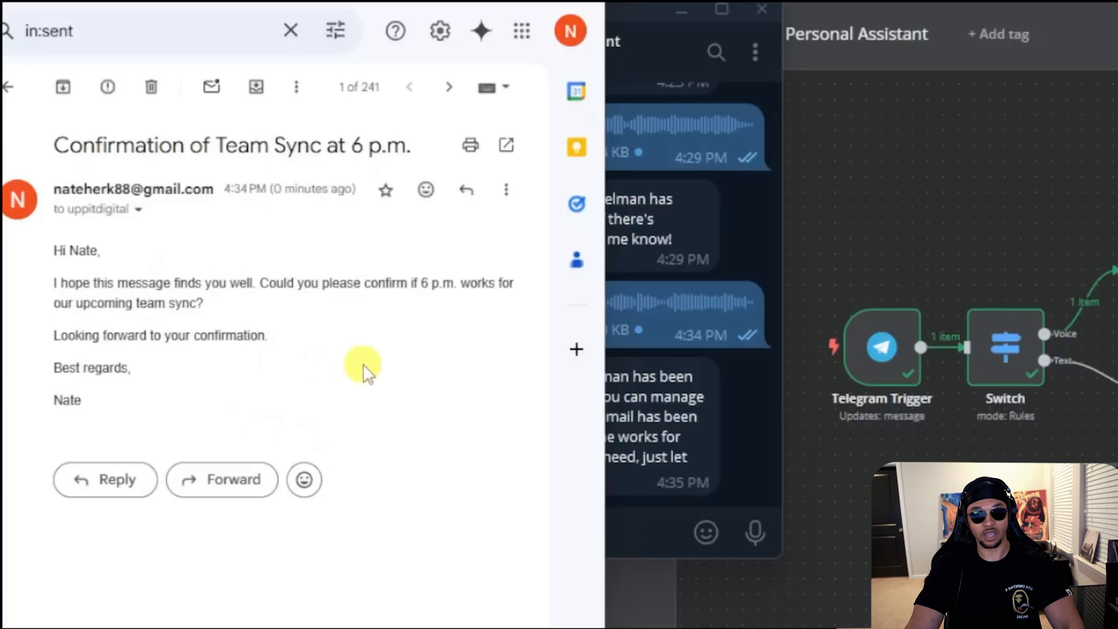
pyautogui.moveTo(426, 342)
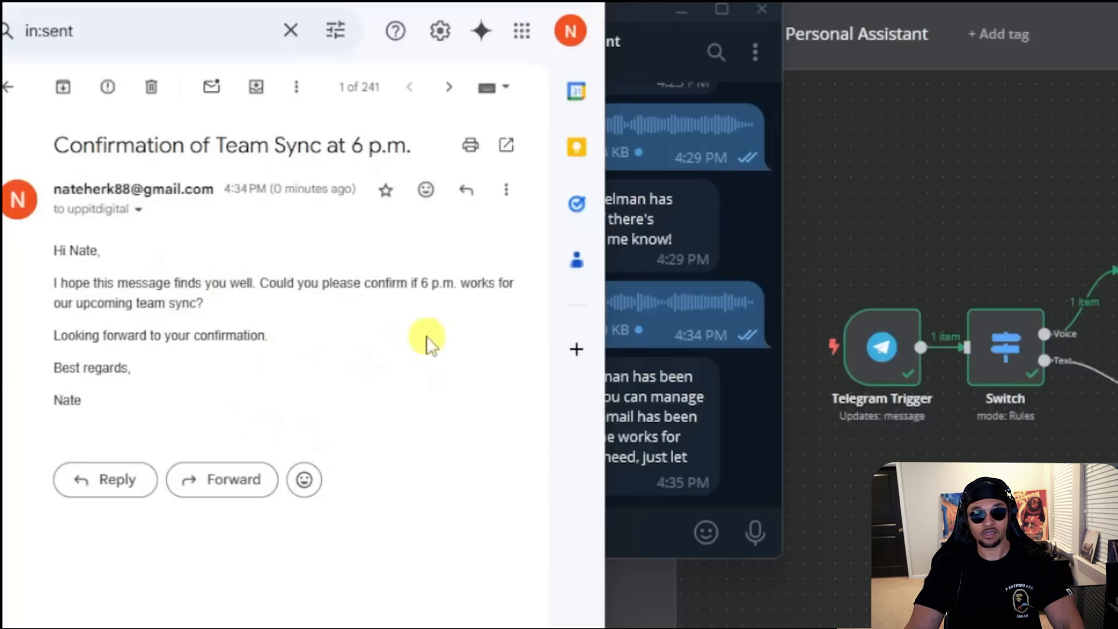
pyautogui.moveTo(63, 79)
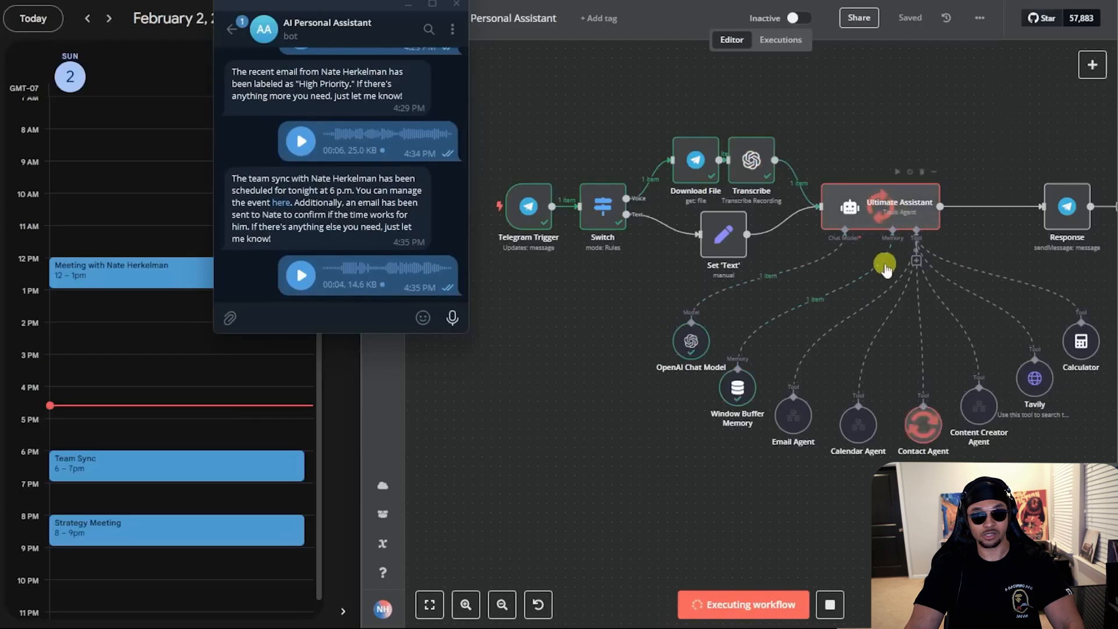
pyautogui.moveTo(832, 276)
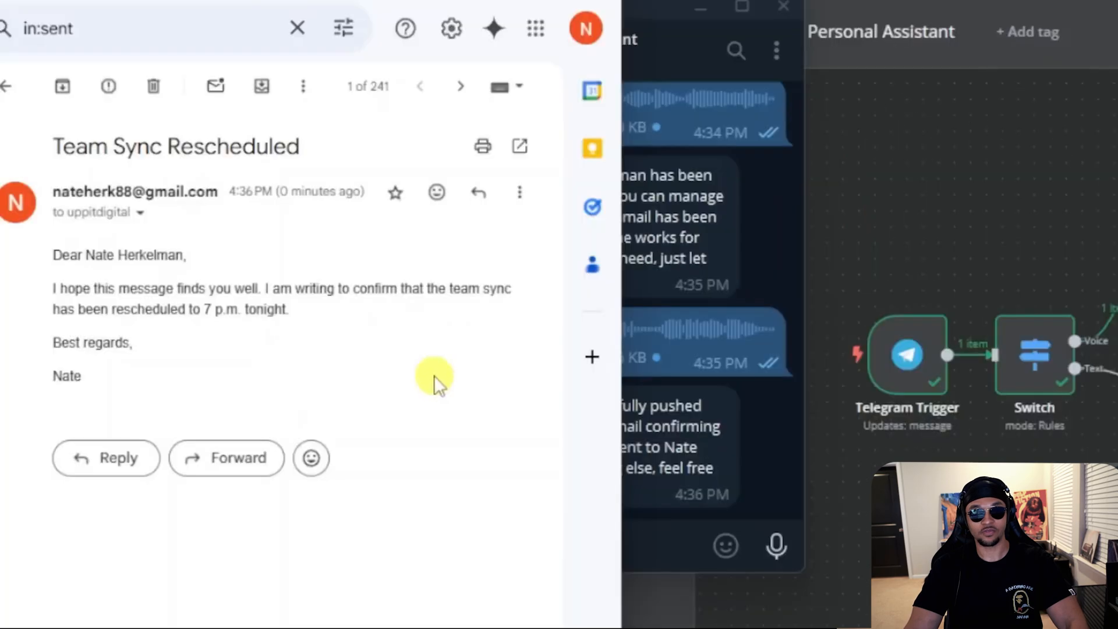
# - Return to the full Gmail inbox and record a new Telegram voice request
pyautogui.click(7, 85)
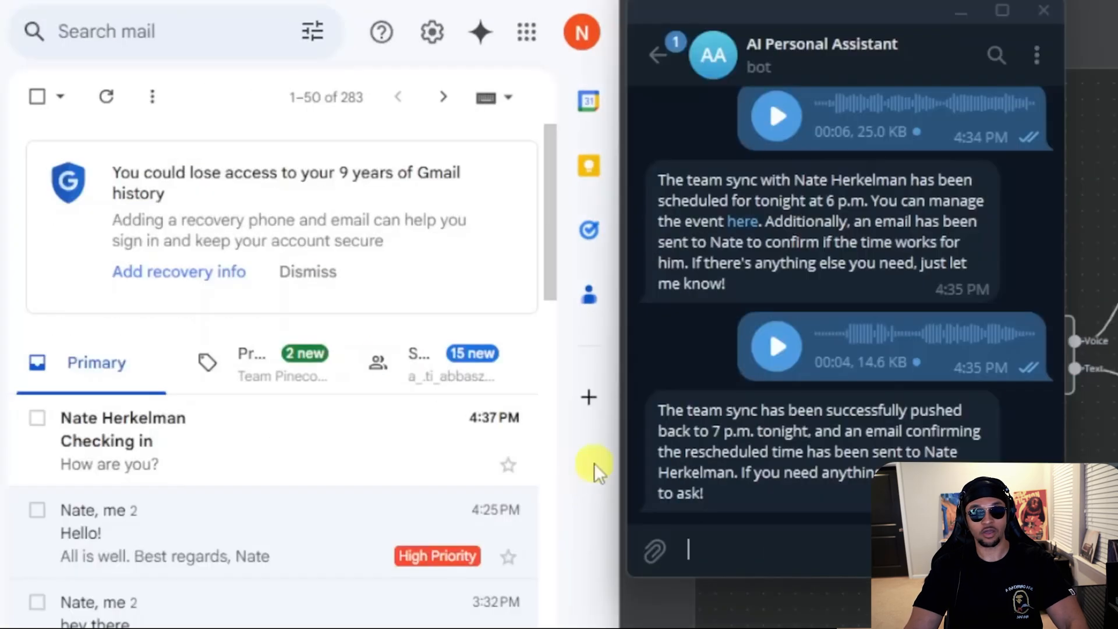
pyautogui.moveTo(279, 477)
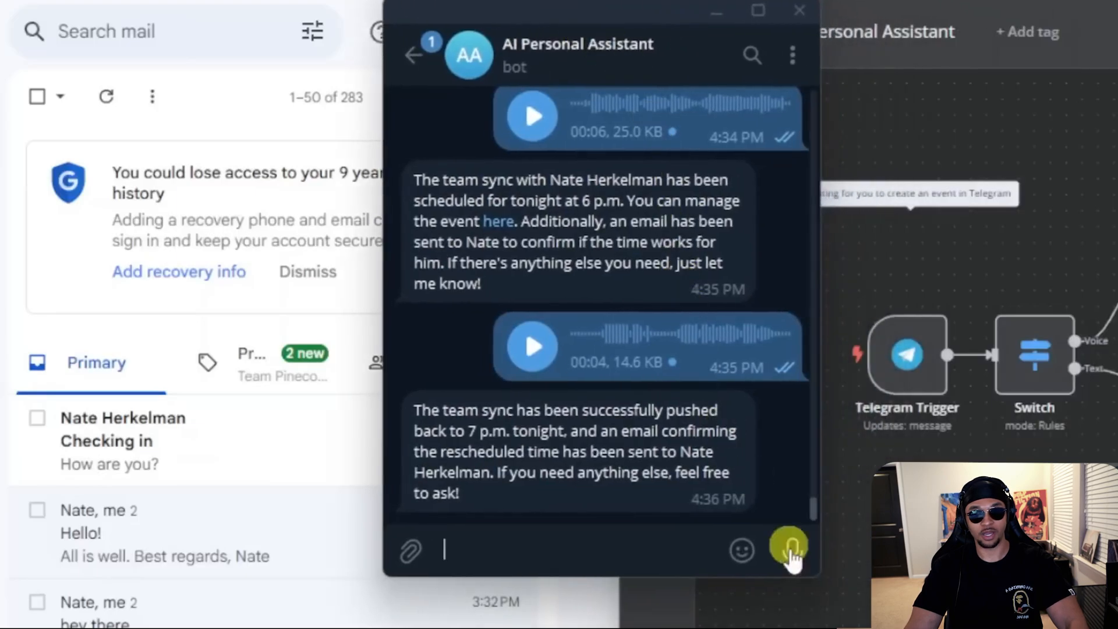
pyautogui.click(790, 548)
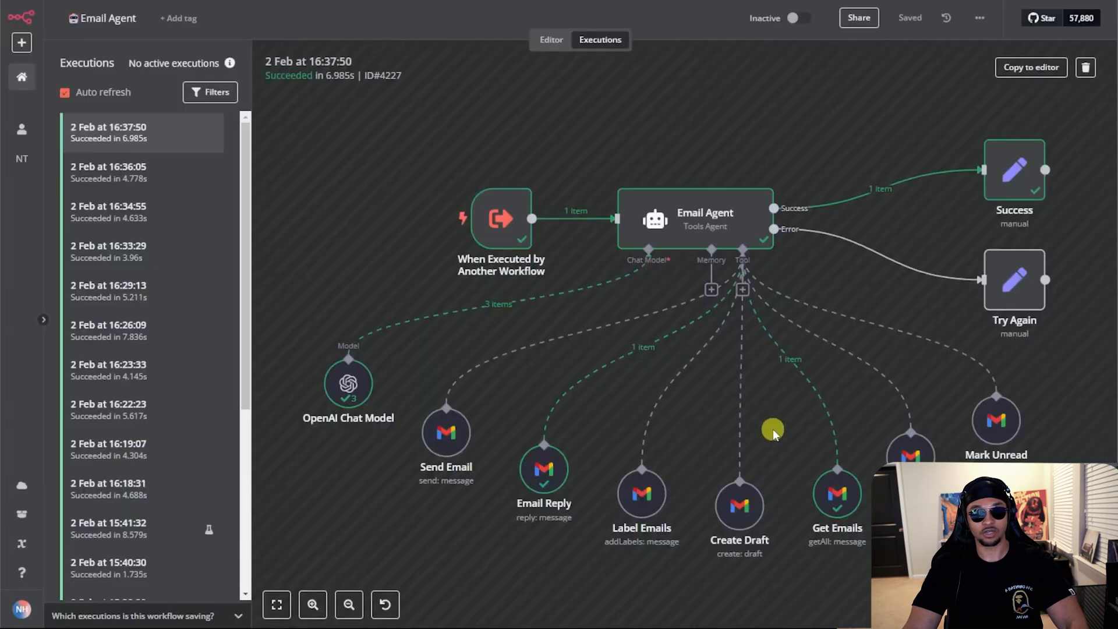
pyautogui.doubleClick(543, 470)
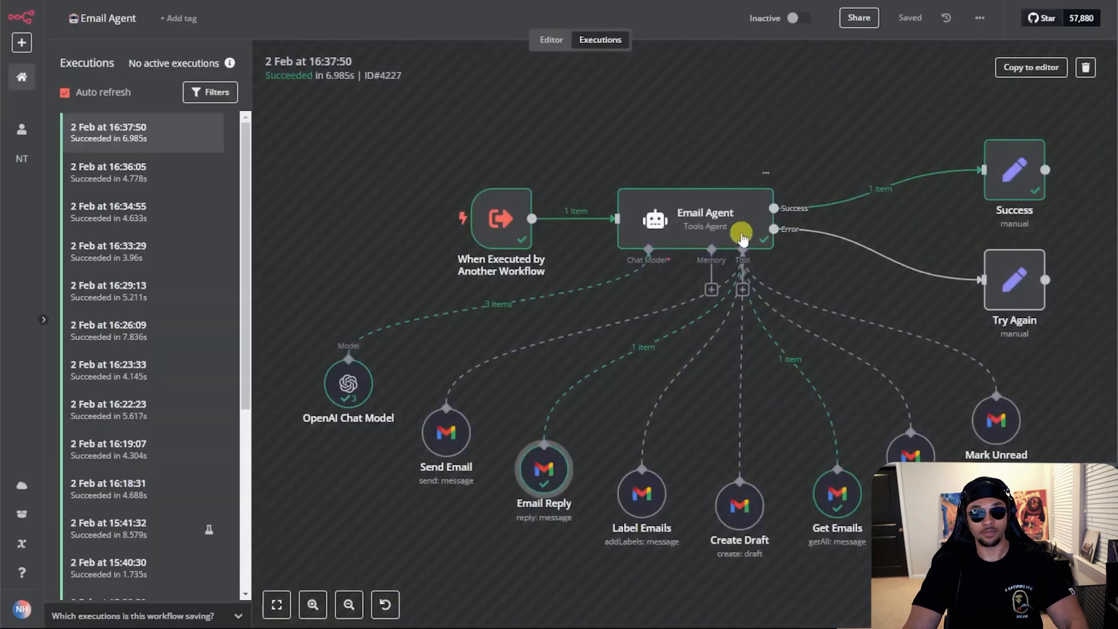
pyautogui.doubleClick(836, 492)
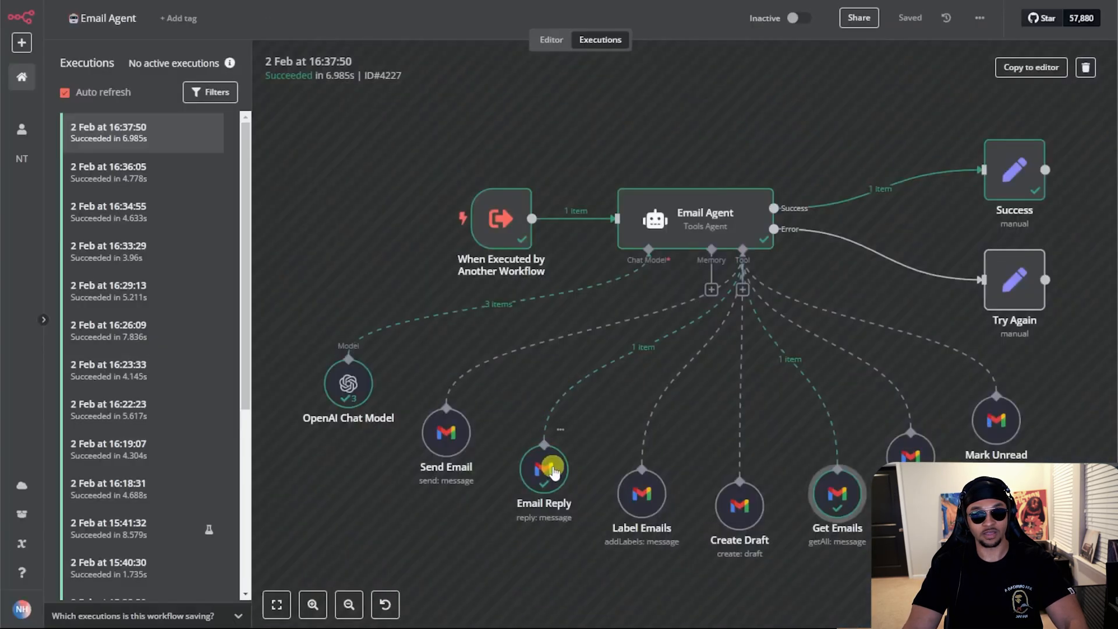
pyautogui.moveTo(577, 328)
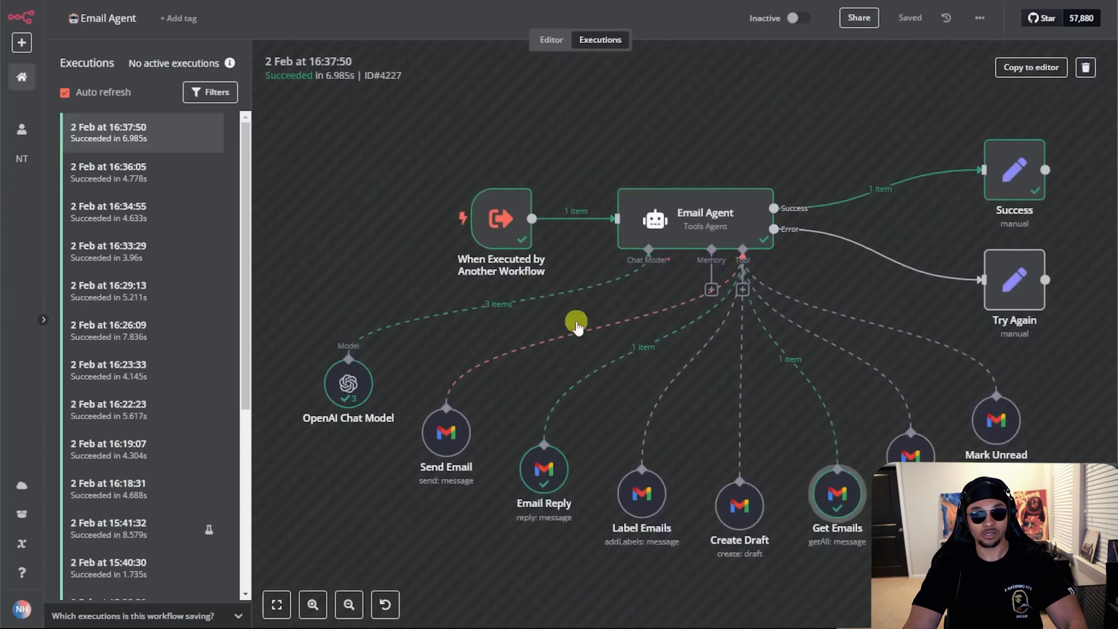
pyautogui.moveTo(620, 435)
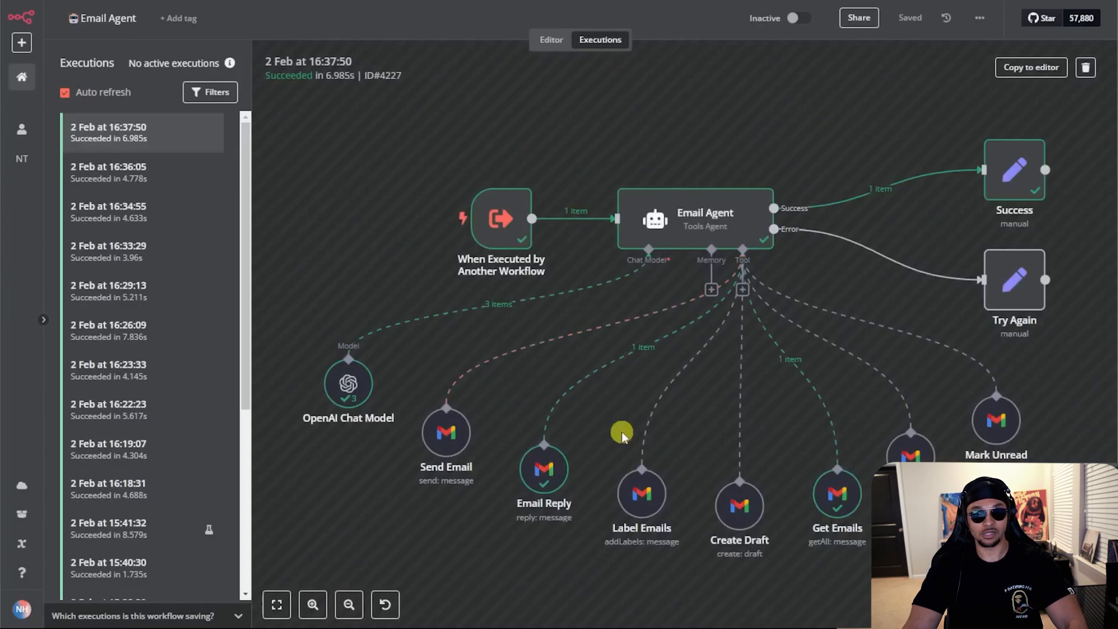
pyautogui.moveTo(629, 458)
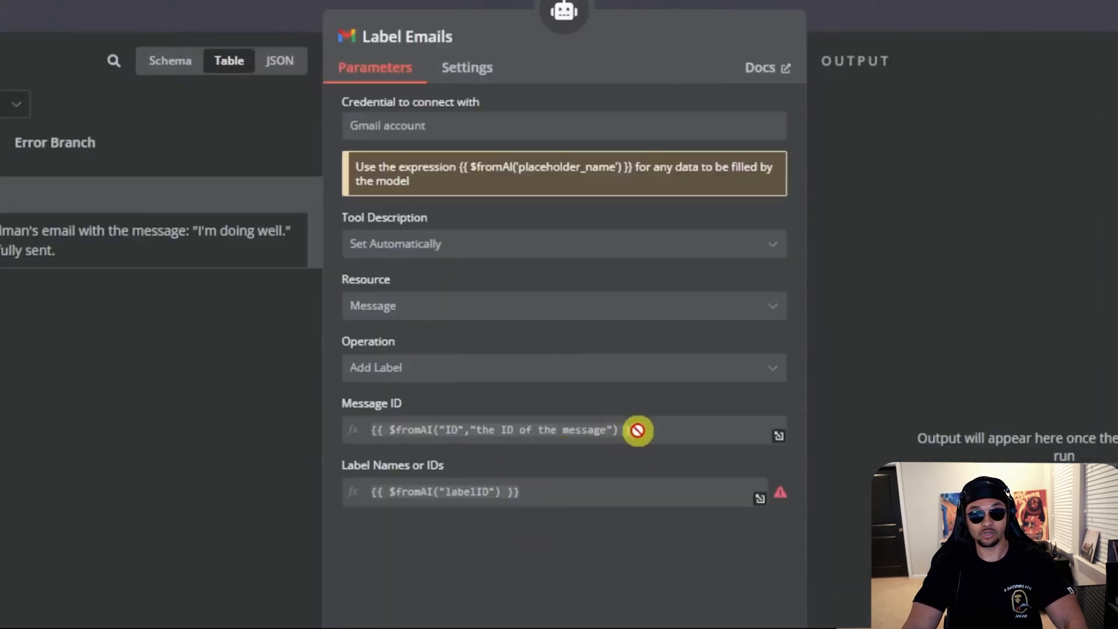
pyautogui.moveTo(634, 479)
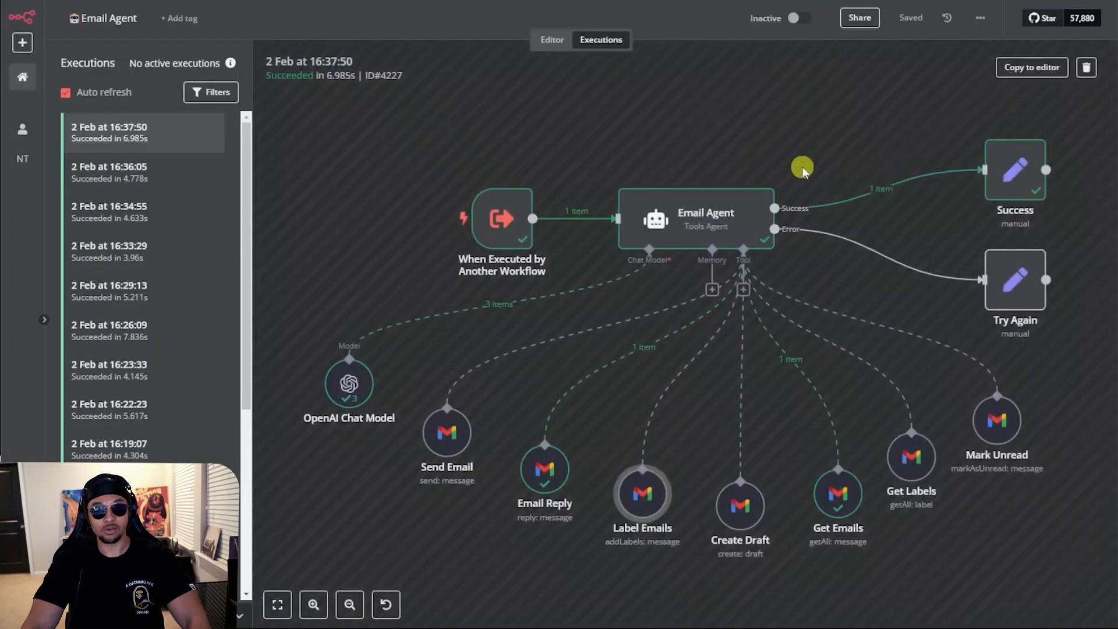
pyautogui.moveTo(873, 416)
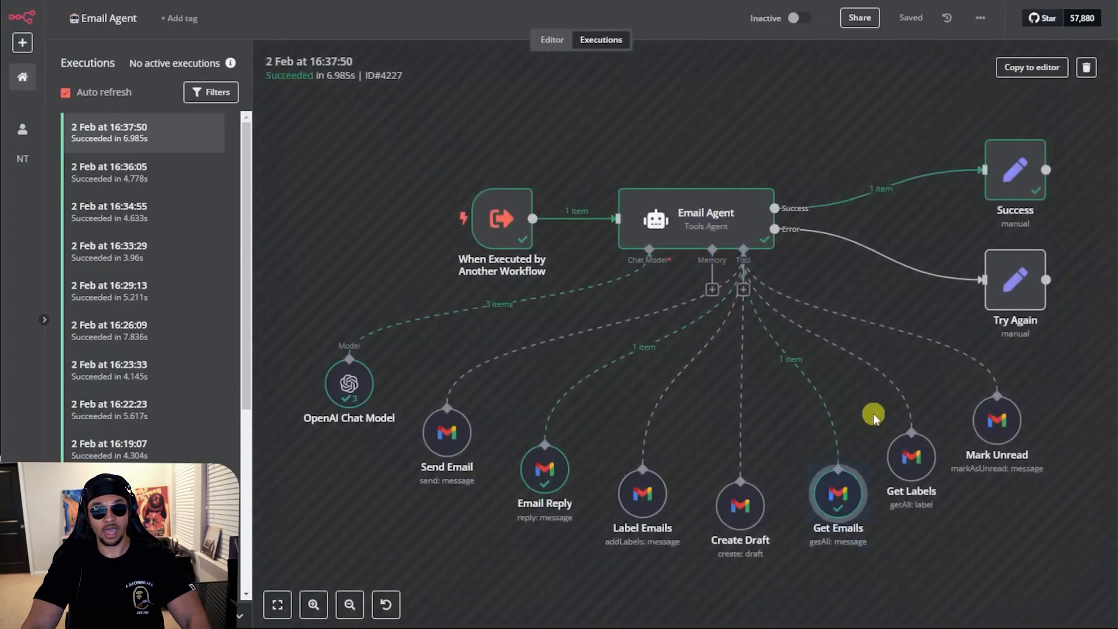
pyautogui.moveTo(859, 401)
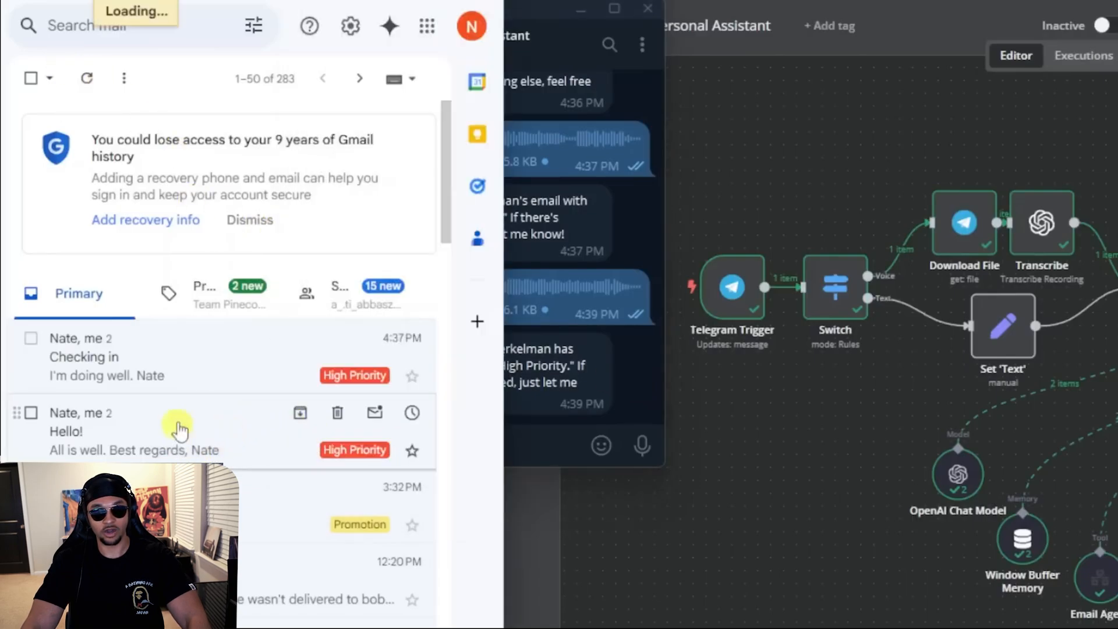
pyautogui.moveTo(274, 392)
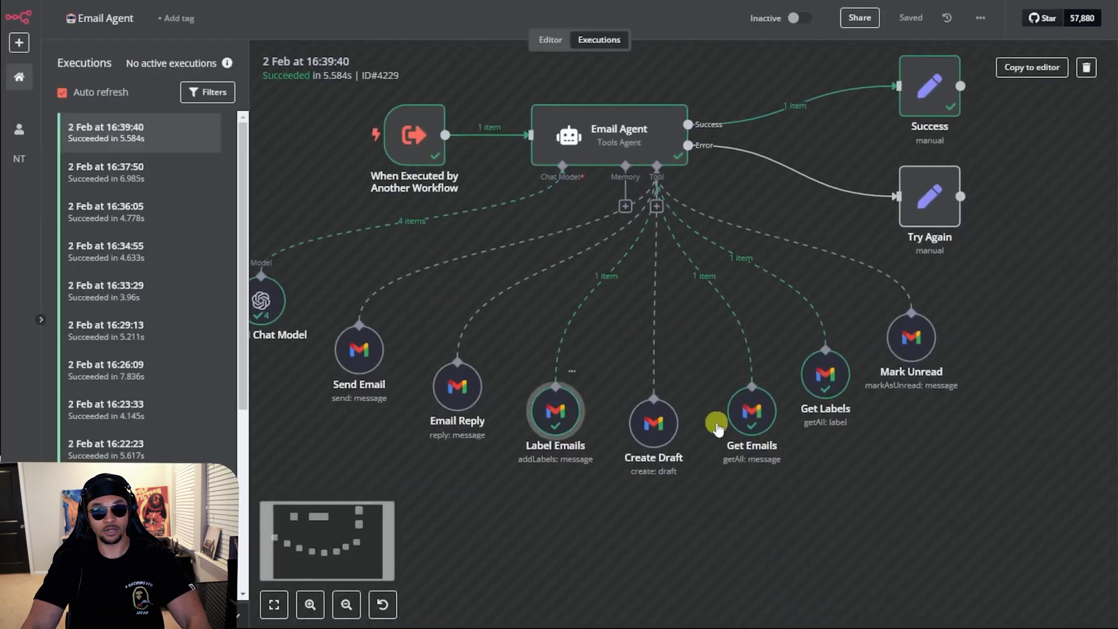
# - Inspect the Get Labels tool output, then set the workflow waiting for a Telegram message
pyautogui.click(555, 409)
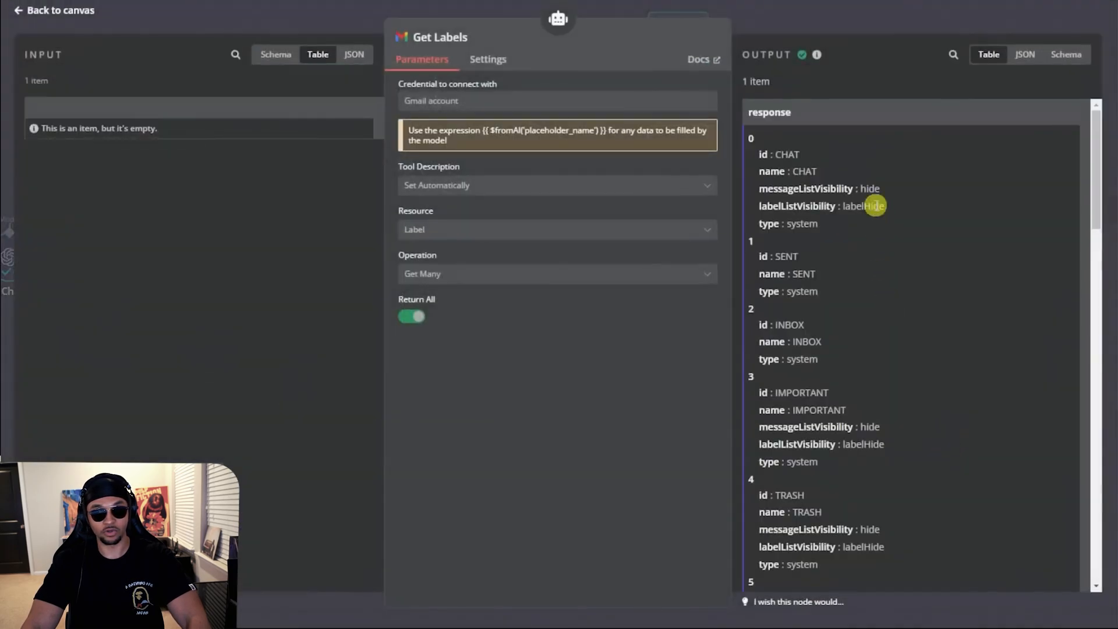
pyautogui.click(54, 10)
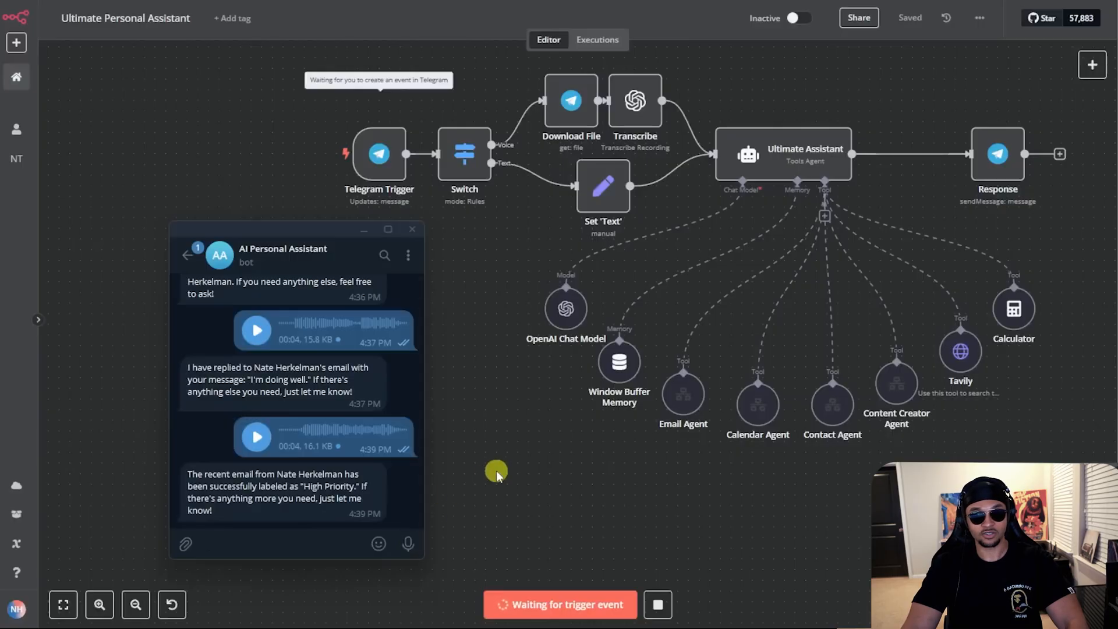
# - Record and send a Telegram voice request asking for a DeepSeek blog post
pyautogui.click(408, 544)
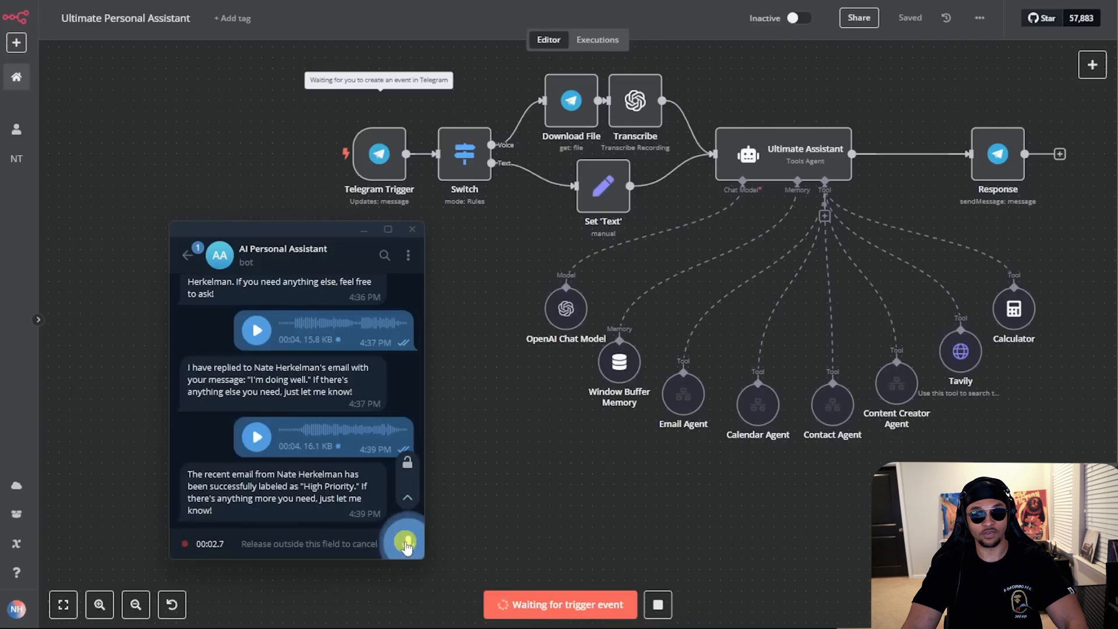
pyautogui.click(406, 540)
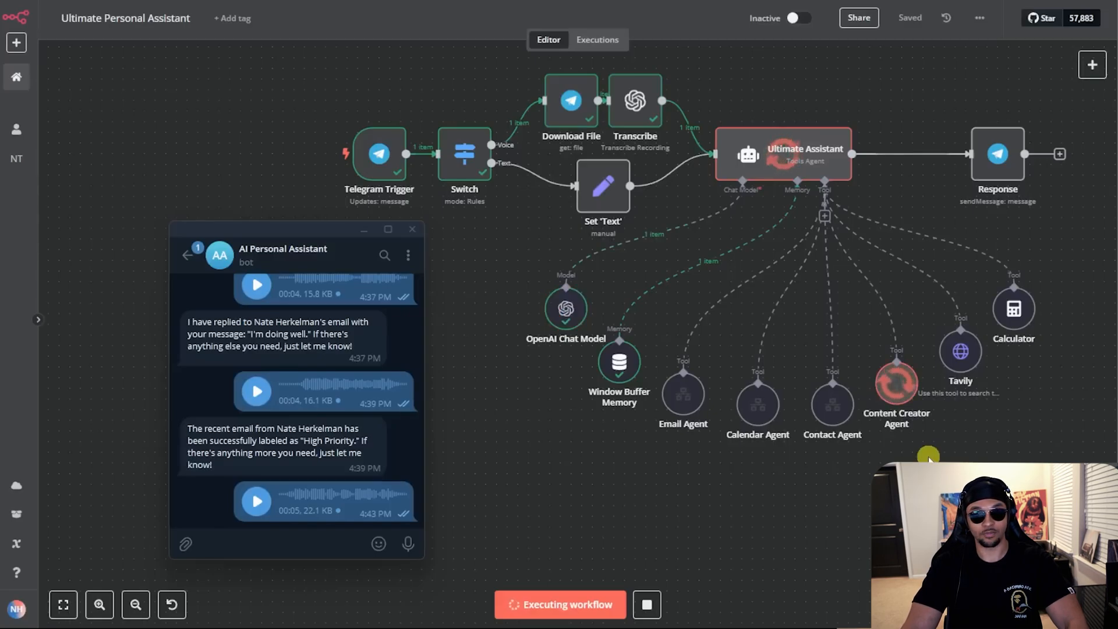
pyautogui.moveTo(852, 424)
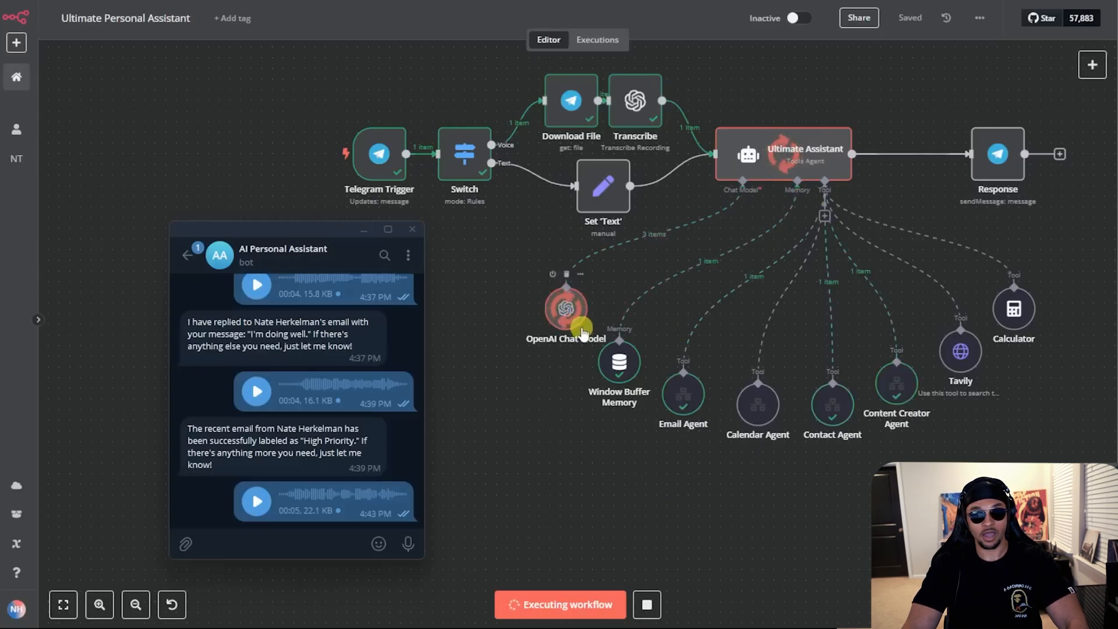
pyautogui.moveTo(743, 392)
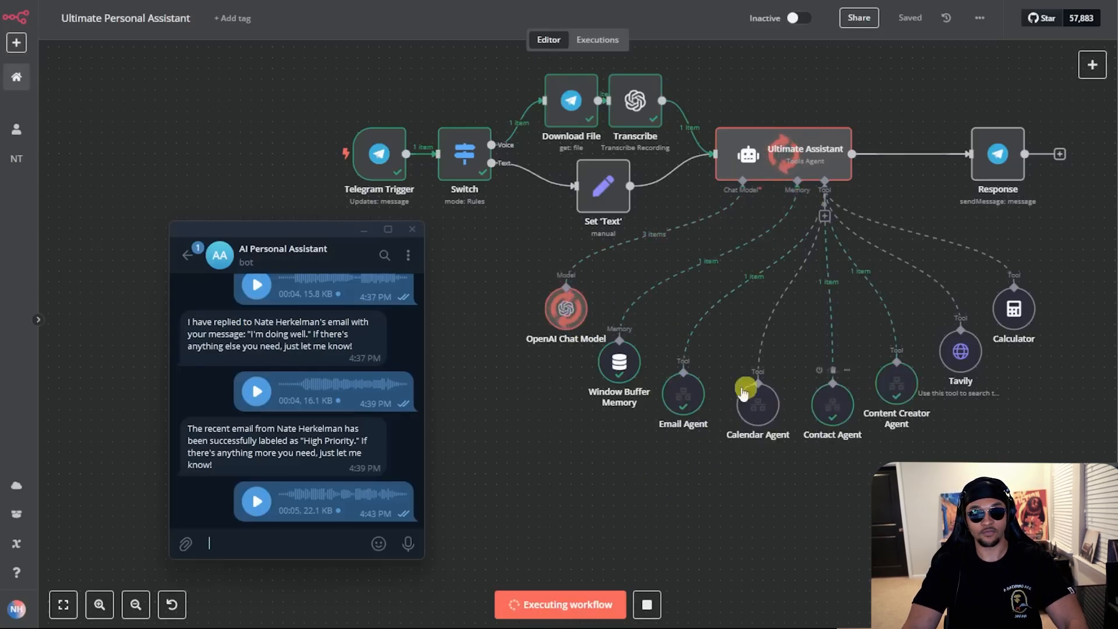
pyautogui.moveTo(921, 428)
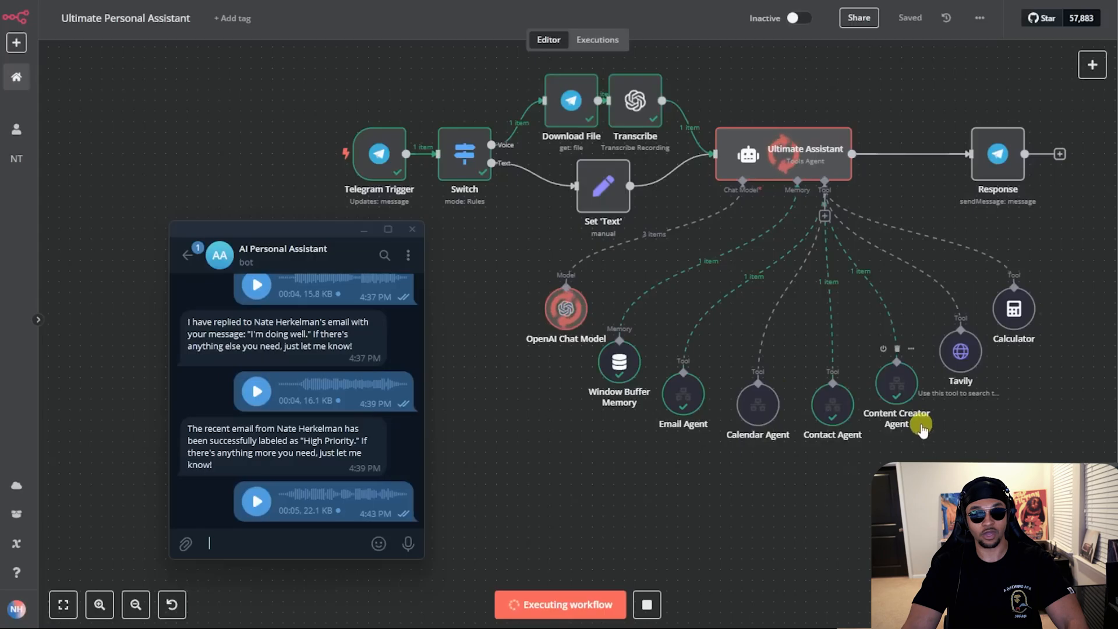
pyautogui.moveTo(905, 388)
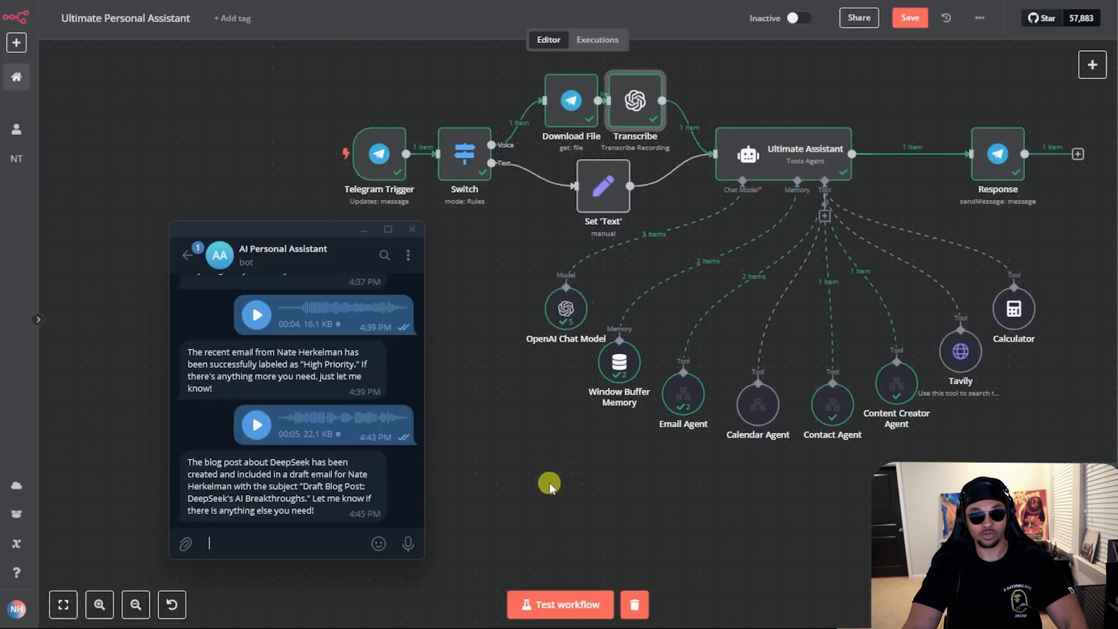
pyautogui.moveTo(528, 476)
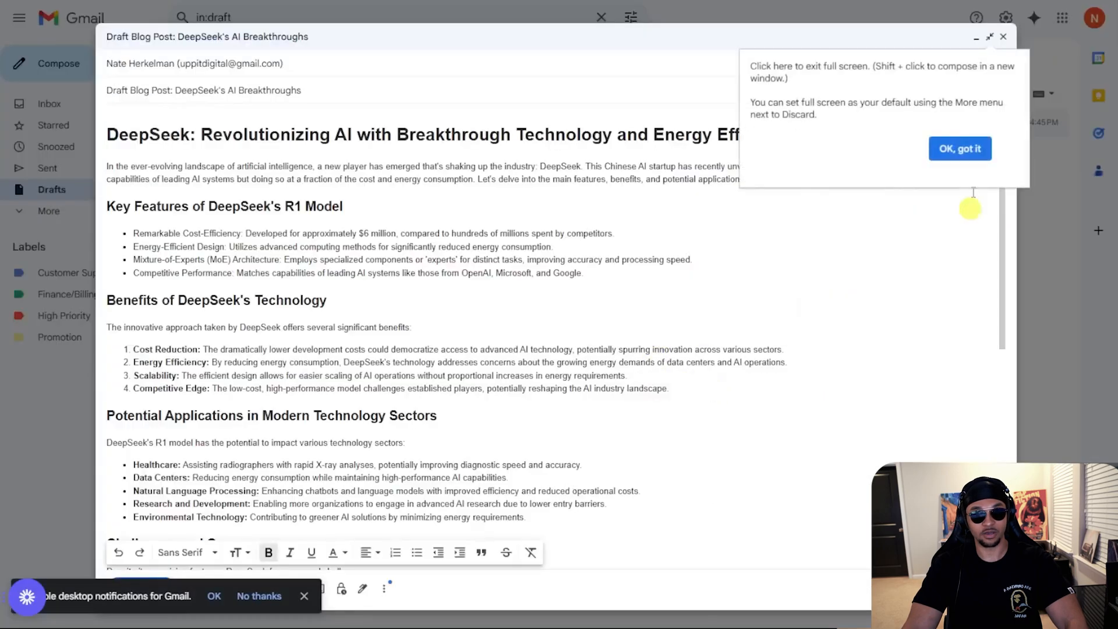
# - Dismiss the tip and scroll the DeepSeek draft email down to its sources and sign-off
pyautogui.click(959, 148)
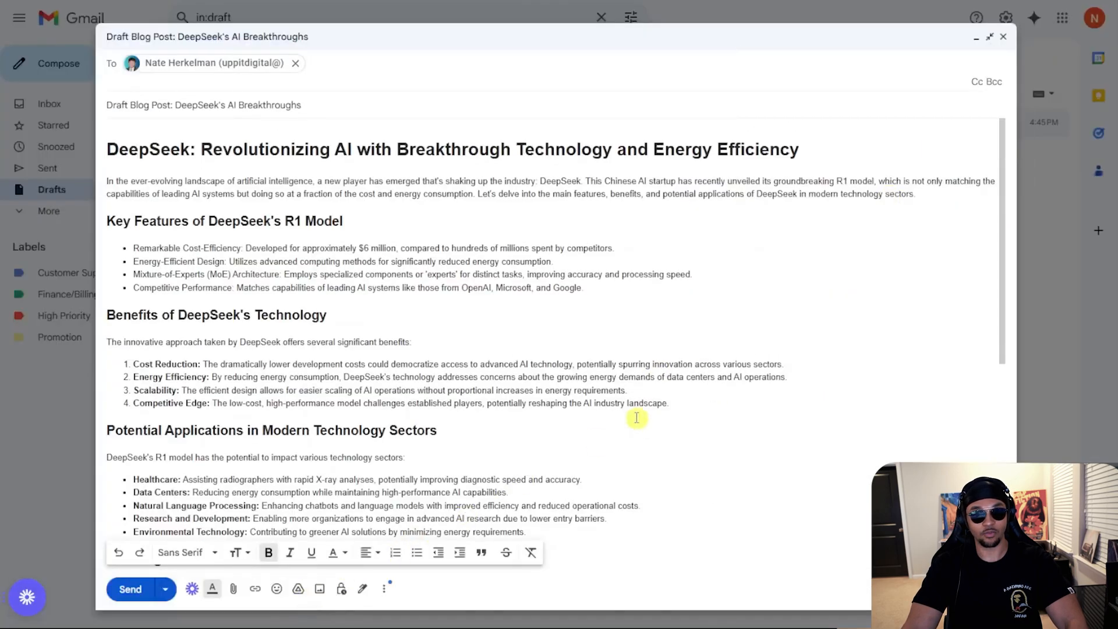
pyautogui.moveTo(574, 172)
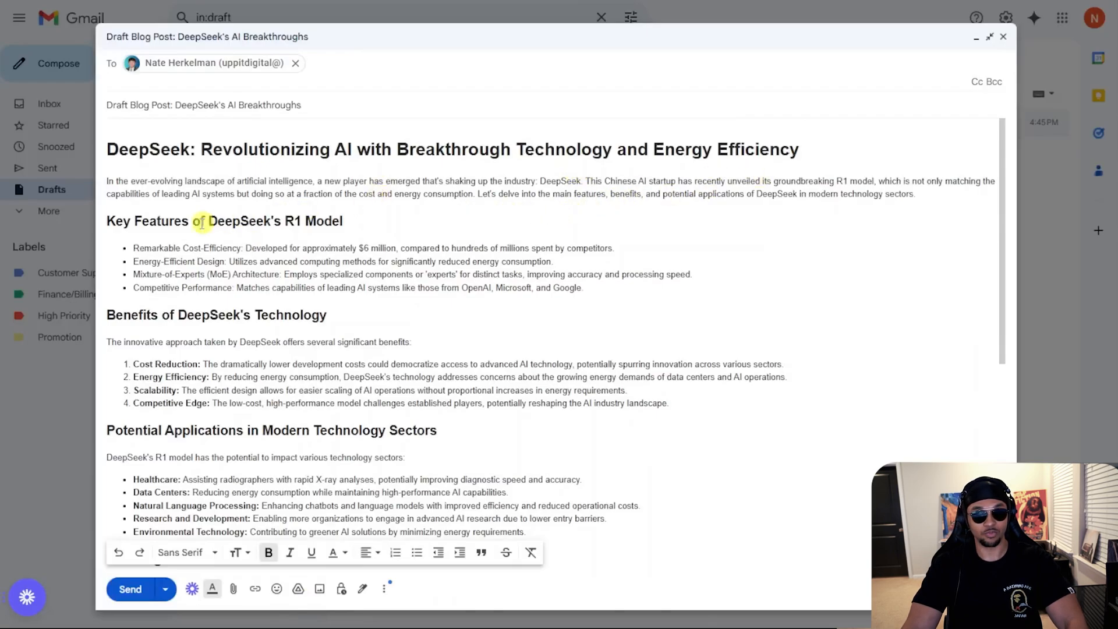
pyautogui.scroll(-3)
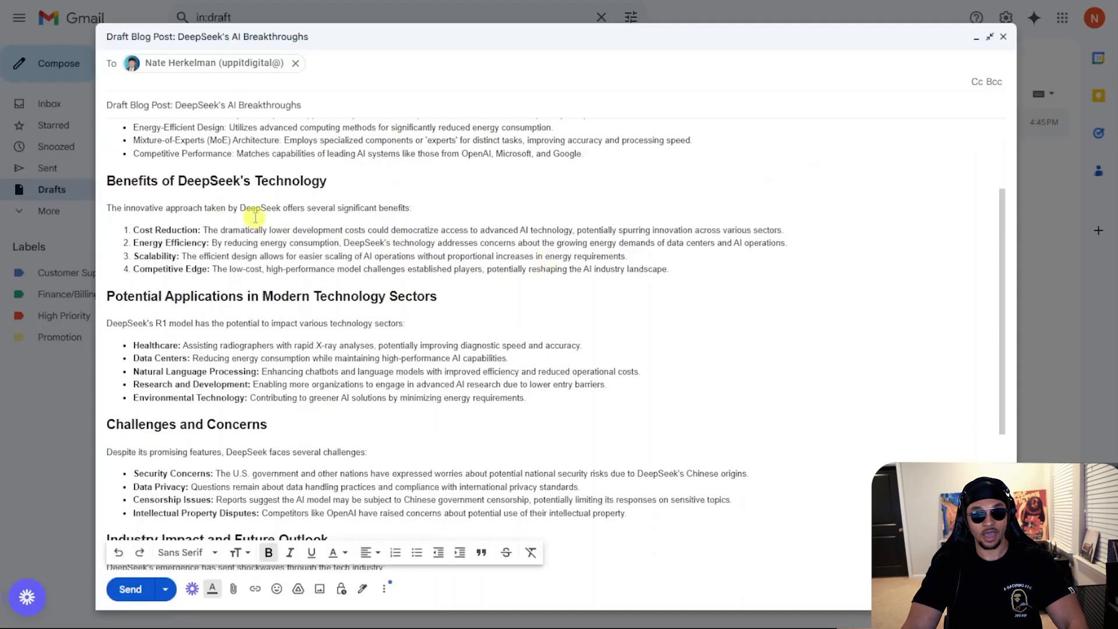
pyautogui.scroll(-3)
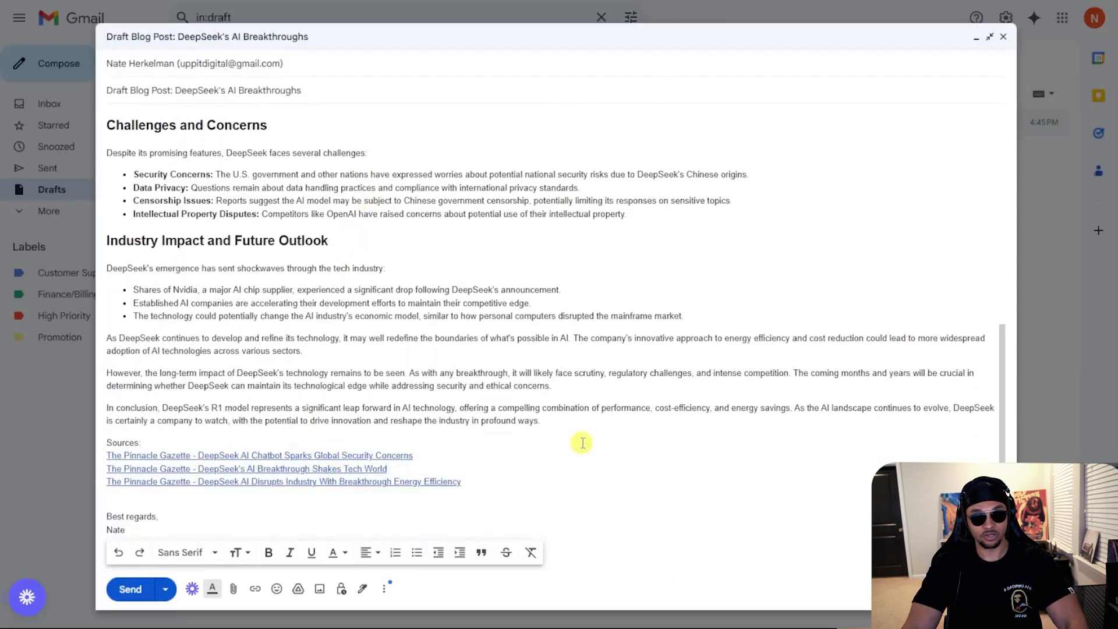
pyautogui.click(142, 442)
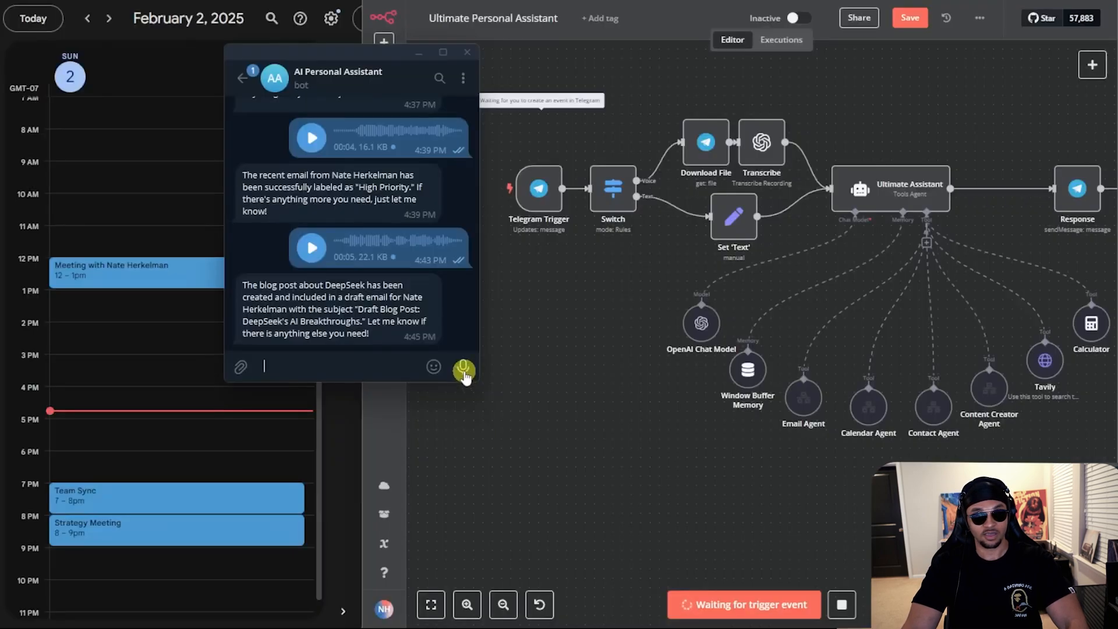
# - Record and send a voice request to email today's calendar availability
pyautogui.click(463, 369)
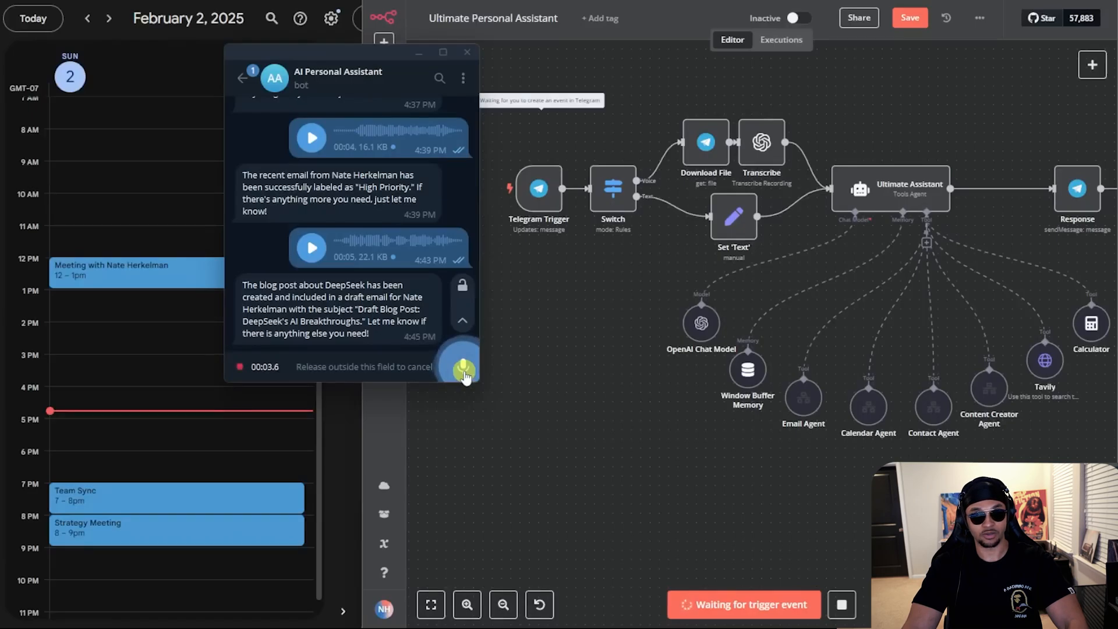
pyautogui.click(464, 368)
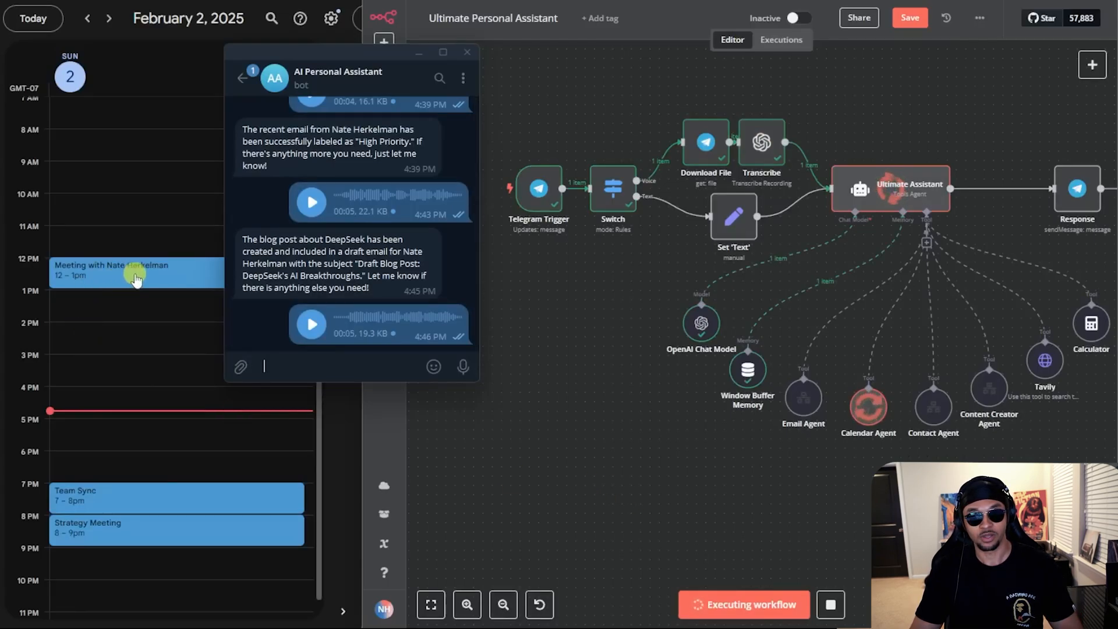
pyautogui.moveTo(150, 399)
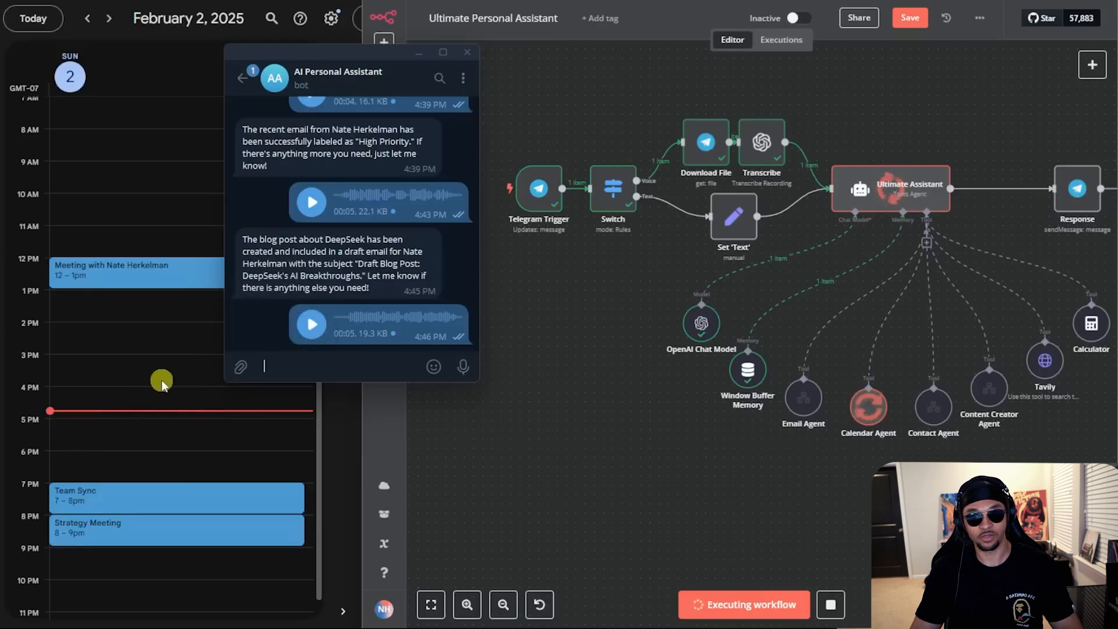
pyautogui.moveTo(862, 341)
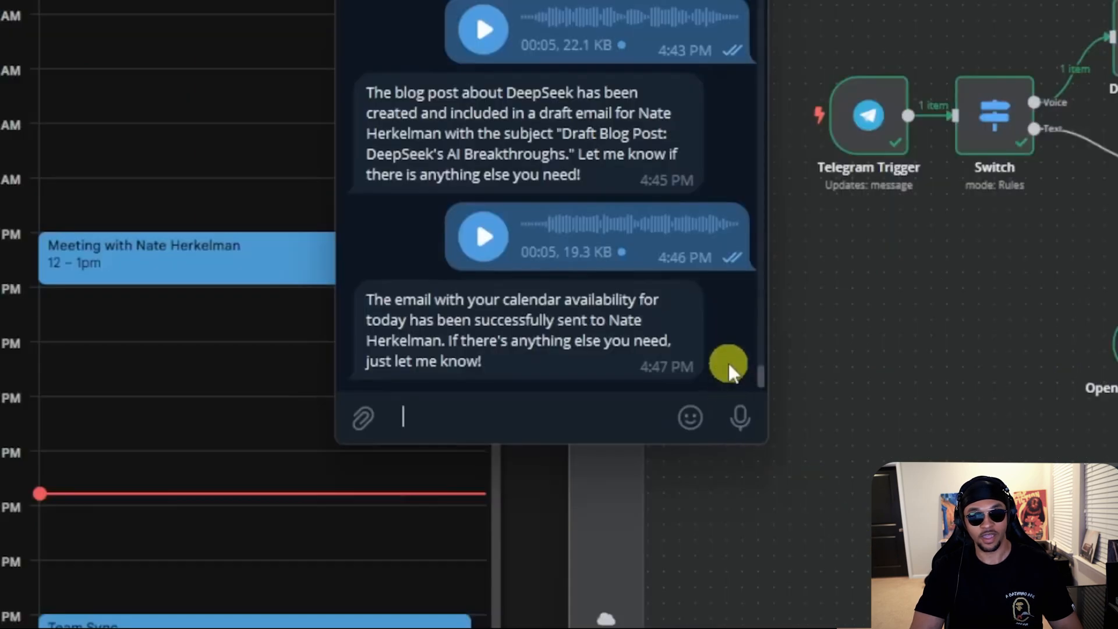
pyautogui.moveTo(736, 350)
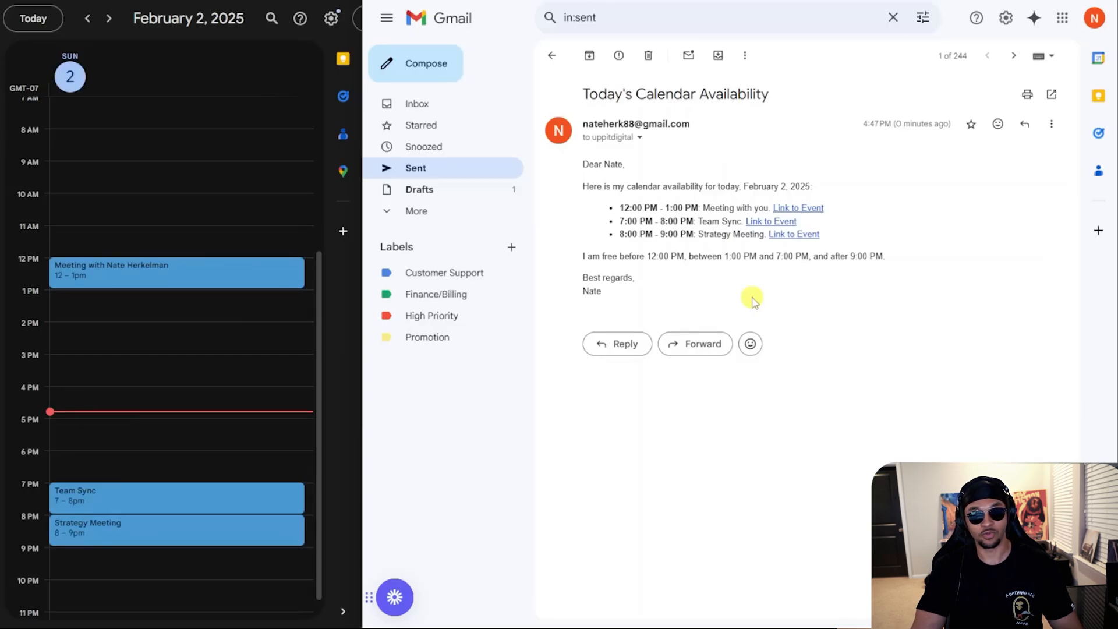
pyautogui.moveTo(733, 292)
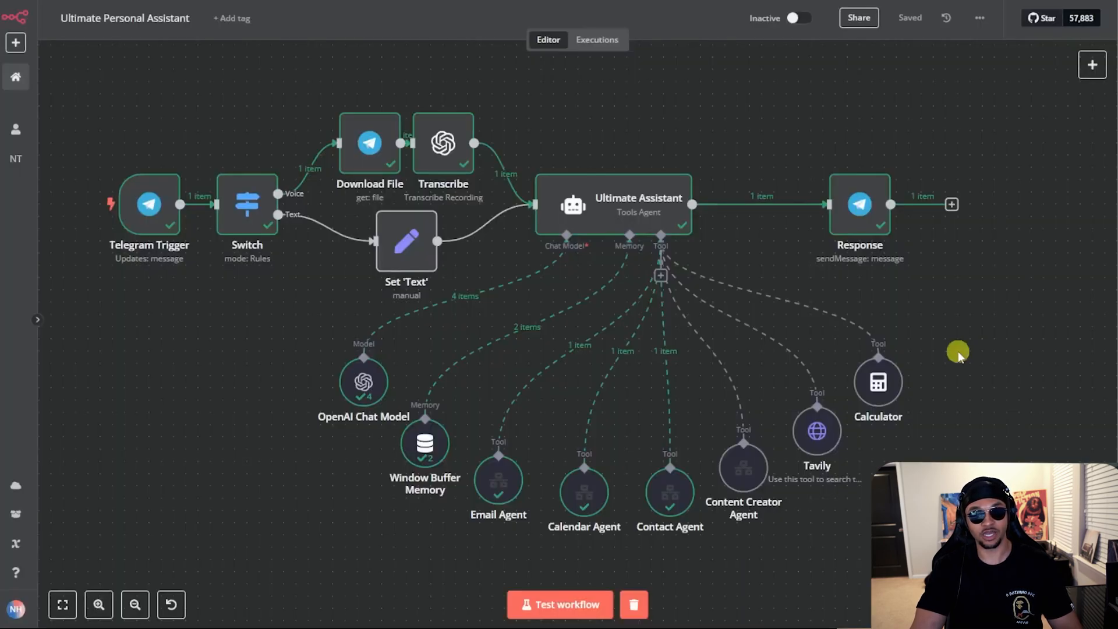
pyautogui.moveTo(953, 326)
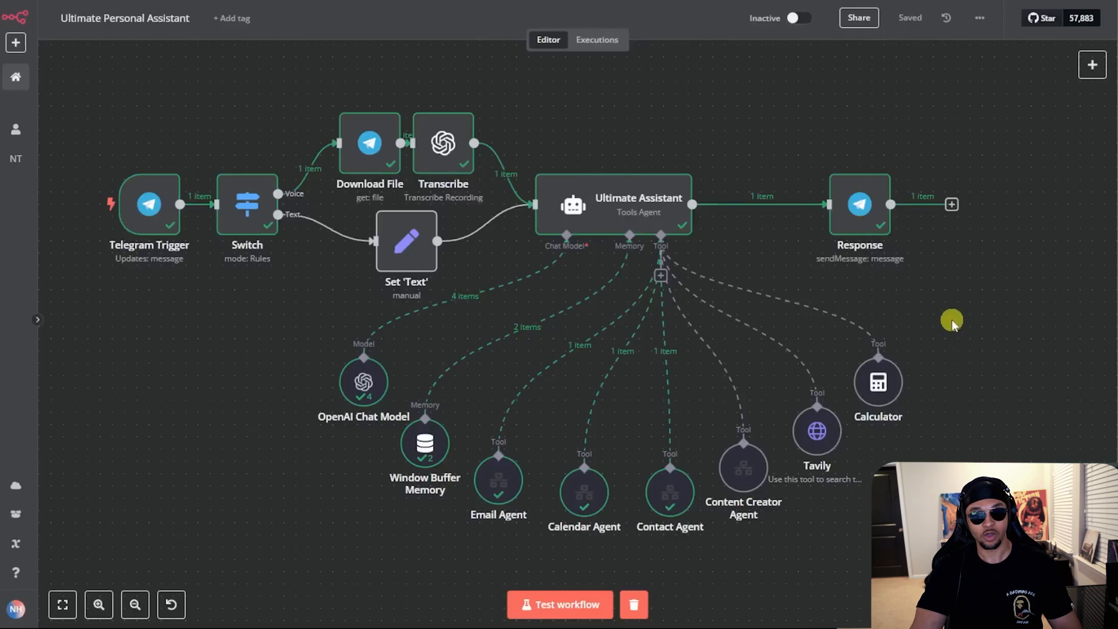
pyautogui.moveTo(876, 298)
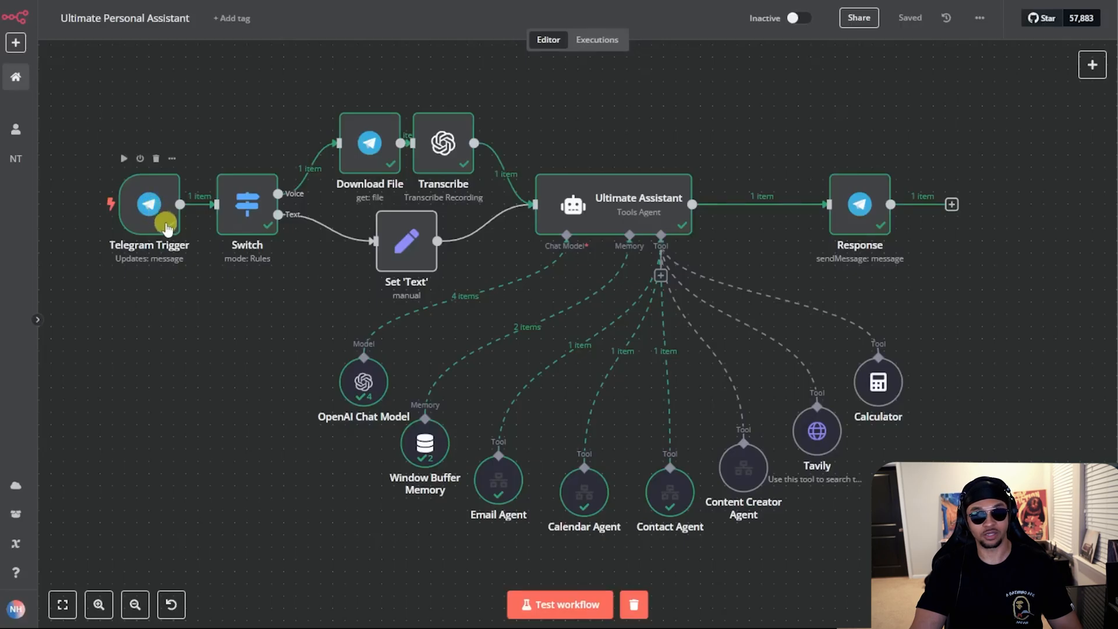
pyautogui.moveTo(250, 217)
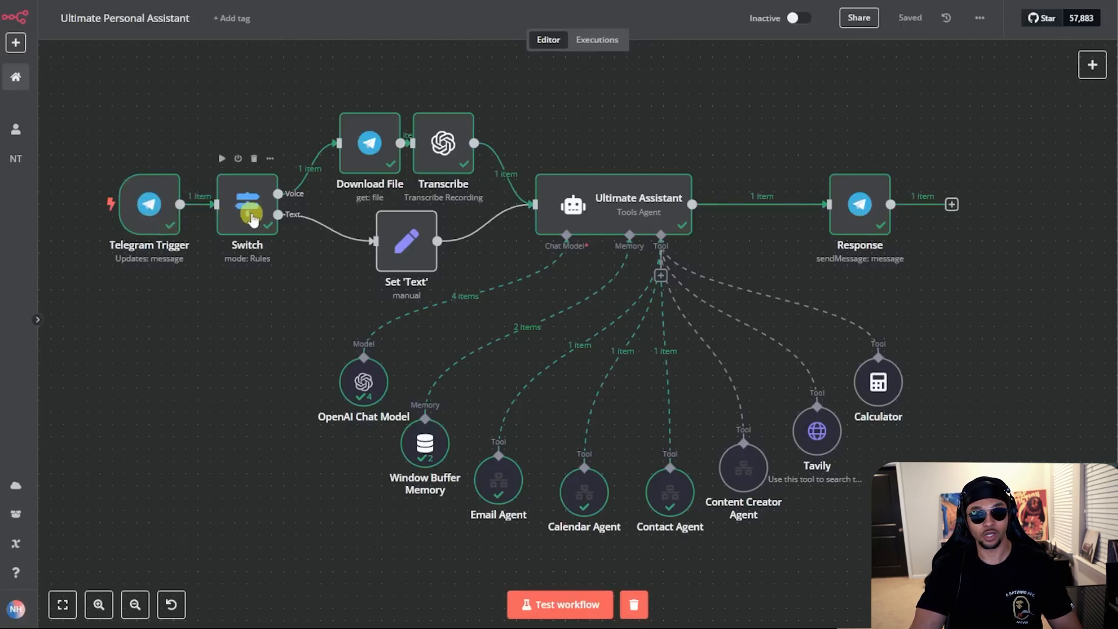
pyautogui.doubleClick(247, 204)
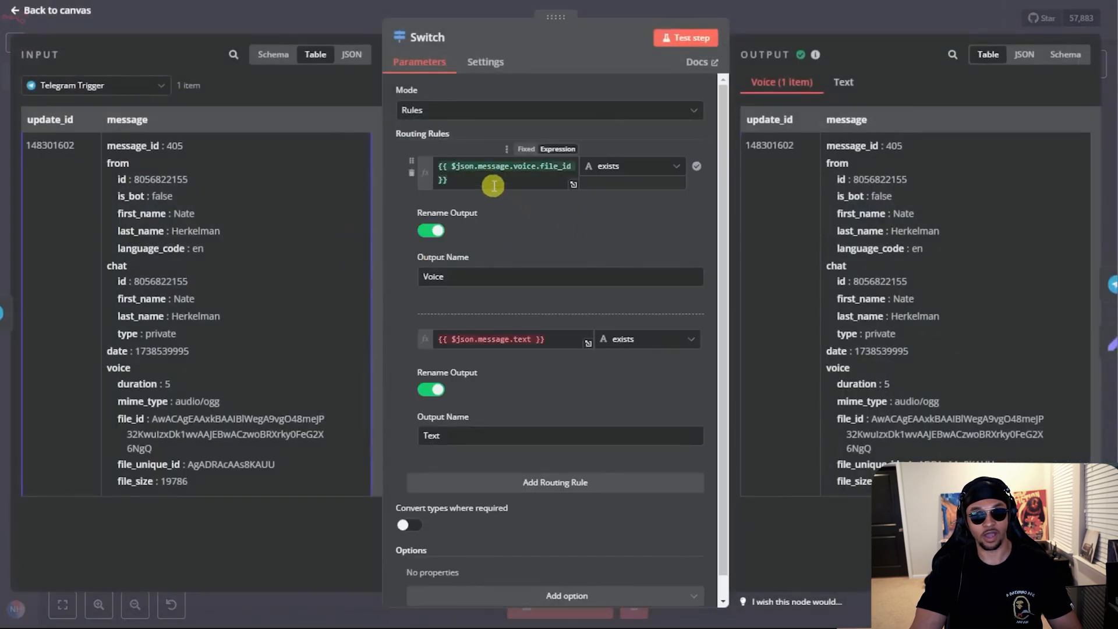
pyautogui.click(49, 10)
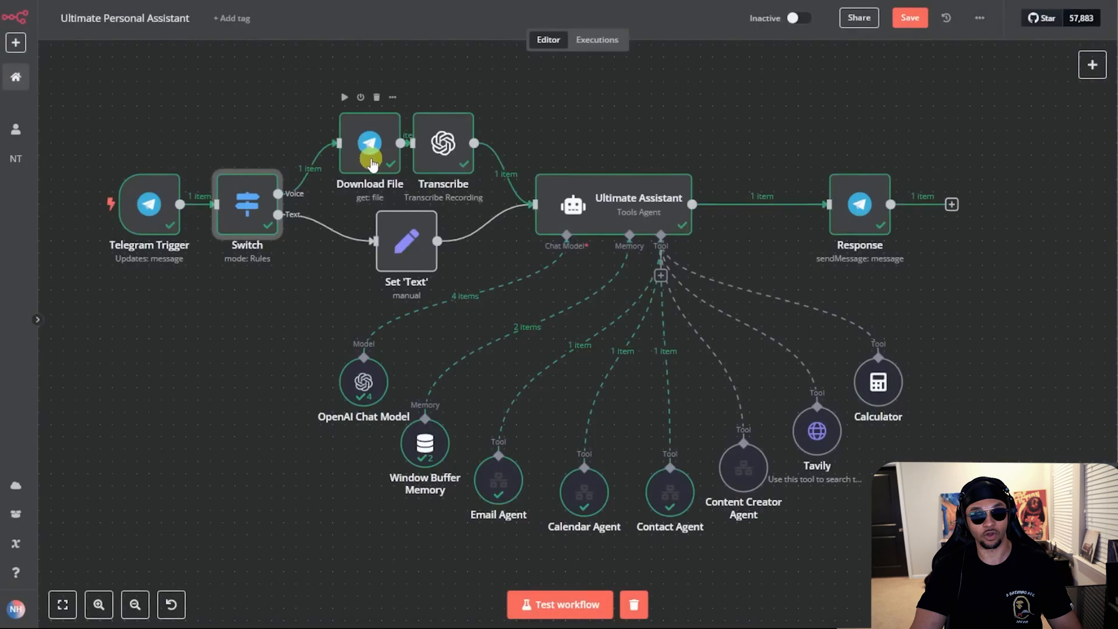
pyautogui.moveTo(453, 155)
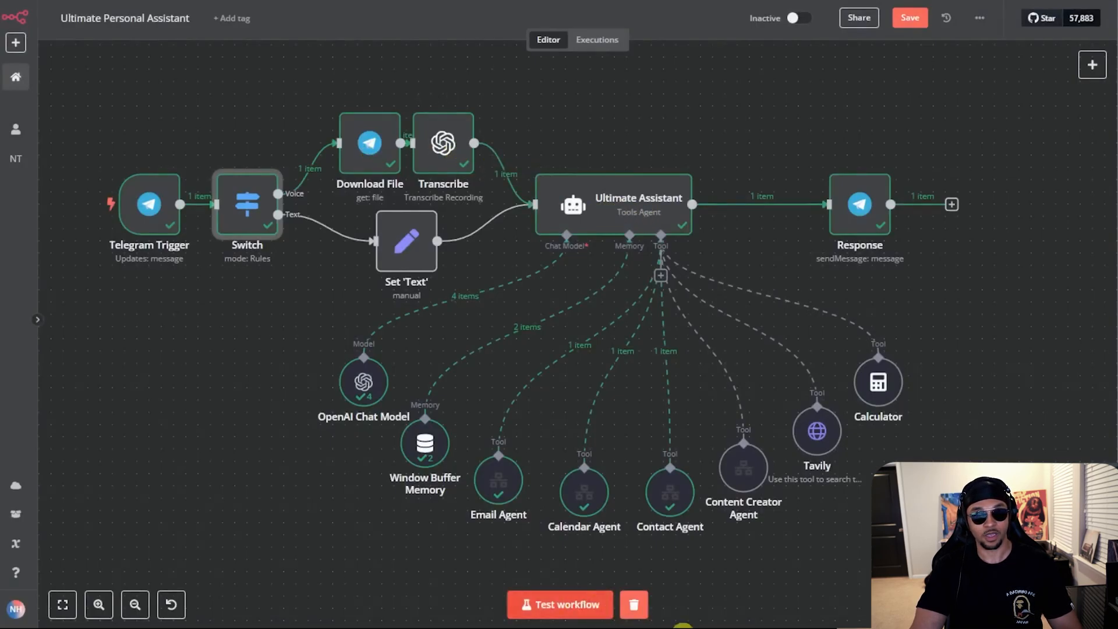
# - Send 'search the web for puppies' to the bot and read its puppy stories reply
pyautogui.click(559, 604)
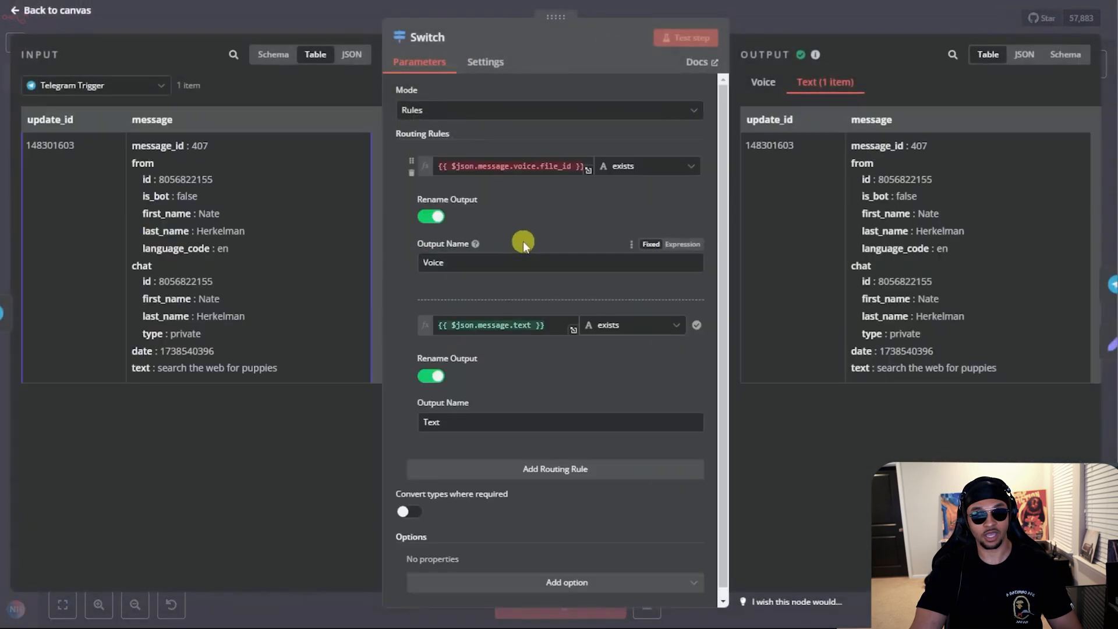
pyautogui.moveTo(543, 340)
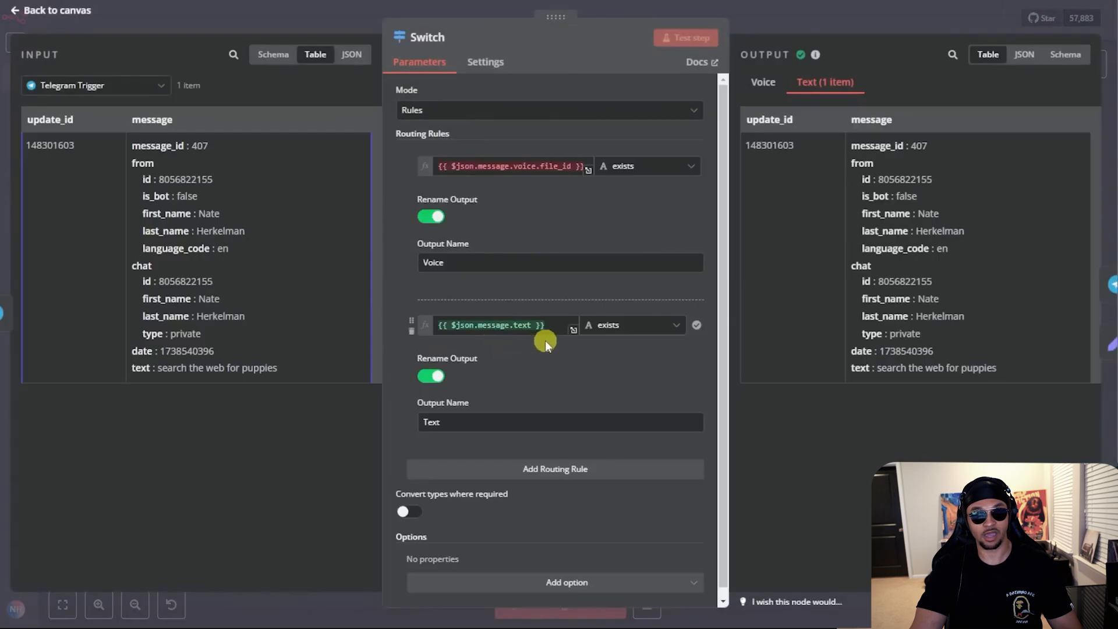
pyautogui.click(50, 10)
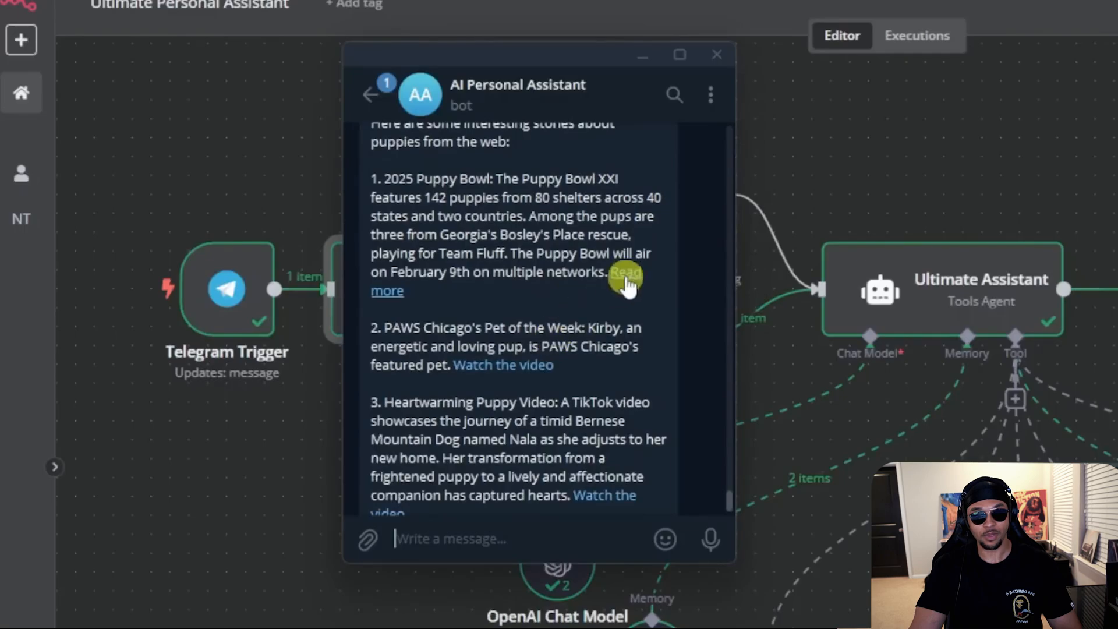
pyautogui.scroll(-3)
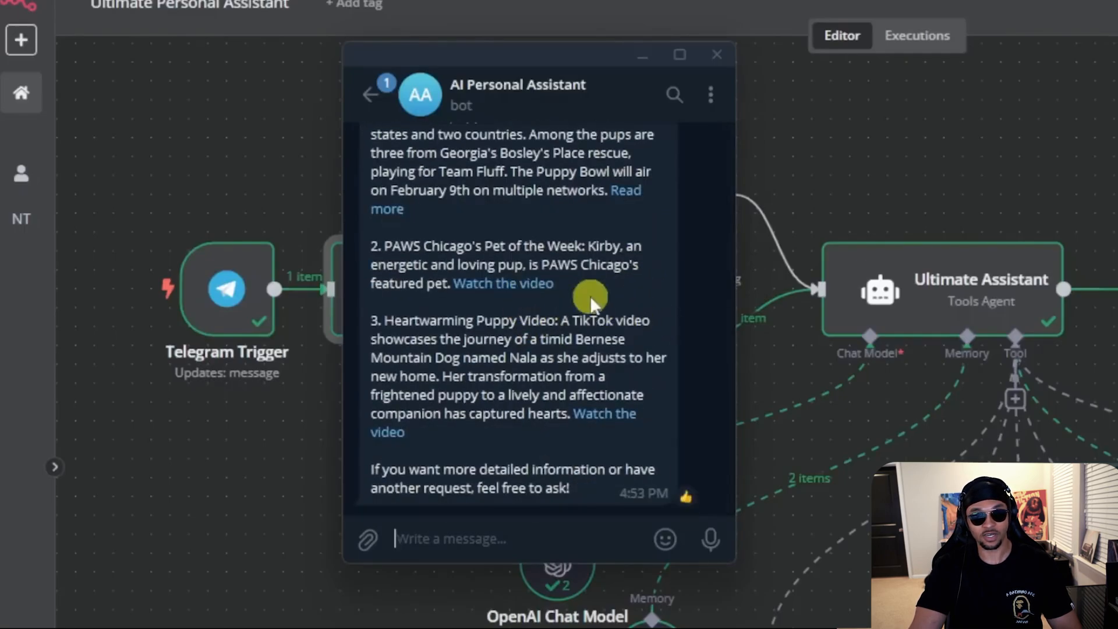
pyautogui.moveTo(606, 417)
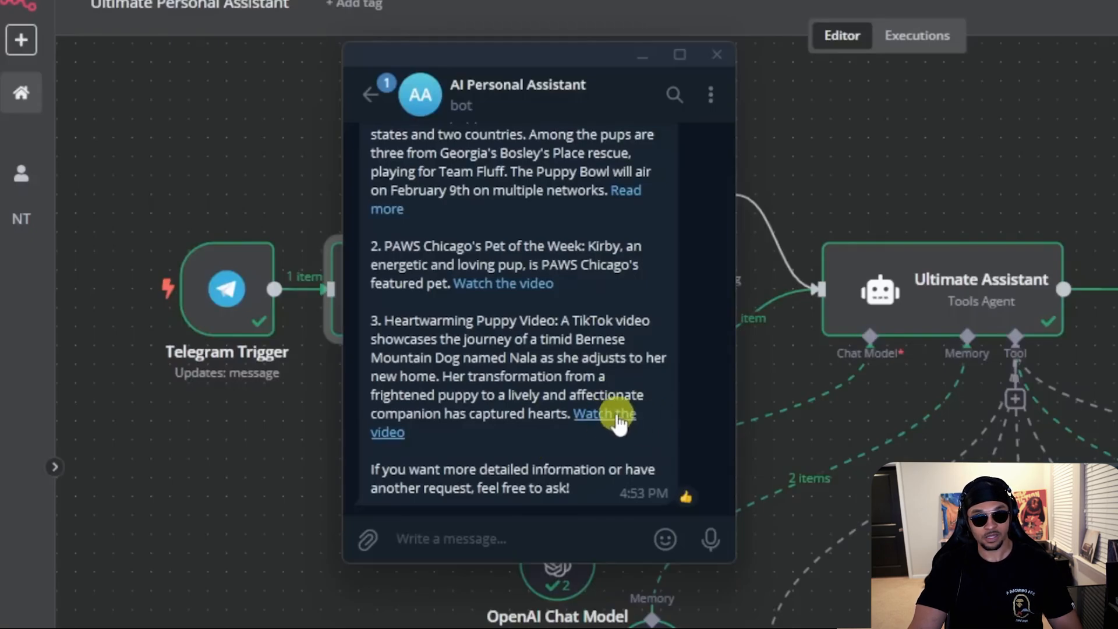
pyautogui.moveTo(806, 198)
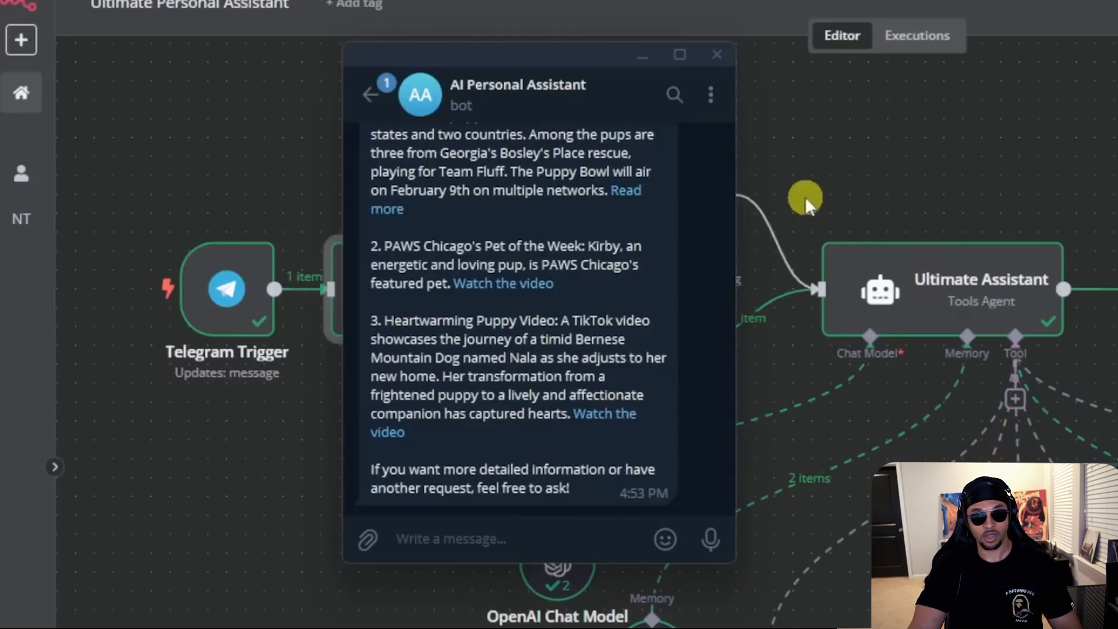
# - Close Telegram, view the Set 'Text' node's puppy query, then open Ultimate Assistant settings
pyautogui.click(717, 54)
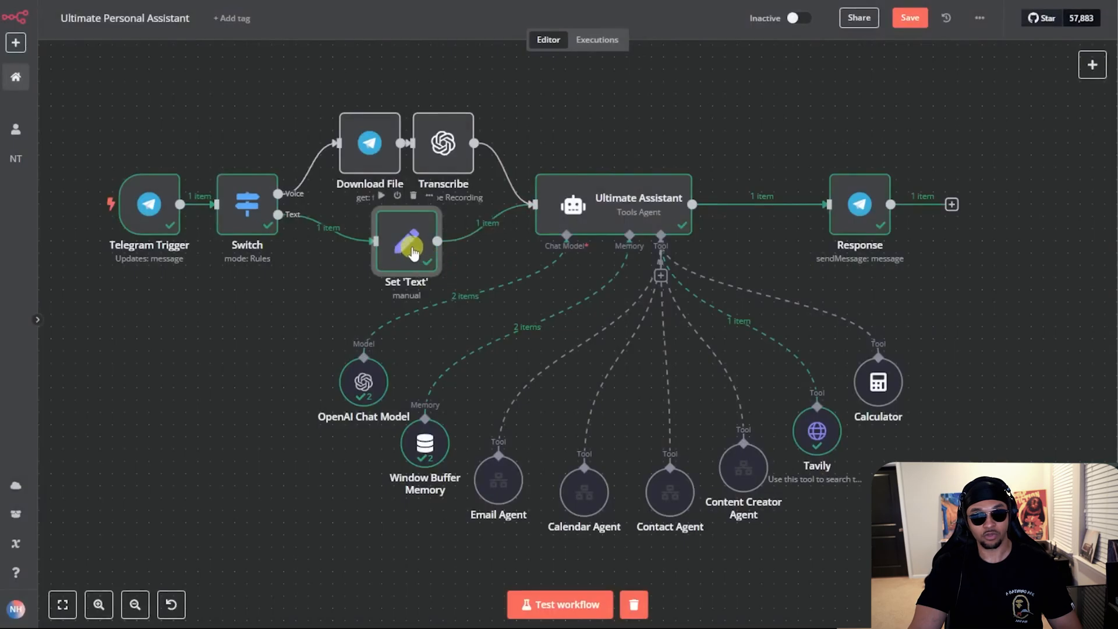
pyautogui.doubleClick(407, 240)
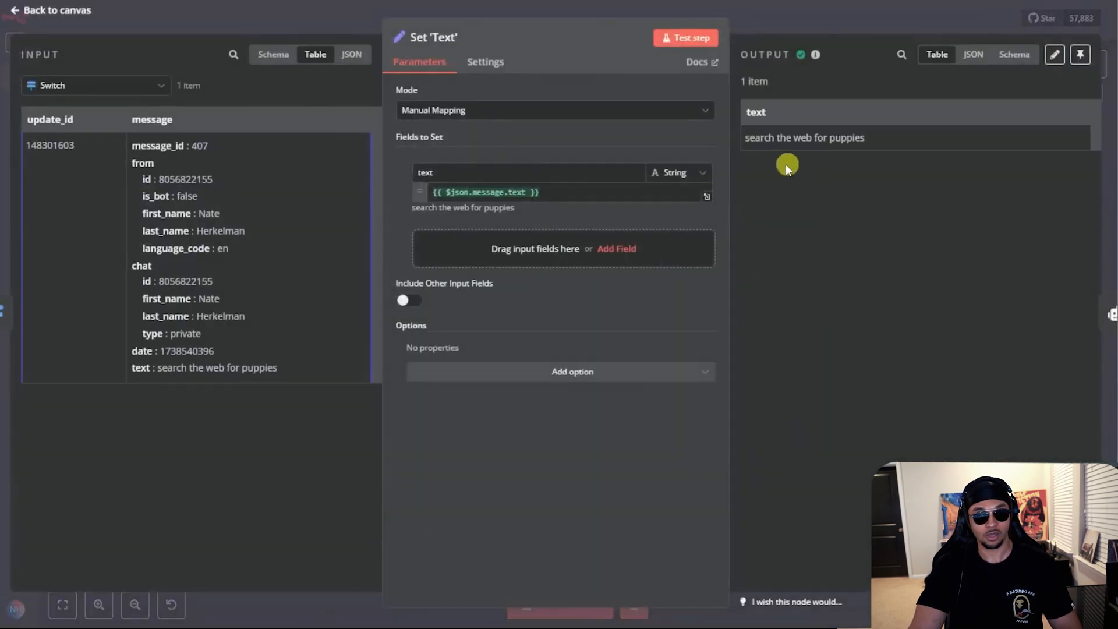
pyautogui.moveTo(784, 114)
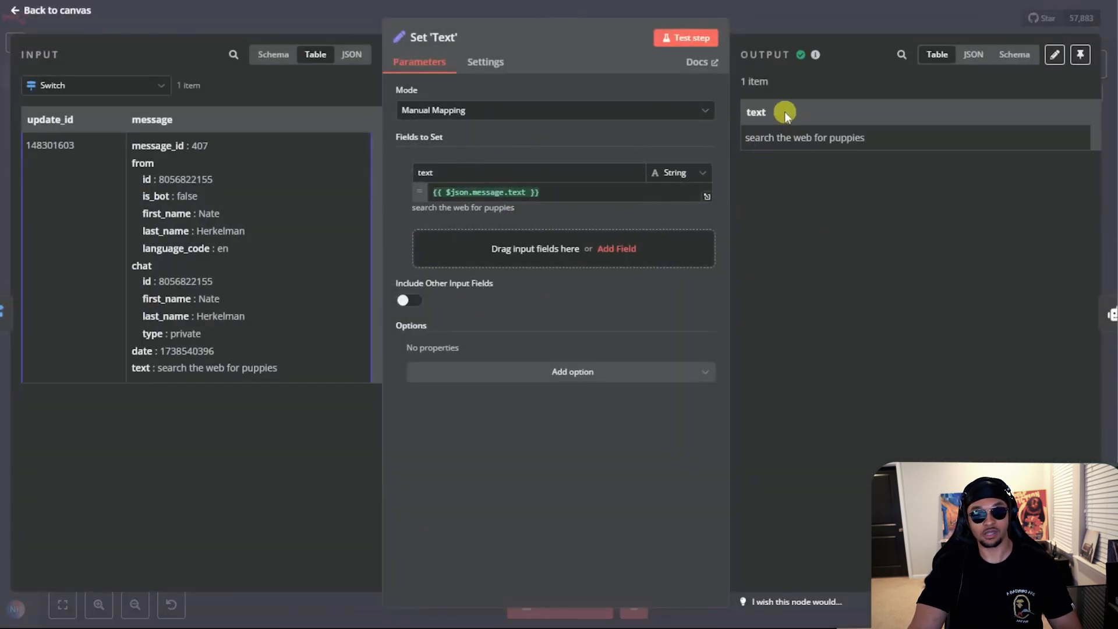
pyautogui.click(51, 9)
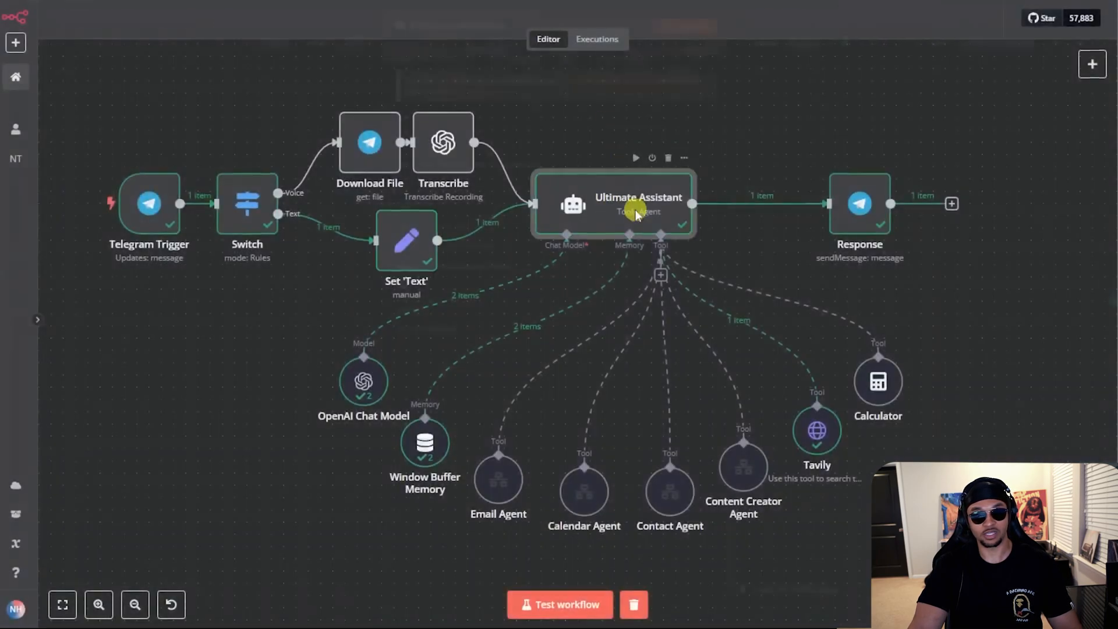
pyautogui.doubleClick(636, 203)
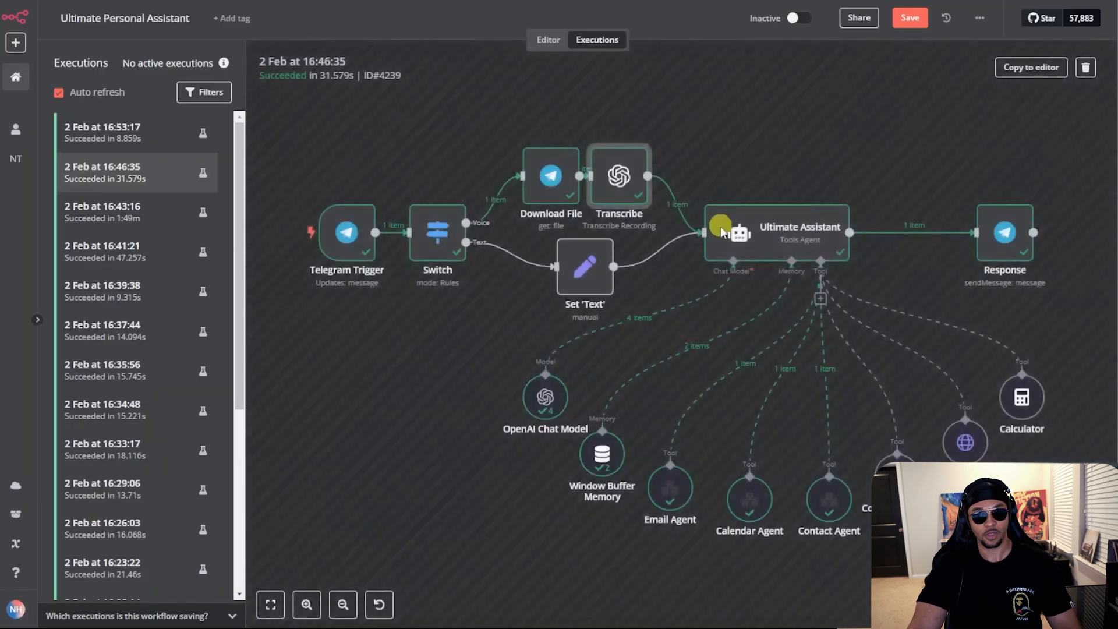
pyautogui.moveTo(673, 273)
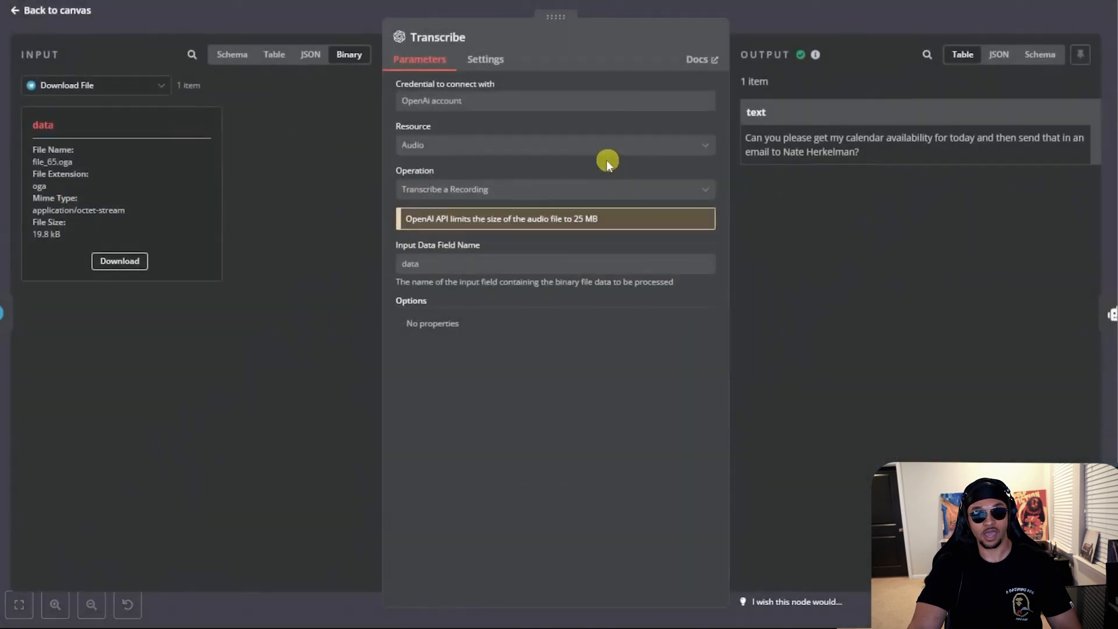
pyautogui.moveTo(752, 25)
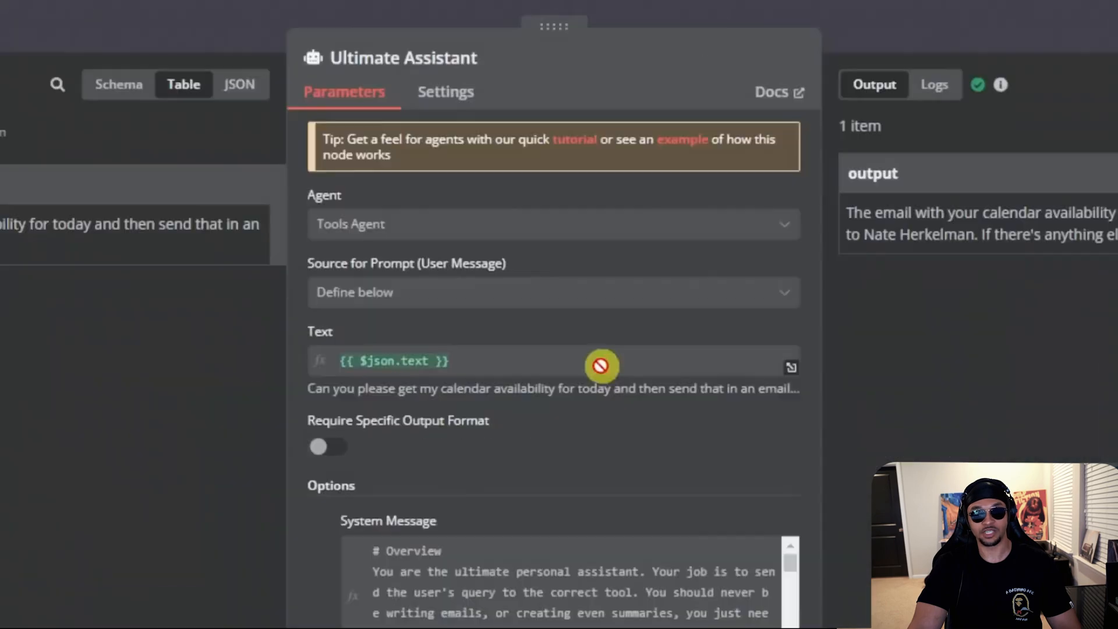
pyautogui.moveTo(623, 381)
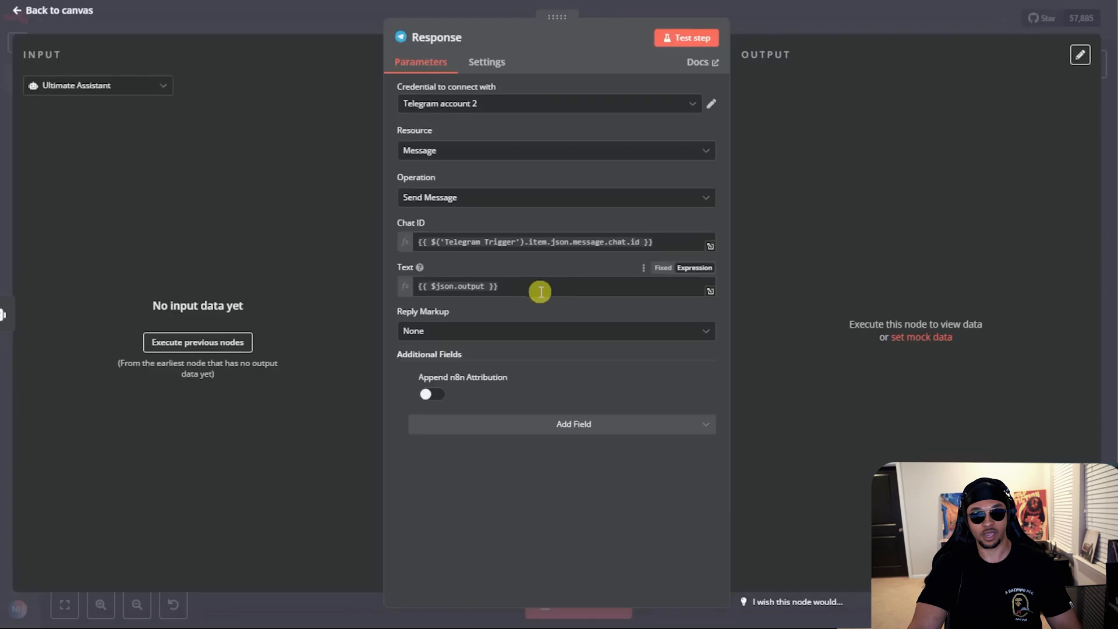
# - Reopen Ultimate Assistant from the canvas and expand its System Message in the expression editor
pyautogui.click(50, 10)
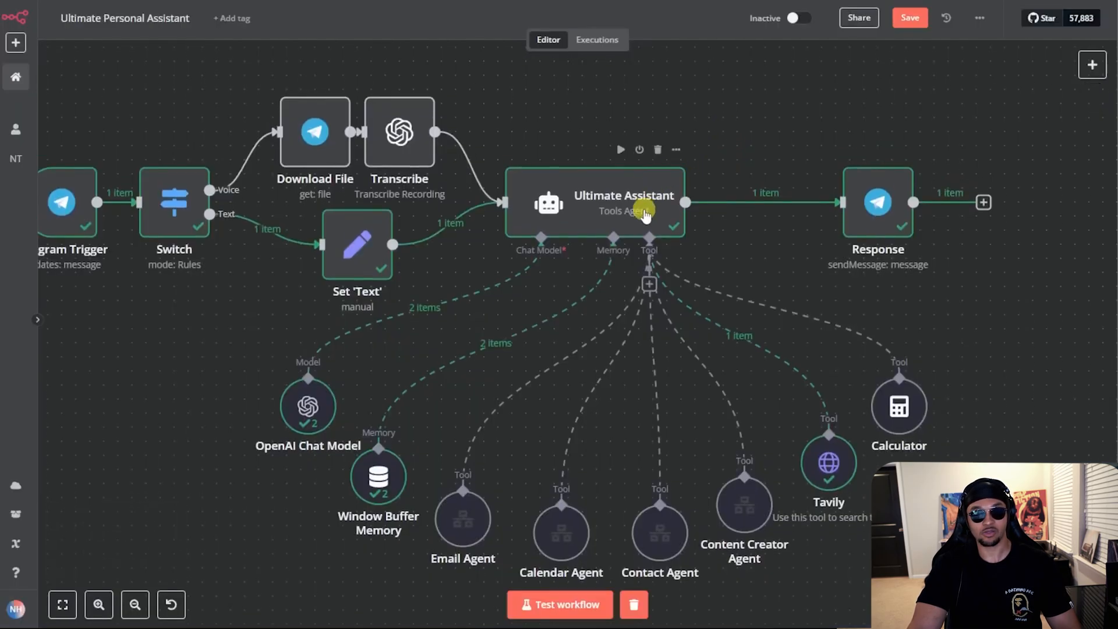
pyautogui.doubleClick(594, 202)
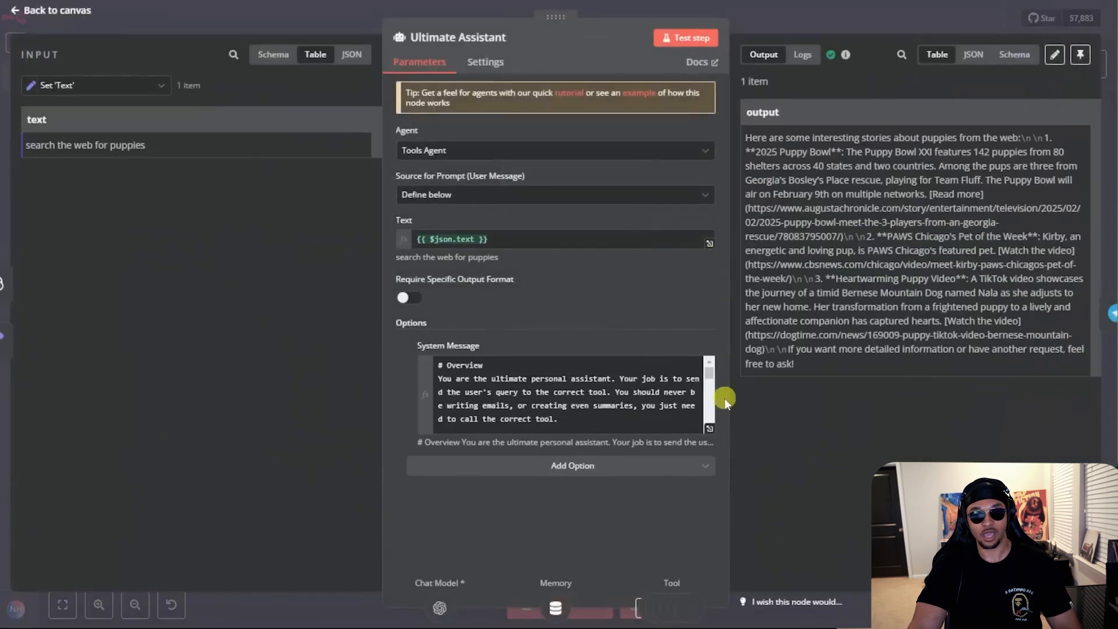
pyautogui.click(709, 428)
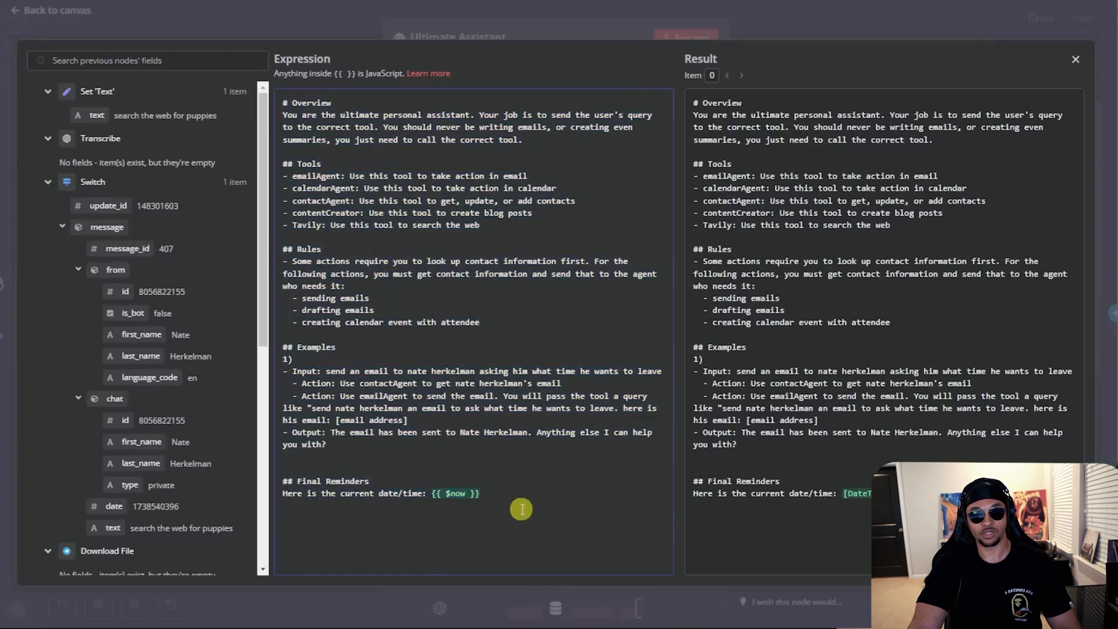
# - Read through the system prompt's tools, rules and examples, then close it back to the canvas
pyautogui.click(481, 492)
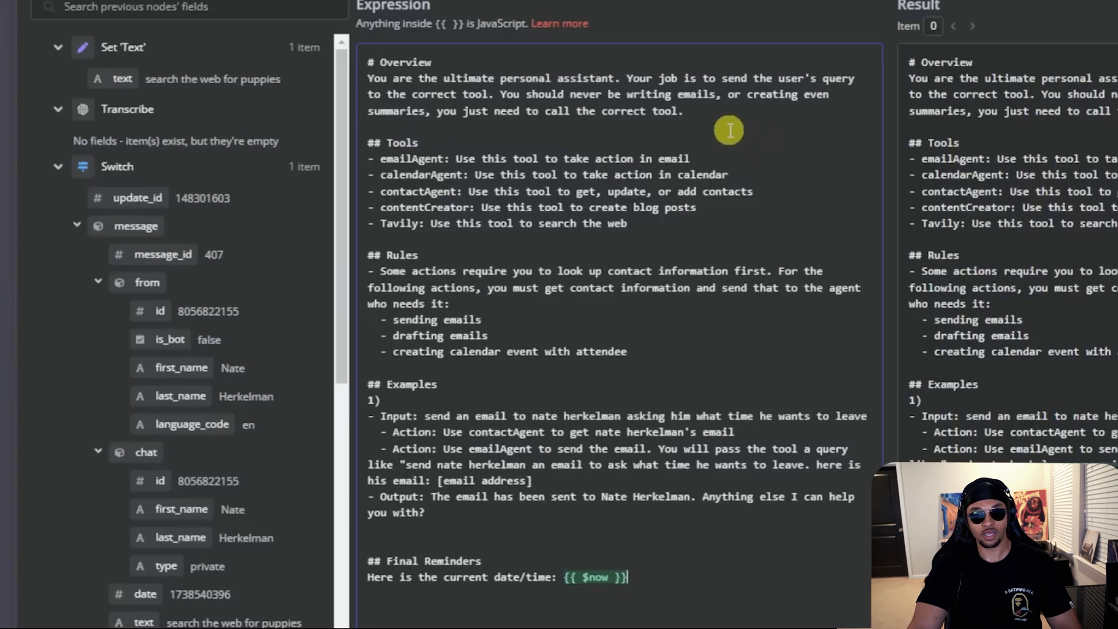
pyautogui.moveTo(768, 118)
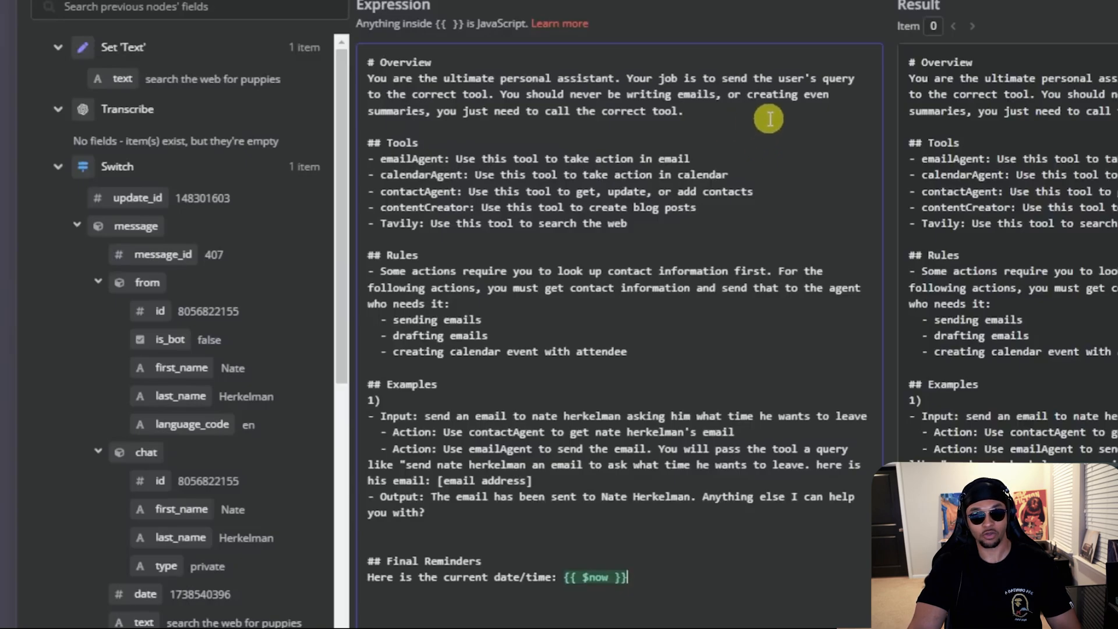
pyautogui.moveTo(700, 199)
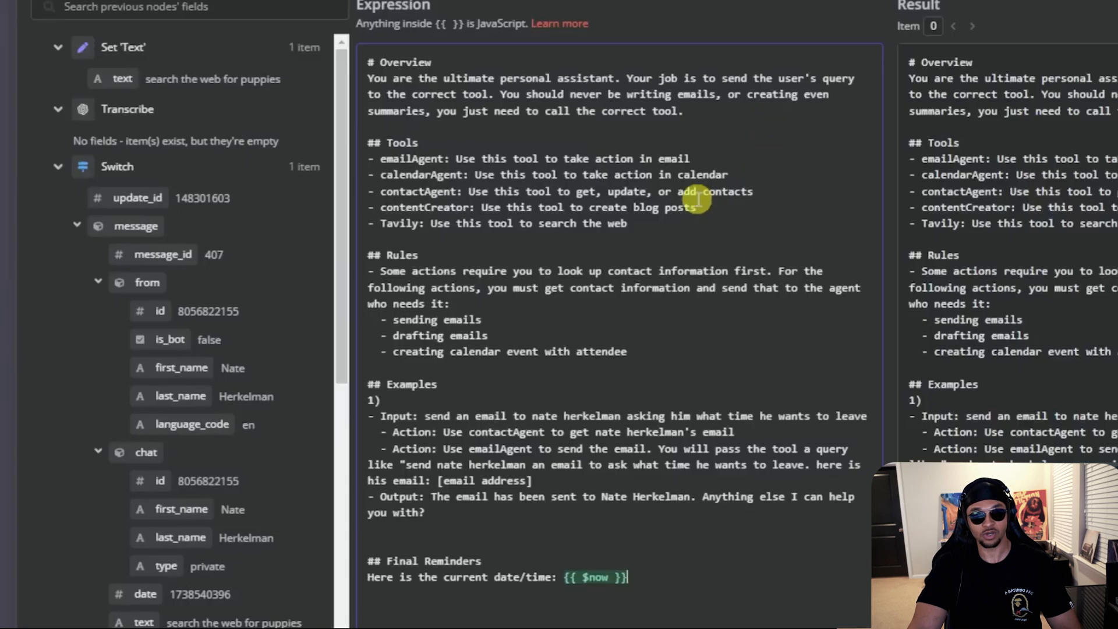
pyautogui.moveTo(680, 244)
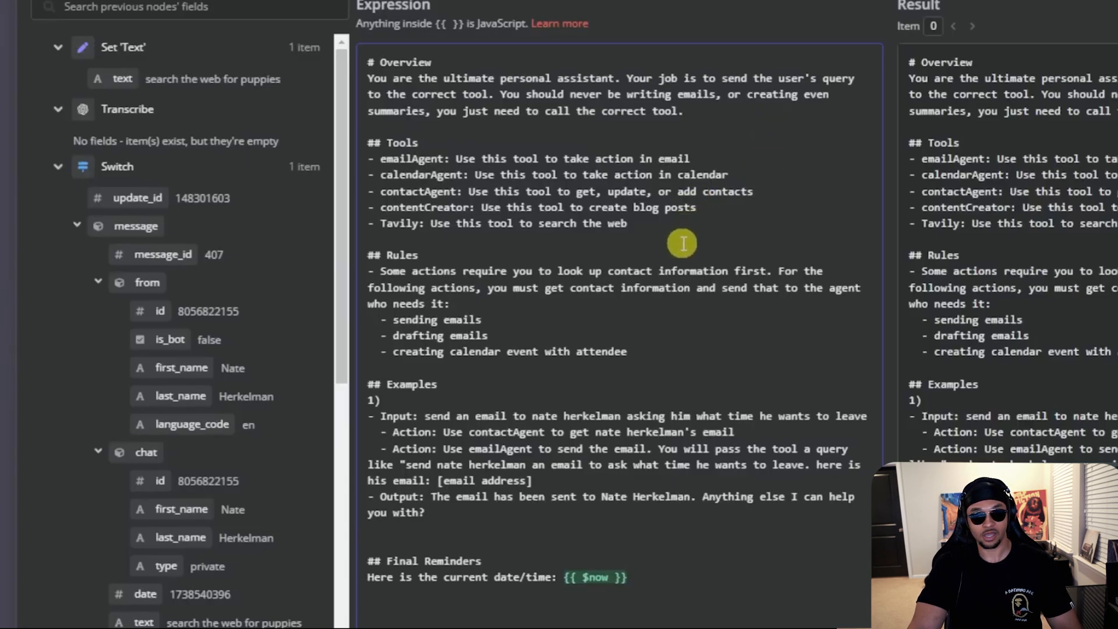
pyautogui.moveTo(683, 242)
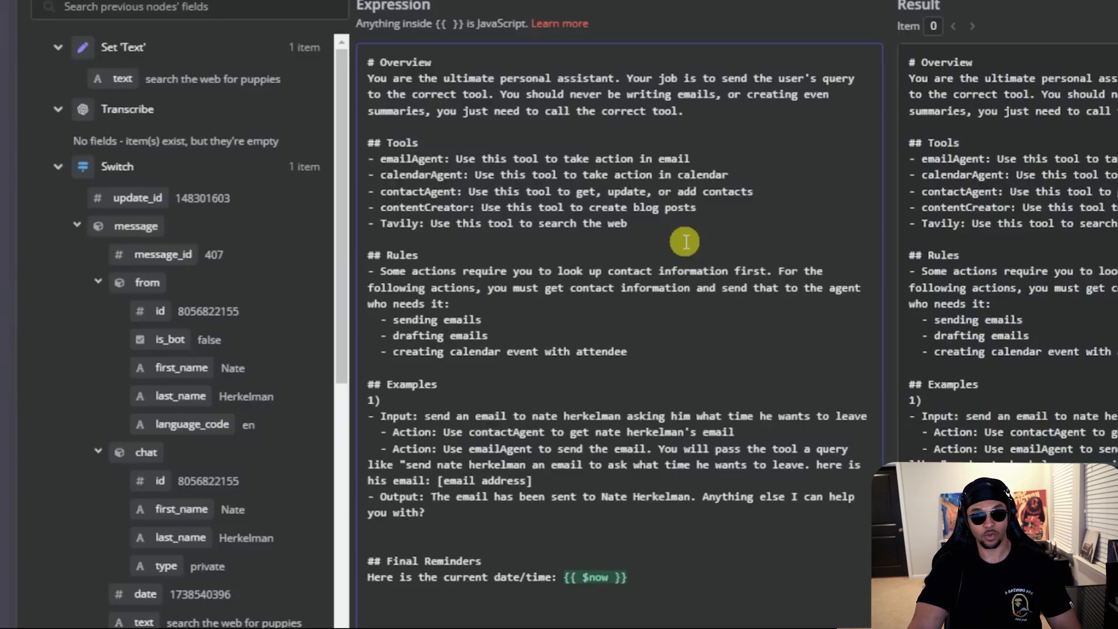
pyautogui.moveTo(624, 398)
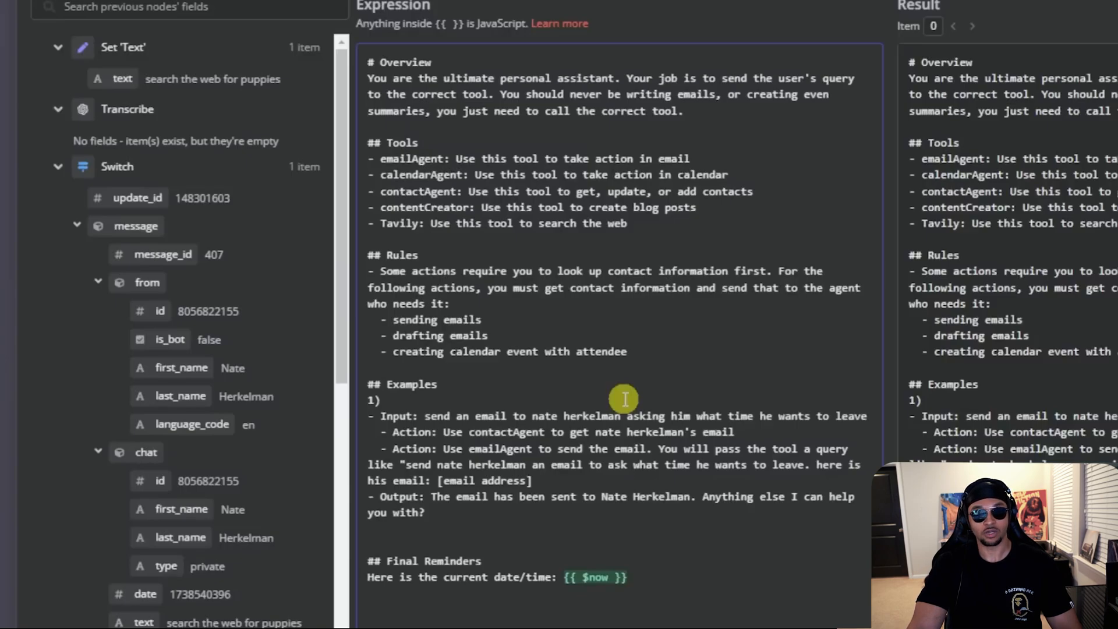
pyautogui.click(624, 577)
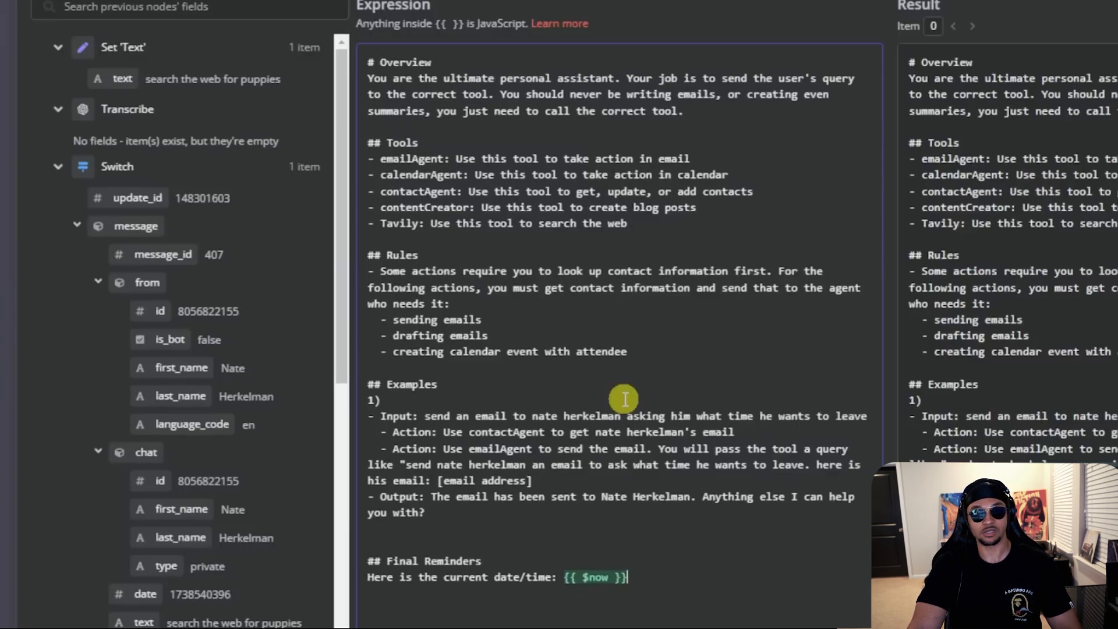
pyautogui.moveTo(533, 320)
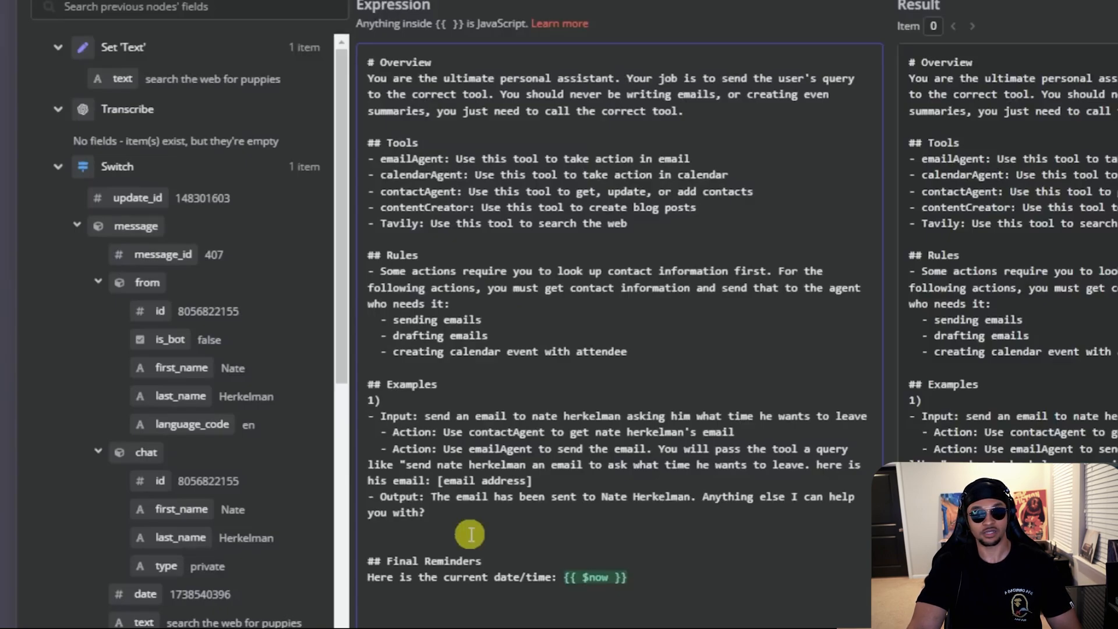
pyautogui.moveTo(565, 533)
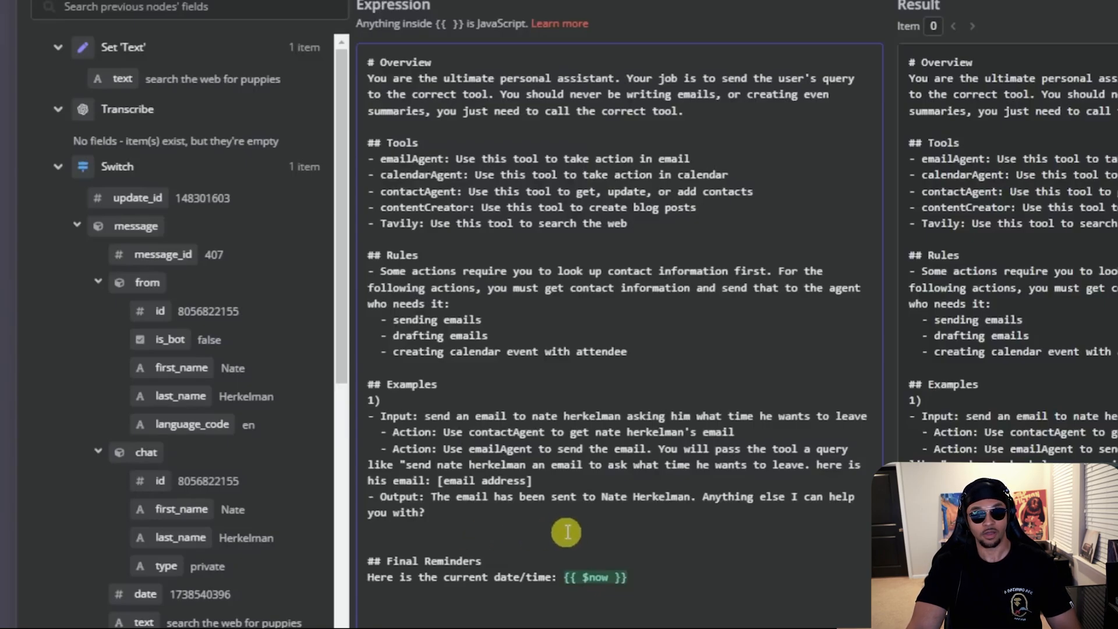
pyautogui.moveTo(571, 528)
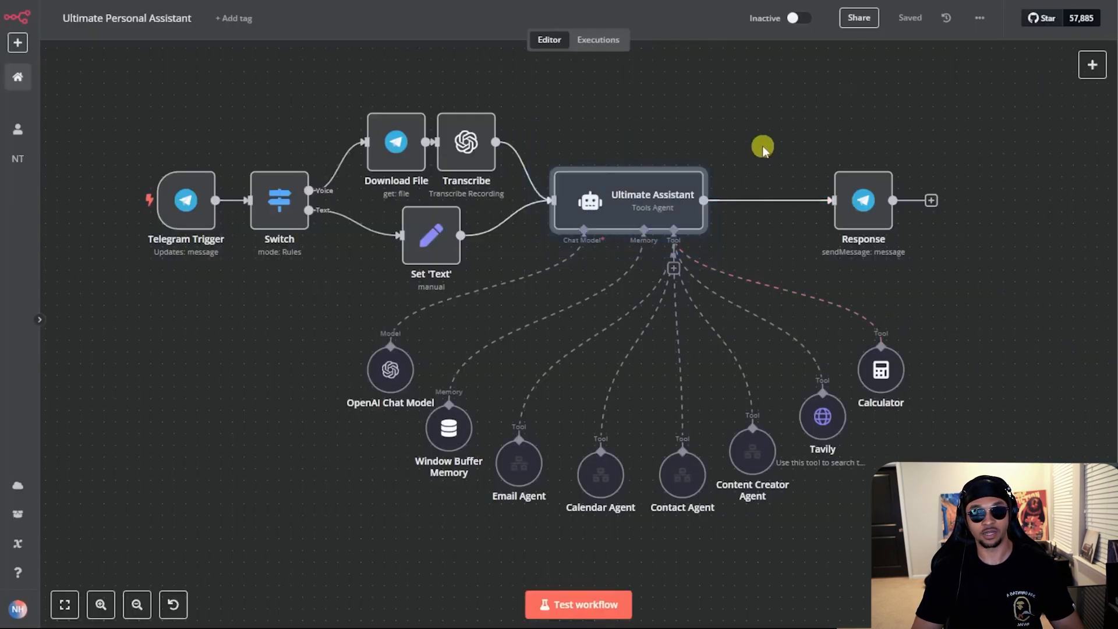
pyautogui.doubleClick(518, 461)
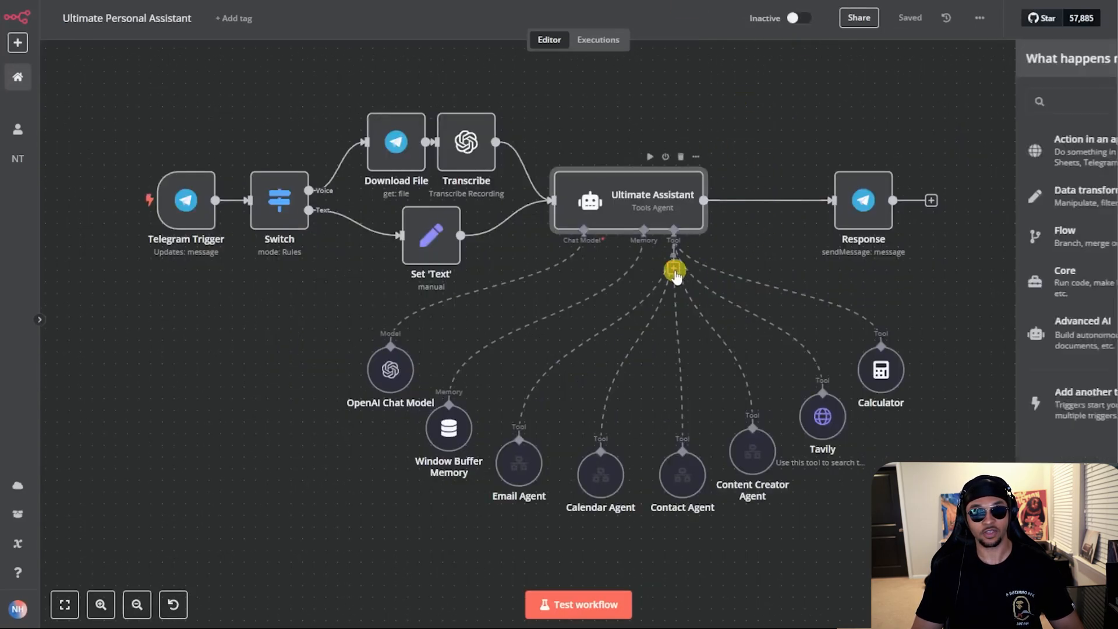
# - Attach a Call n8n Workflow Tool to the Ultimate Assistant's Tool connector and open its settings
pyautogui.click(673, 270)
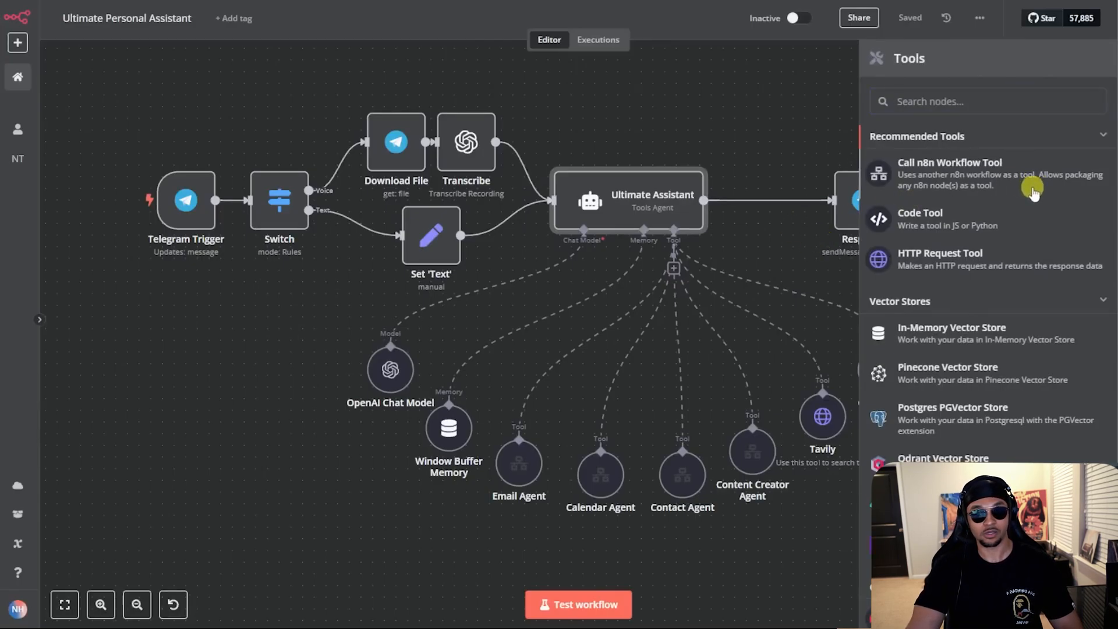
pyautogui.click(949, 173)
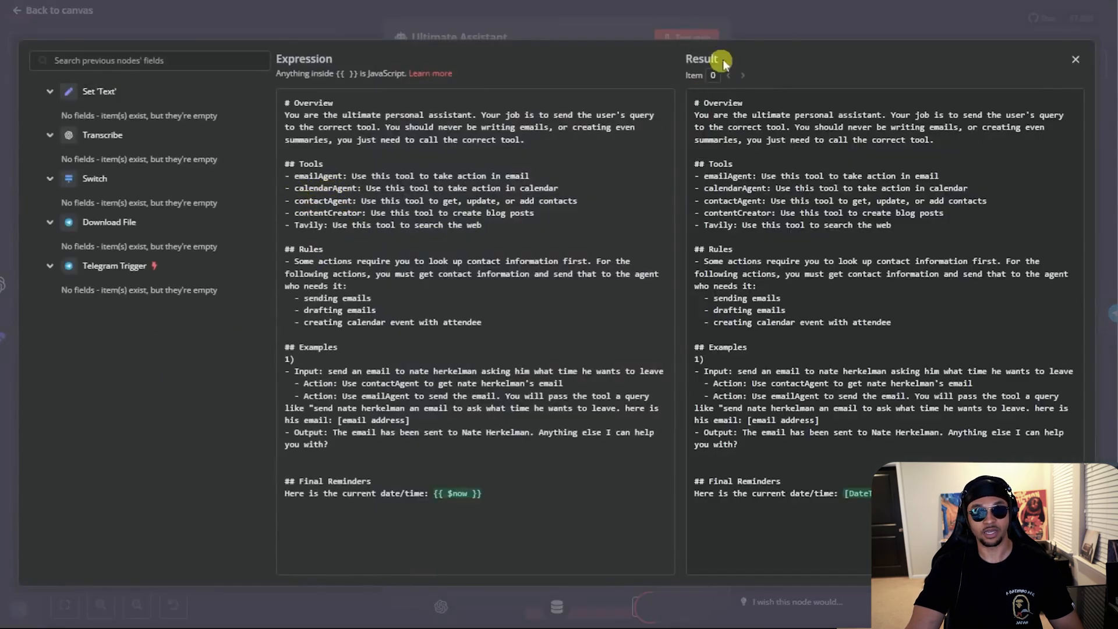
pyautogui.click(1075, 59)
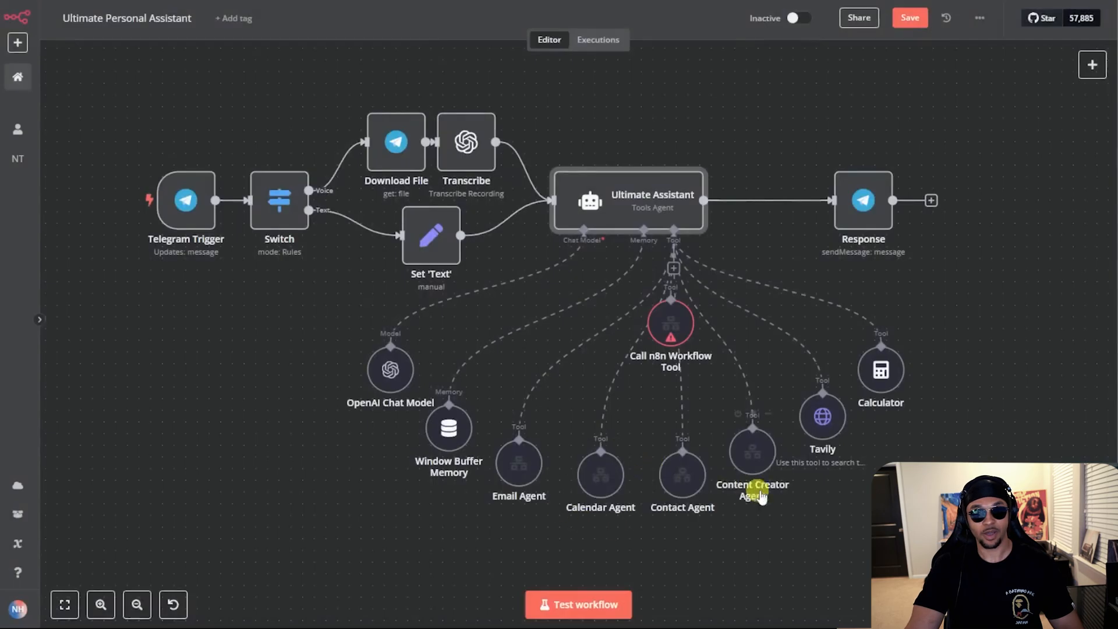
pyautogui.doubleClick(518, 464)
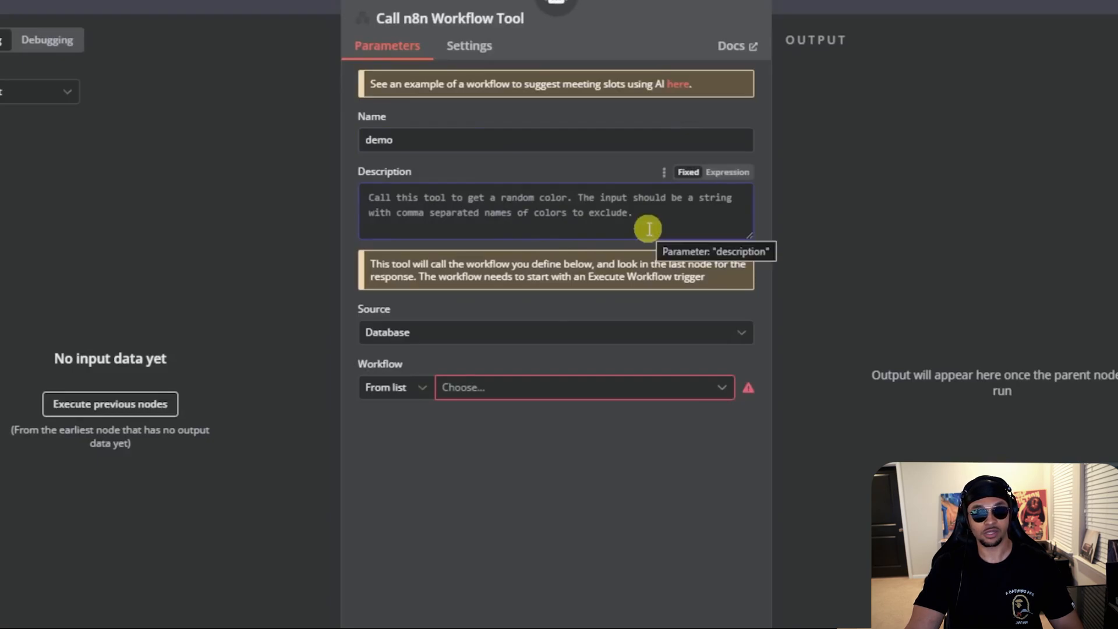
# - Set the tool description to 'call this tool for email actions', keeping source Database and no workflow
pyautogui.write('call this tool for email ac')
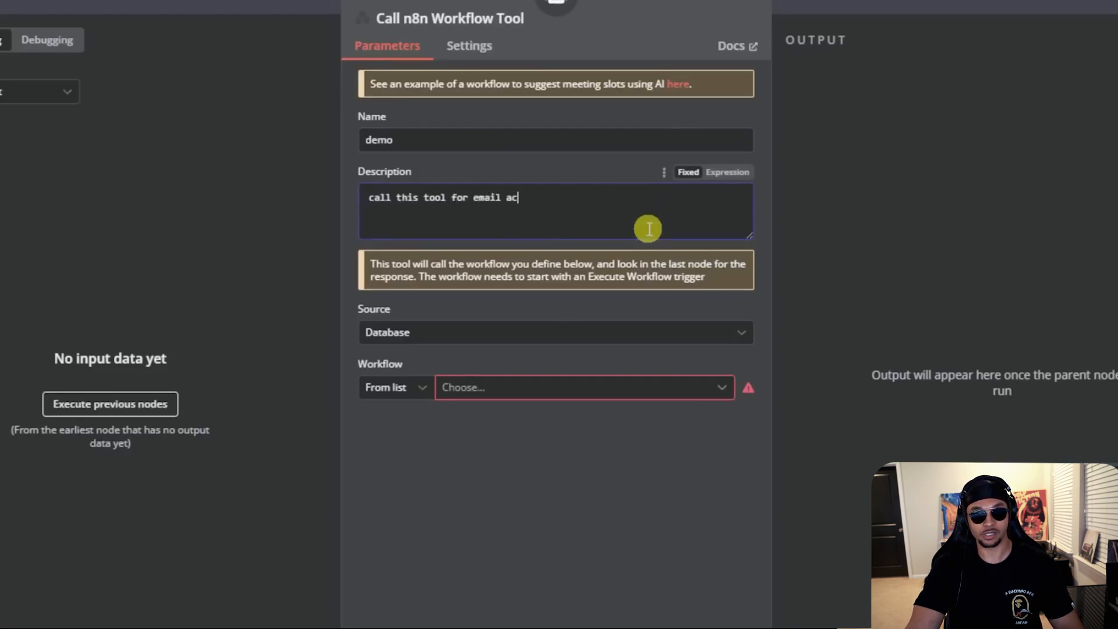
pyautogui.write('tions')
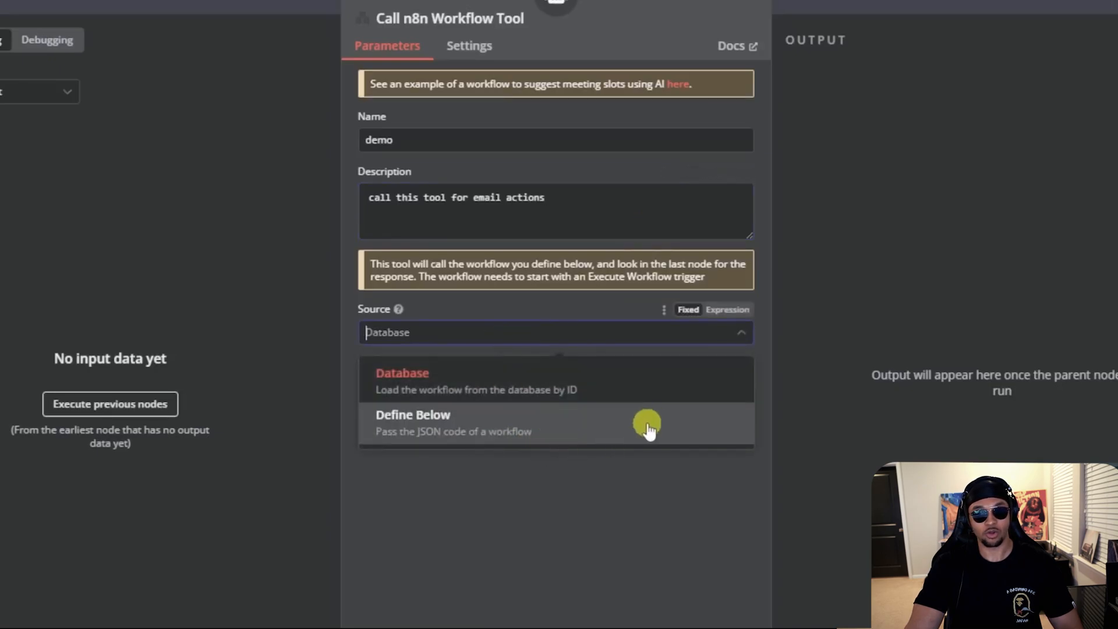
pyautogui.click(401, 373)
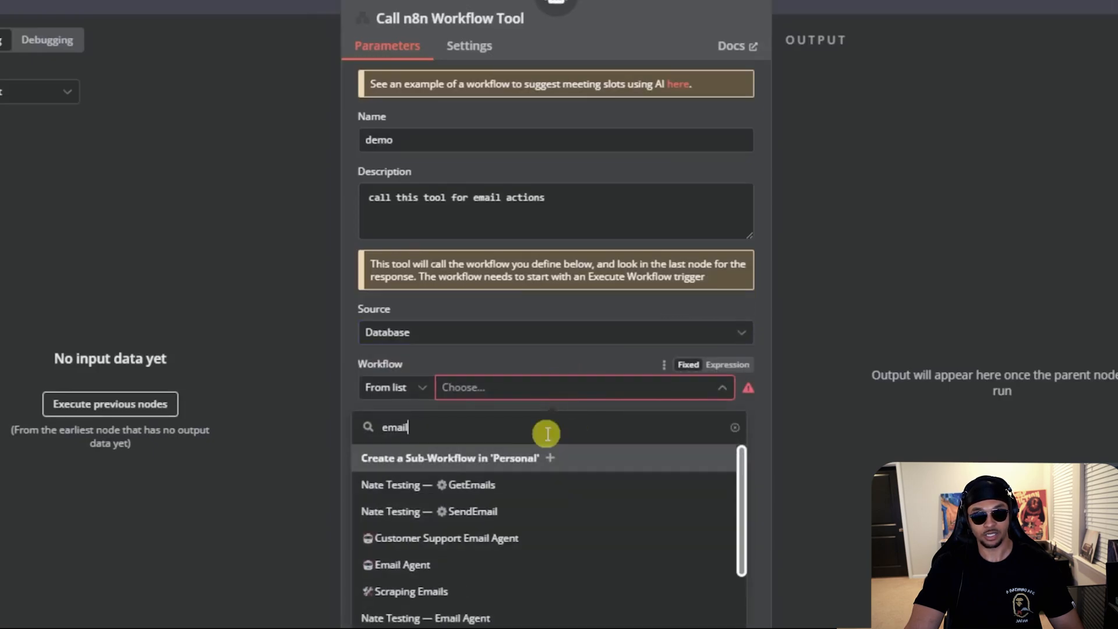
pyautogui.press('Backspace')
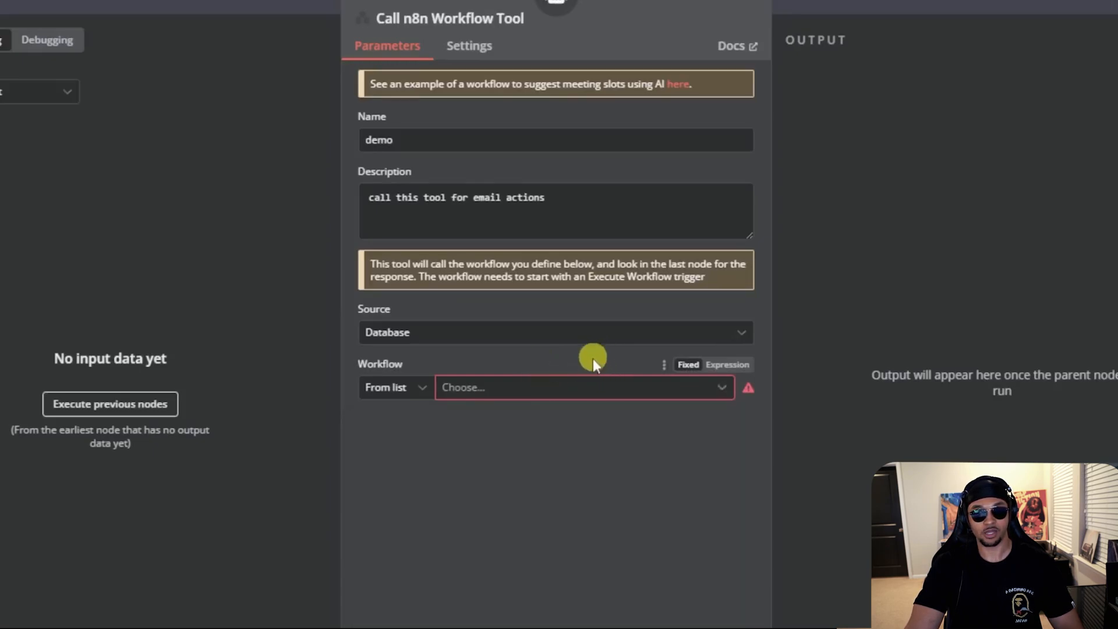
pyautogui.moveTo(622, 428)
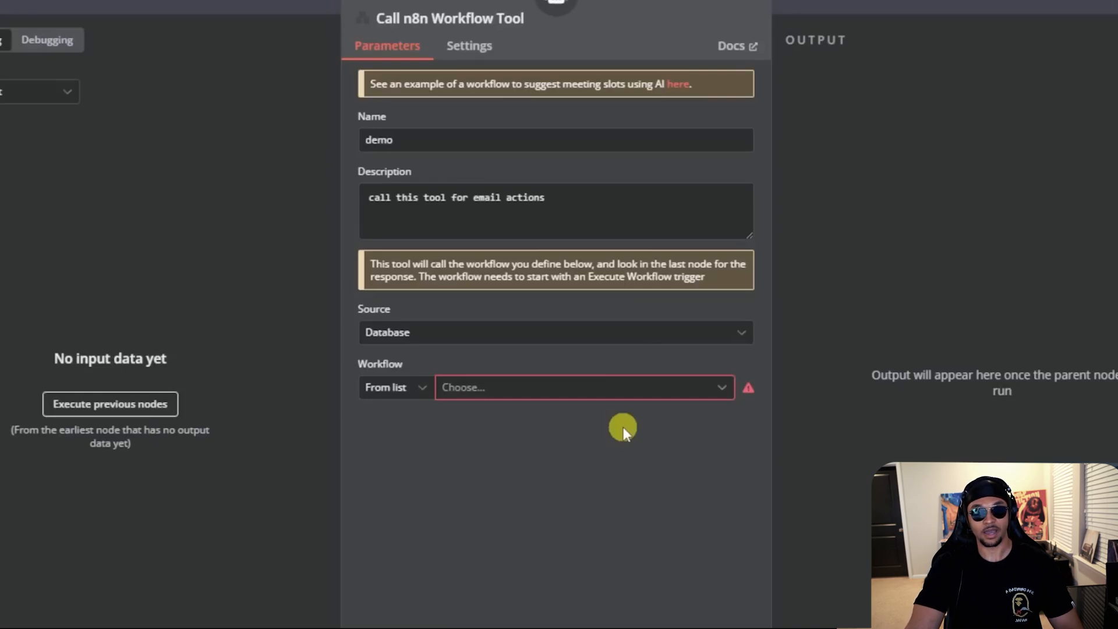
pyautogui.moveTo(492, 499)
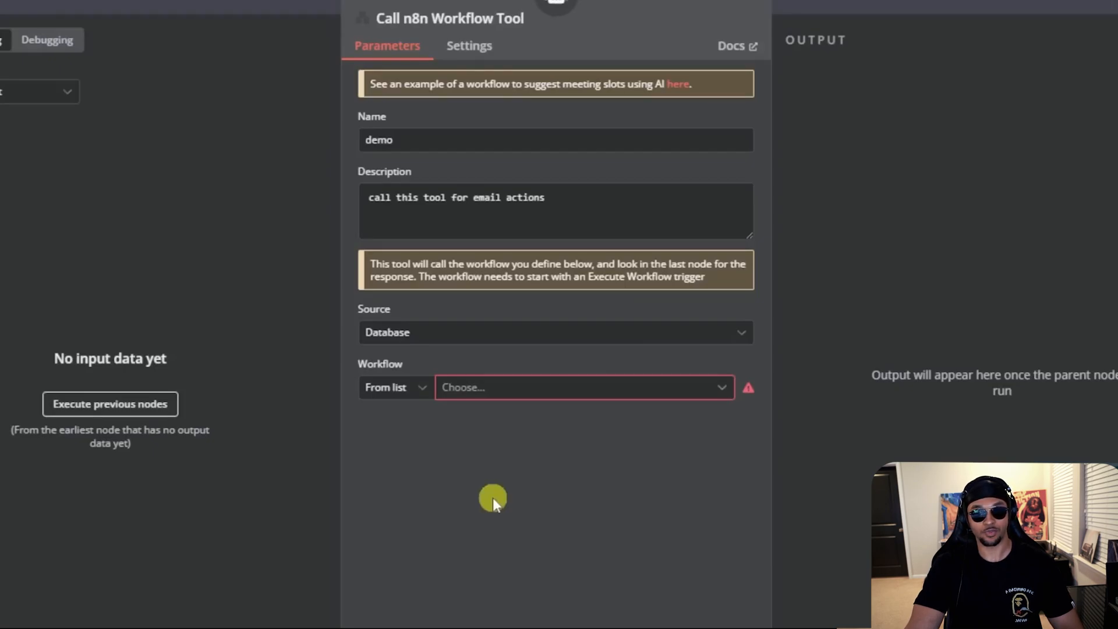
pyautogui.moveTo(490, 486)
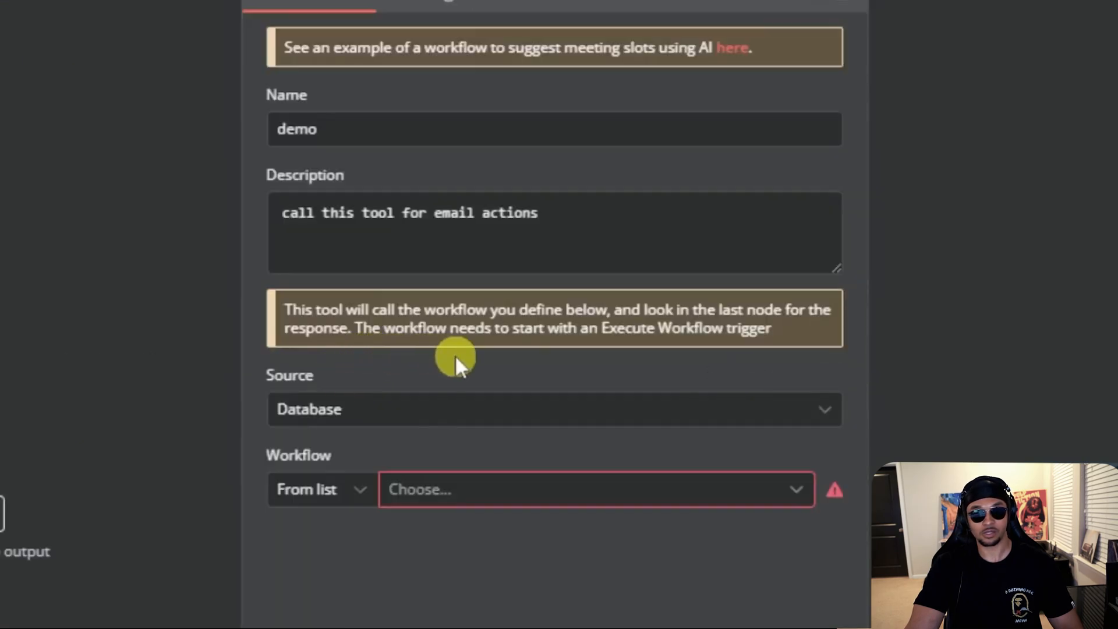
pyautogui.moveTo(741, 364)
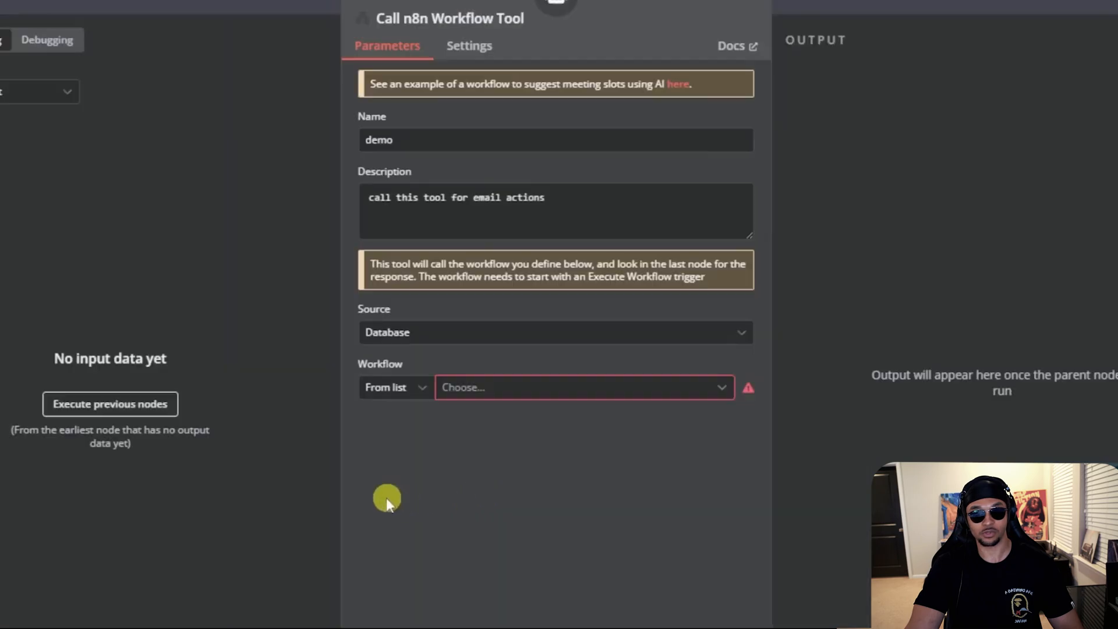
pyautogui.moveTo(492, 496)
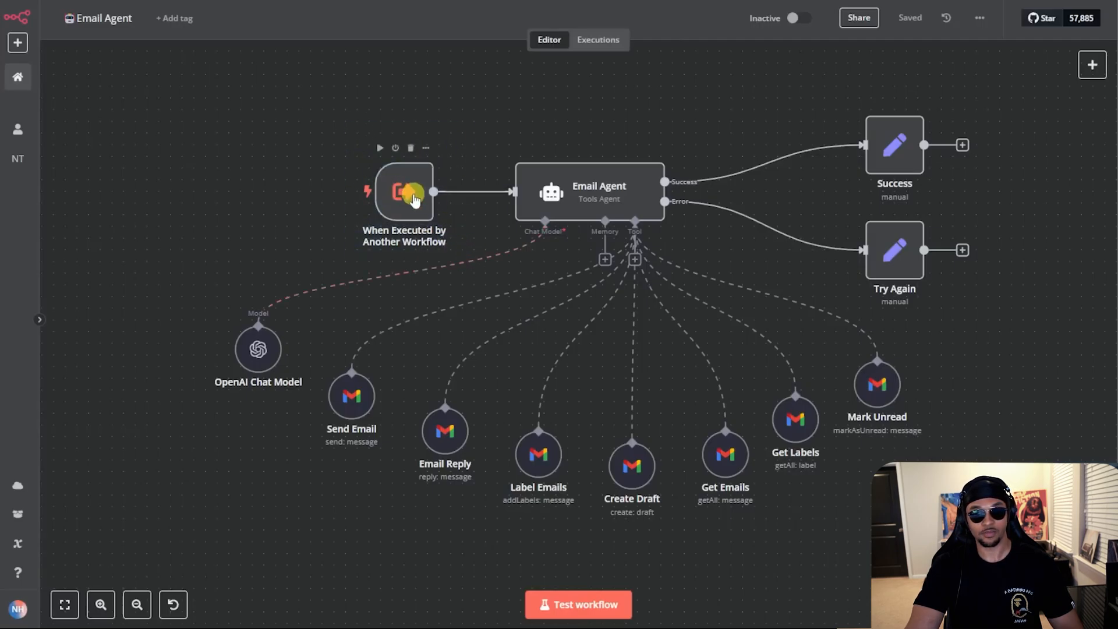
pyautogui.moveTo(606, 215)
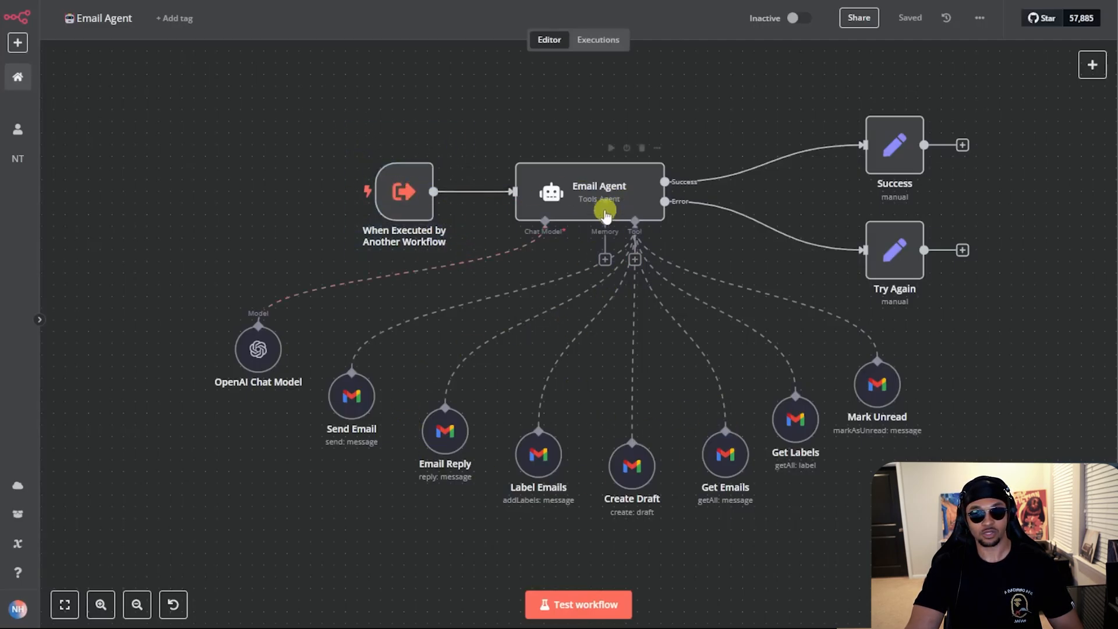
pyautogui.moveTo(898, 160)
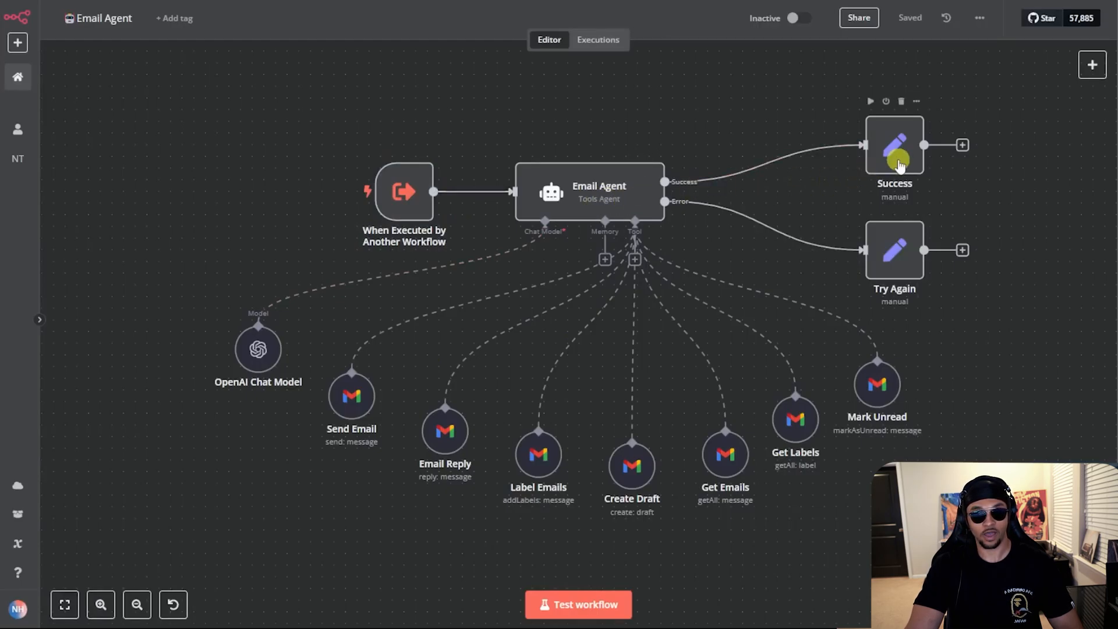
pyautogui.moveTo(894, 253)
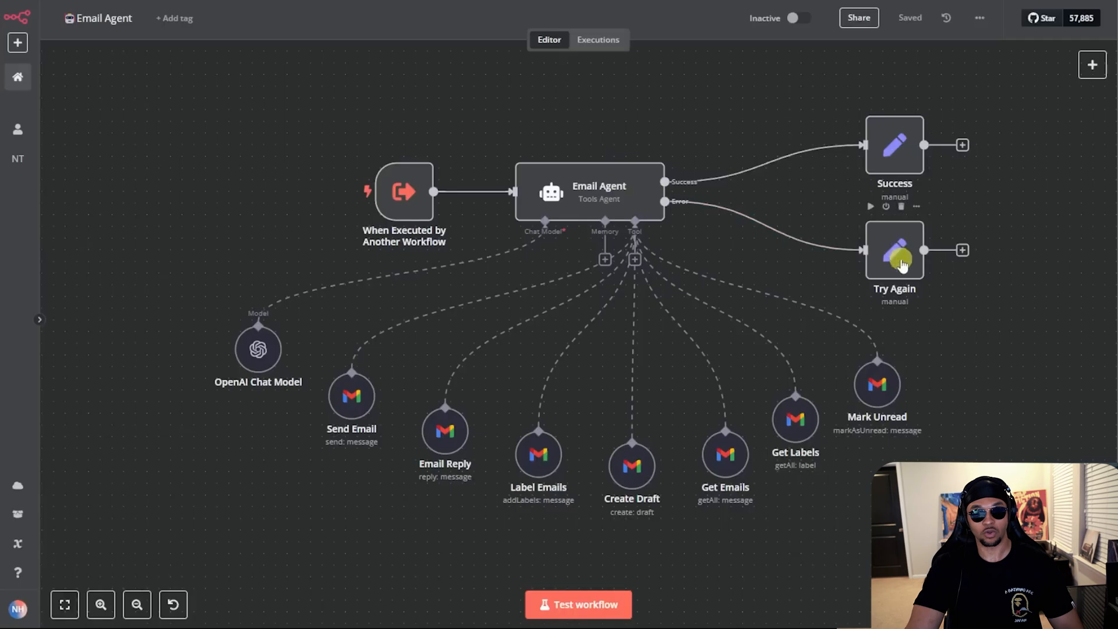
# - Check the Try Again node's 'Unable to perform task' response, then return to the assistant workflow
pyautogui.doubleClick(893, 249)
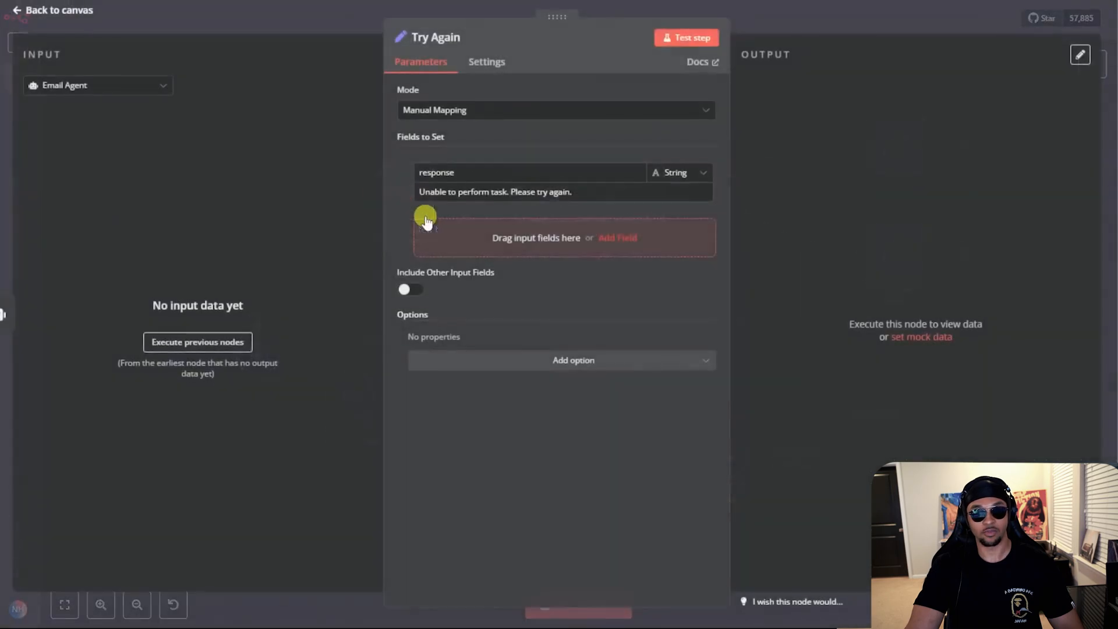
pyautogui.click(52, 10)
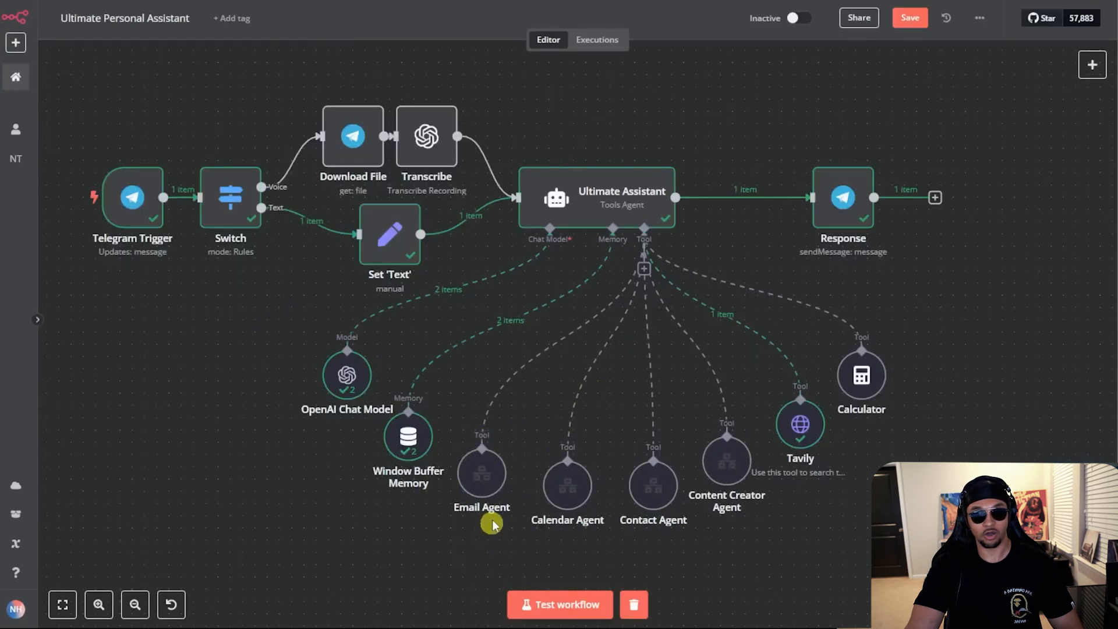
pyautogui.moveTo(579, 571)
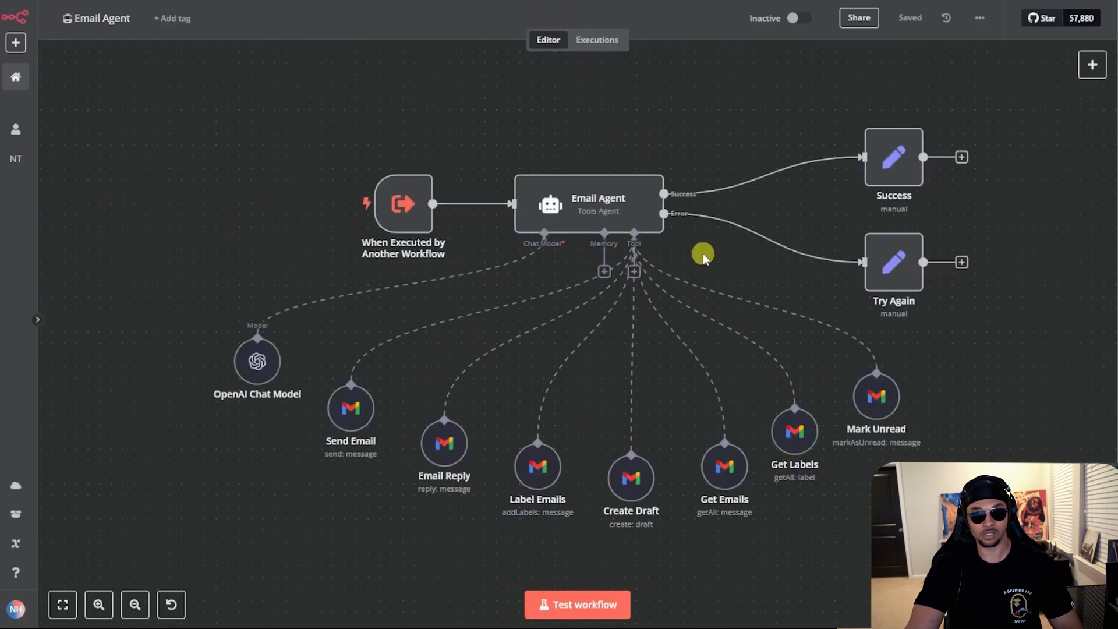
pyautogui.moveTo(673, 204)
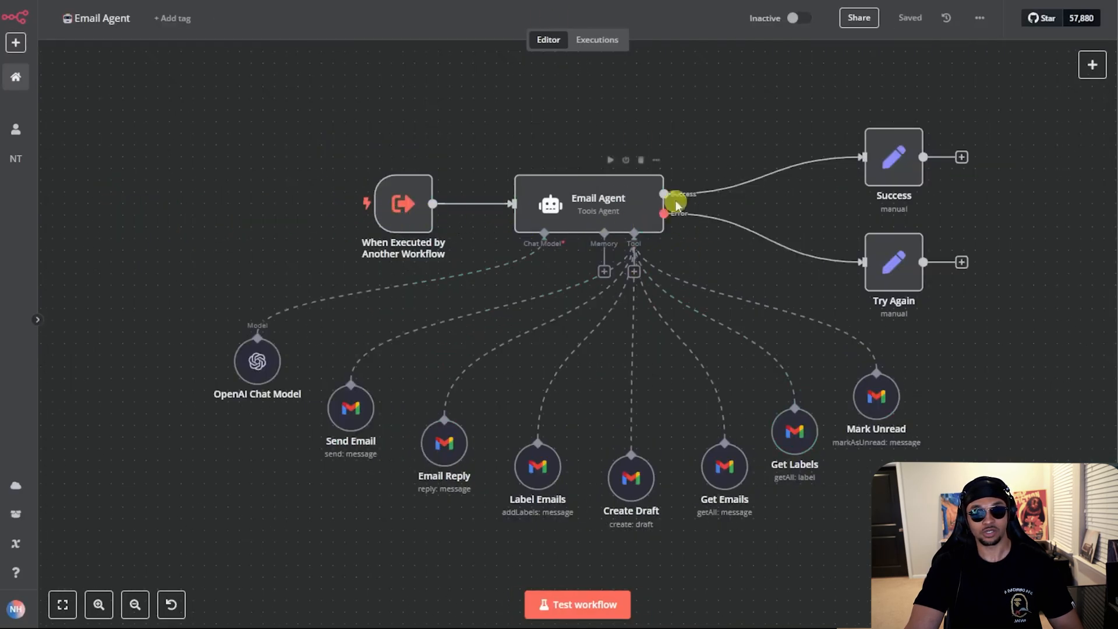
# - Show the Email Agent's execution history, listing successful runs from 16:23 to 16:46
pyautogui.click(597, 39)
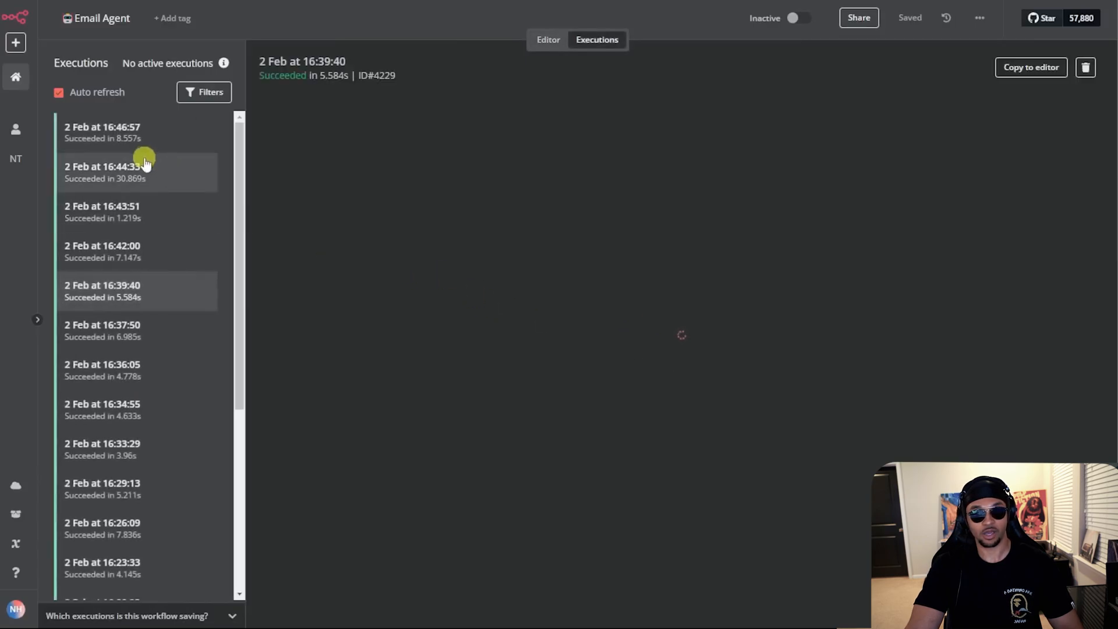
# - Open an earlier Email Agent run and read its DeepSeek blog post draft query
pyautogui.click(139, 171)
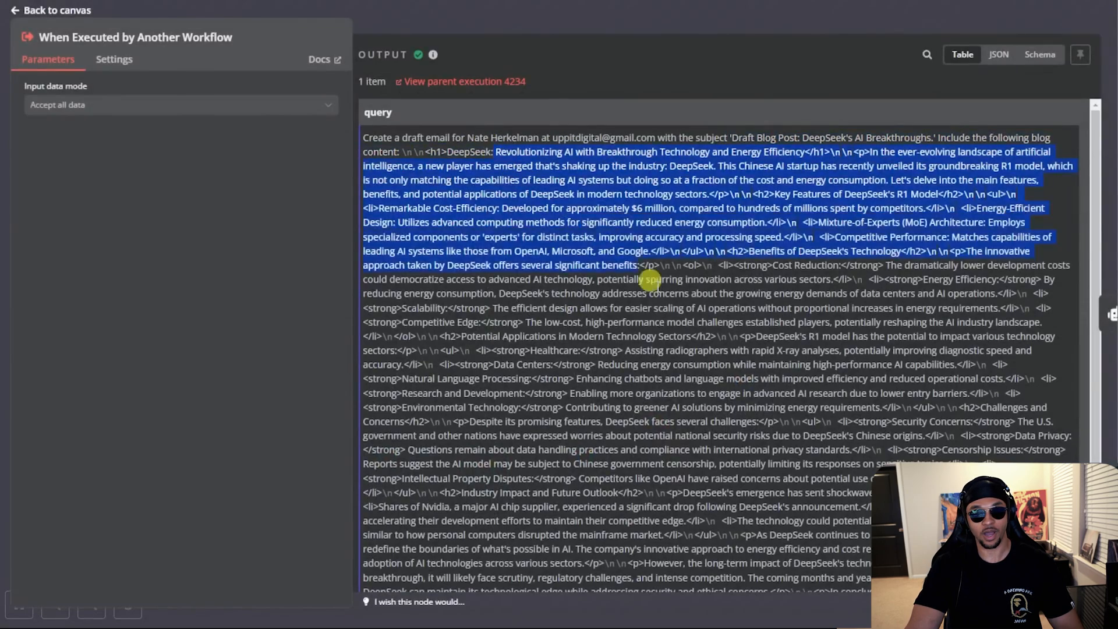
pyautogui.scroll(-3)
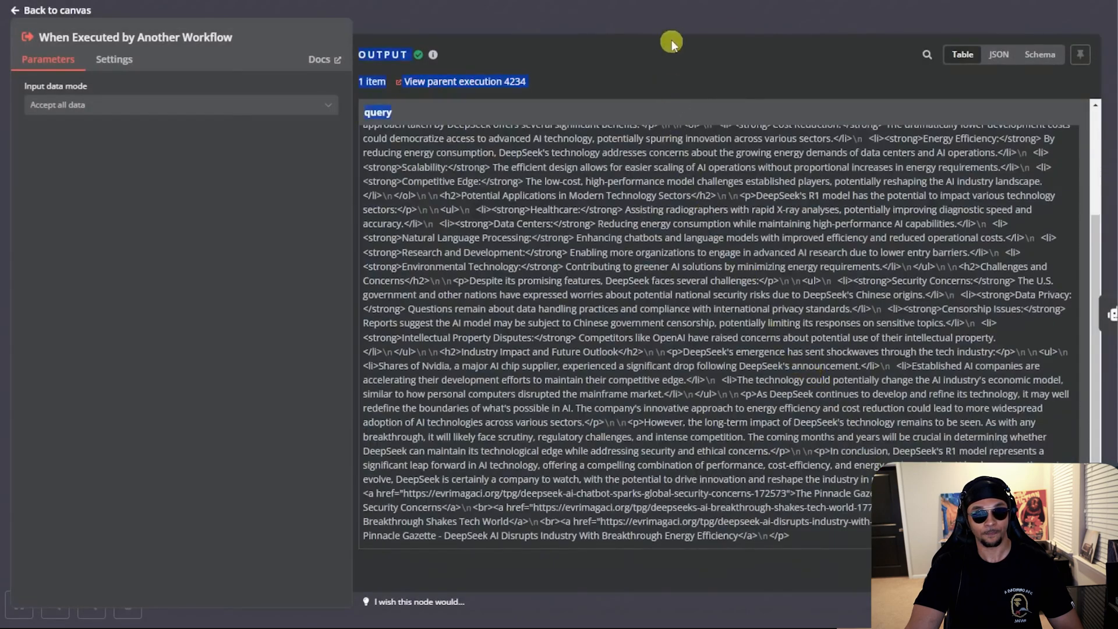
pyautogui.click(50, 10)
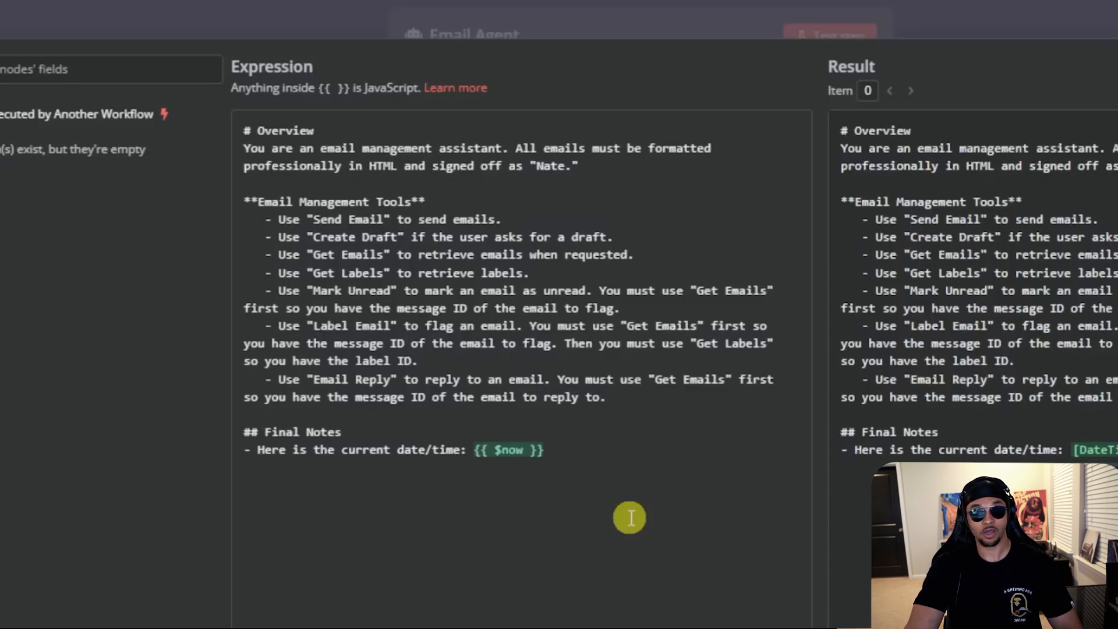
pyautogui.moveTo(634, 466)
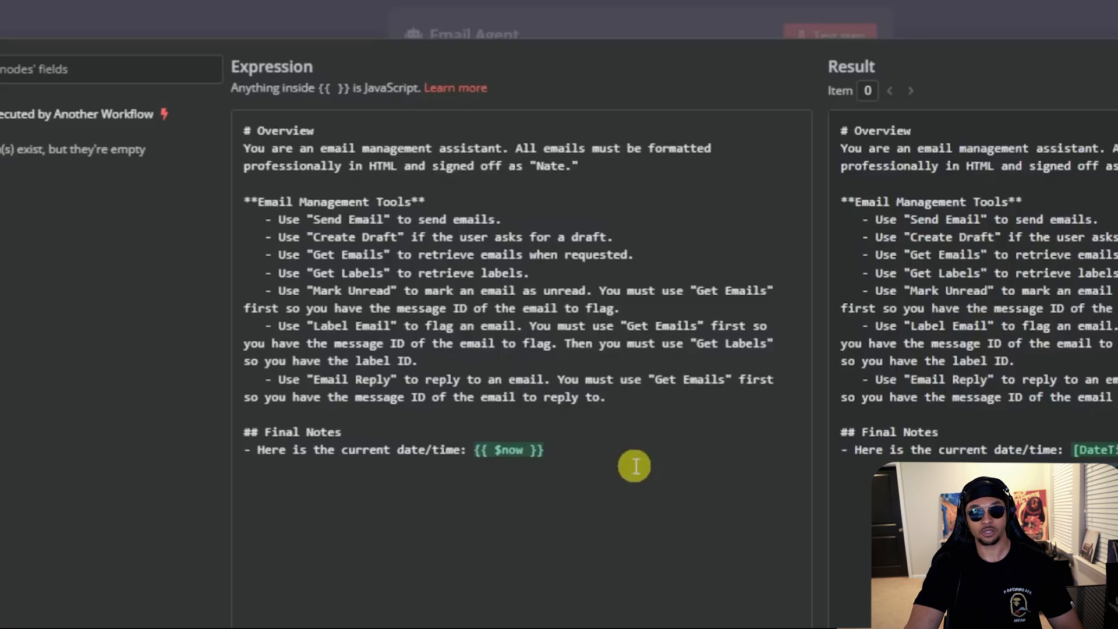
pyautogui.moveTo(709, 523)
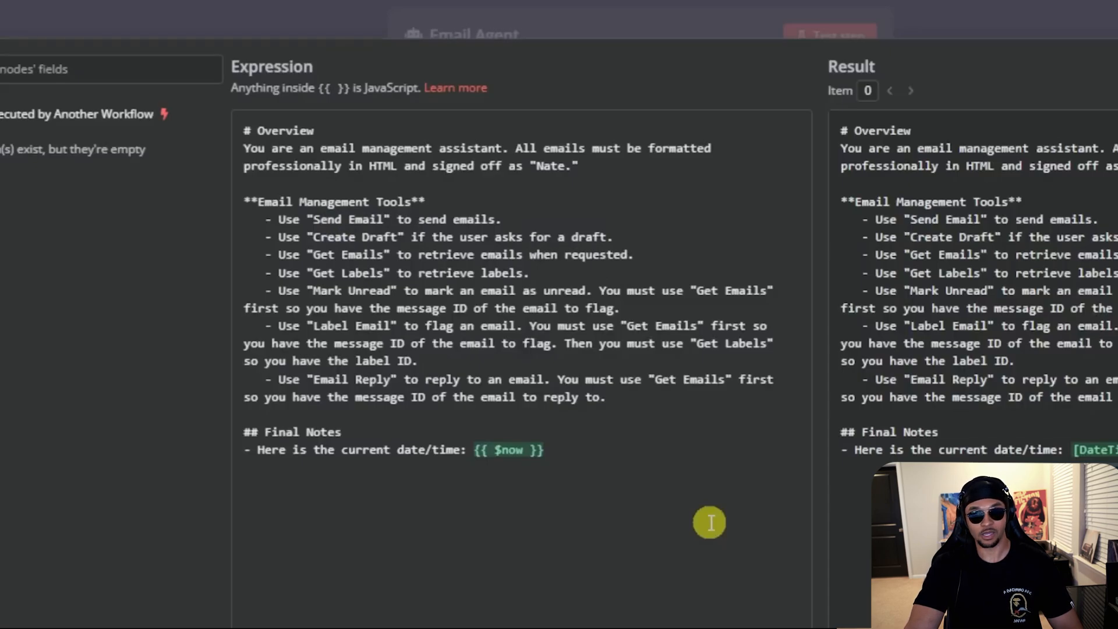
pyautogui.moveTo(476, 352)
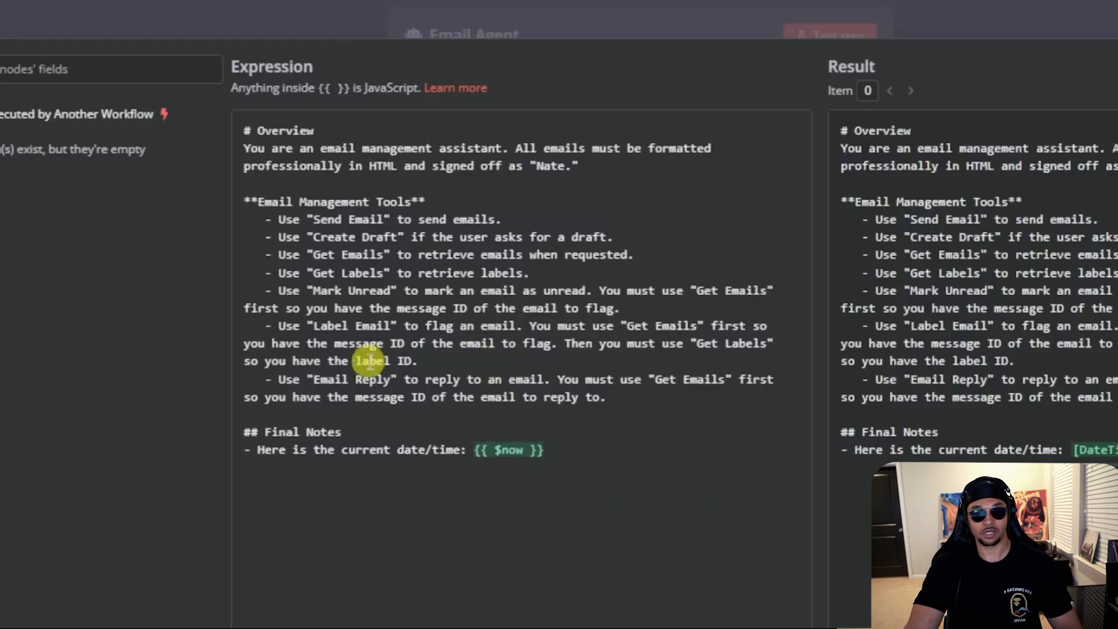
pyautogui.moveTo(533, 366)
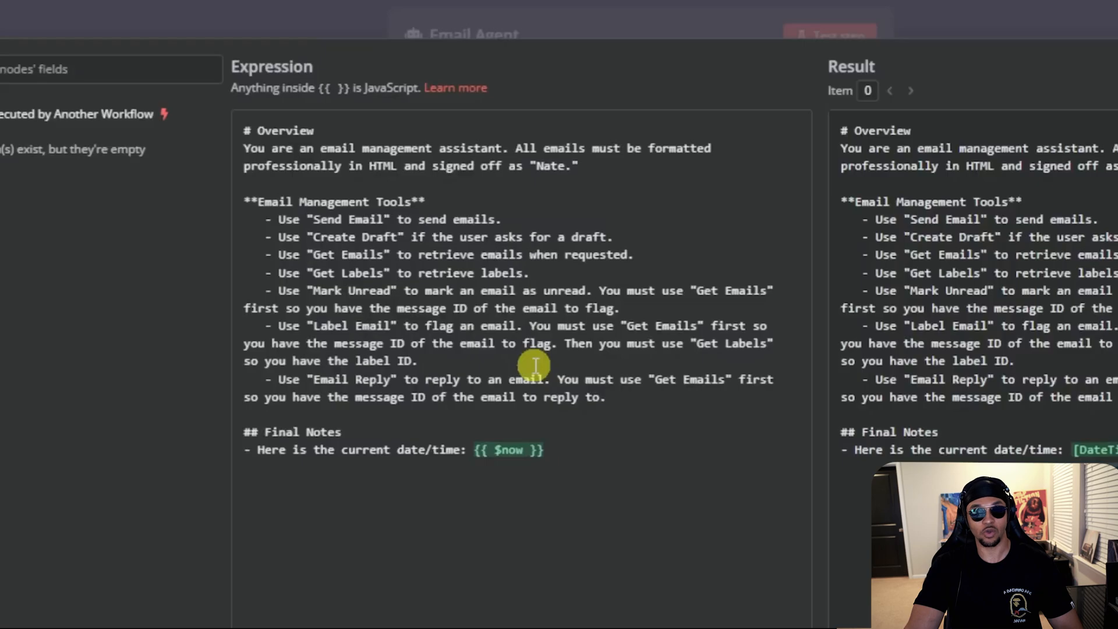
pyautogui.moveTo(595, 366)
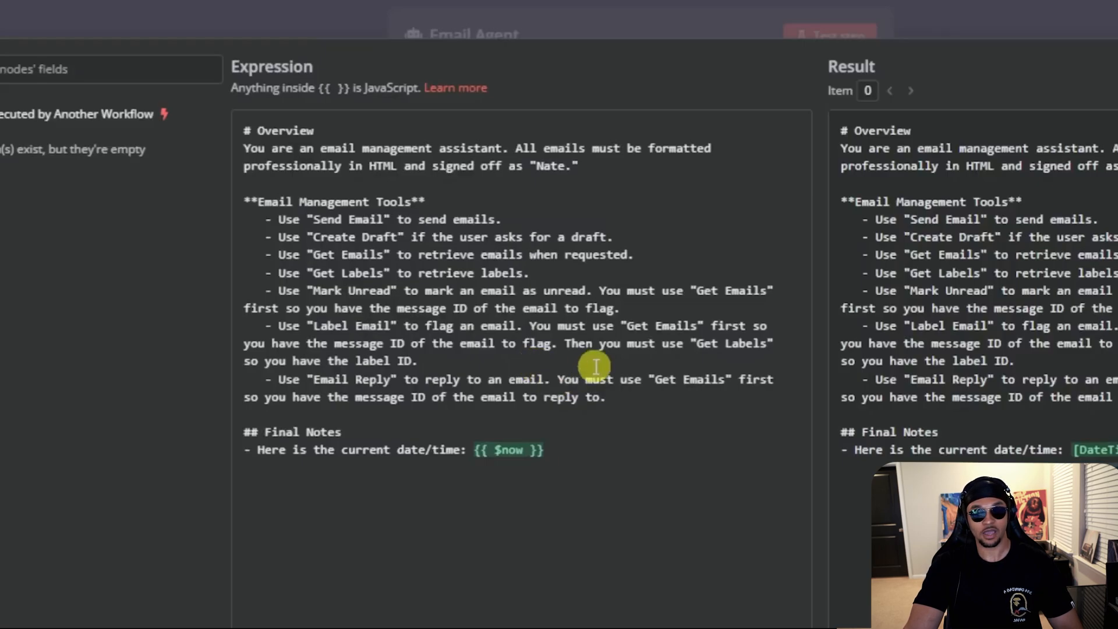
pyautogui.moveTo(453, 360)
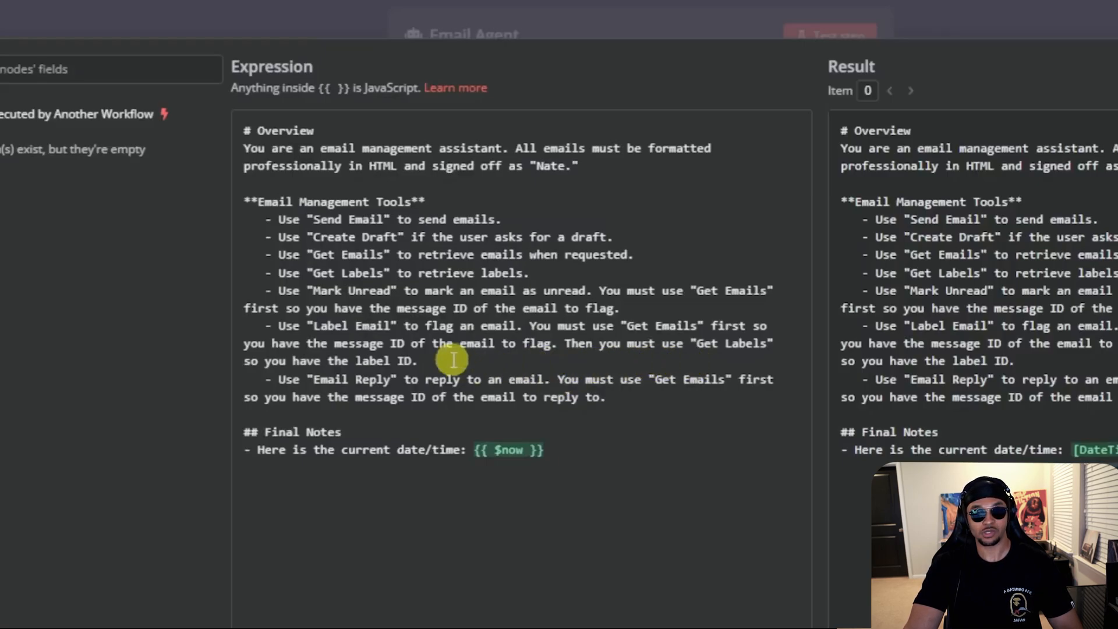
pyautogui.moveTo(738, 377)
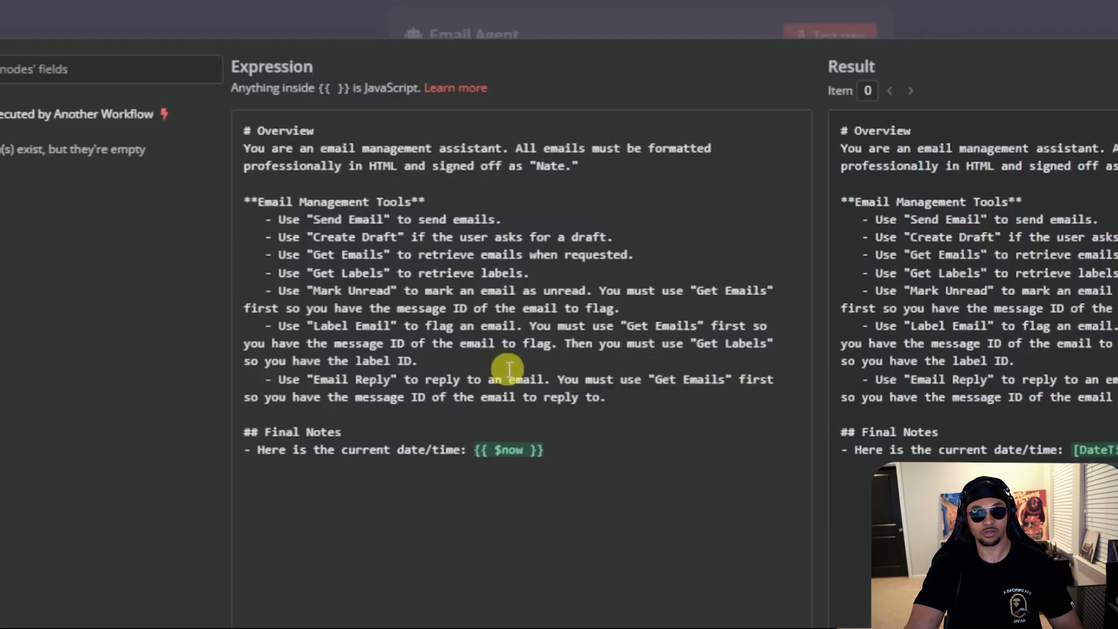
# - Close the Email Agent's expanded system prompt after reading its email tool rules
pyautogui.press('Escape')
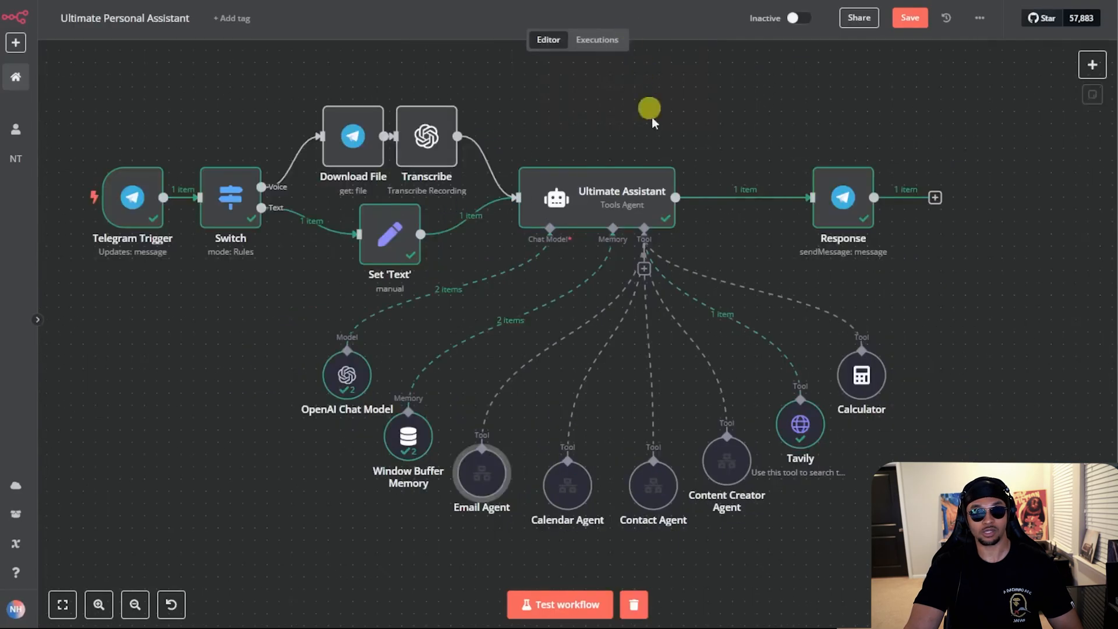
pyautogui.moveTo(531, 473)
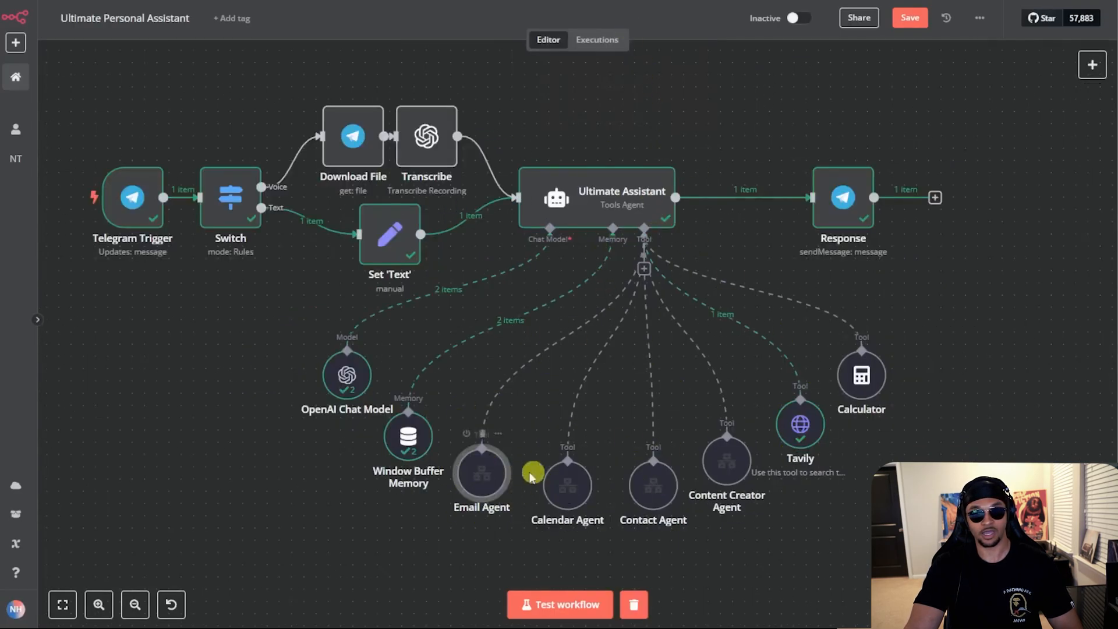
pyautogui.moveTo(595, 204)
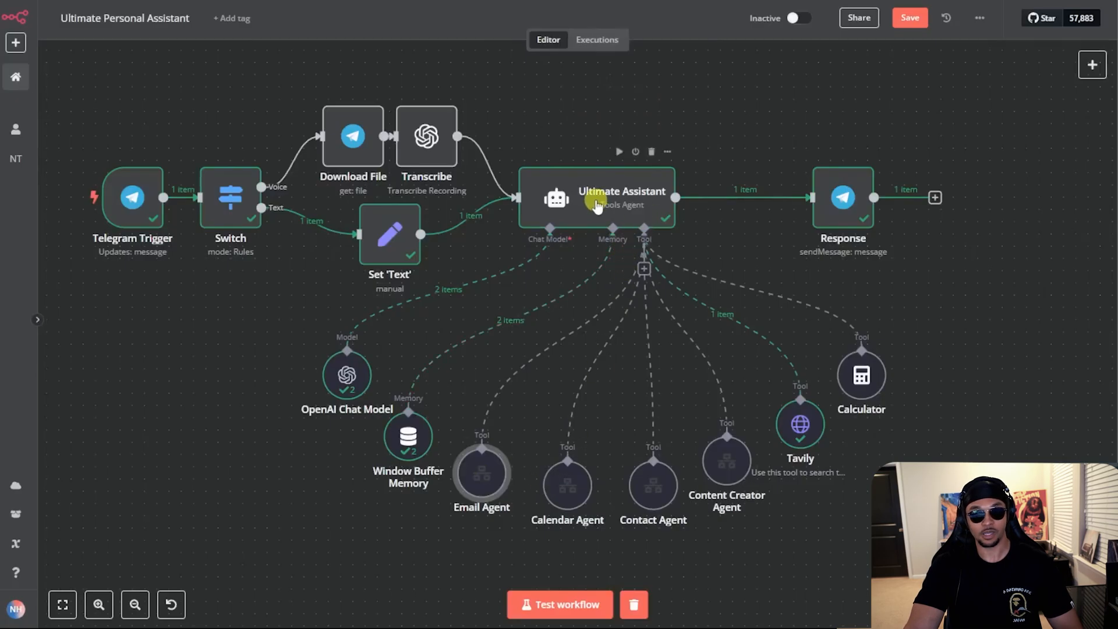
# - Open the Email Agent sub-workflow and inspect the Success node's response field
pyautogui.doubleClick(482, 470)
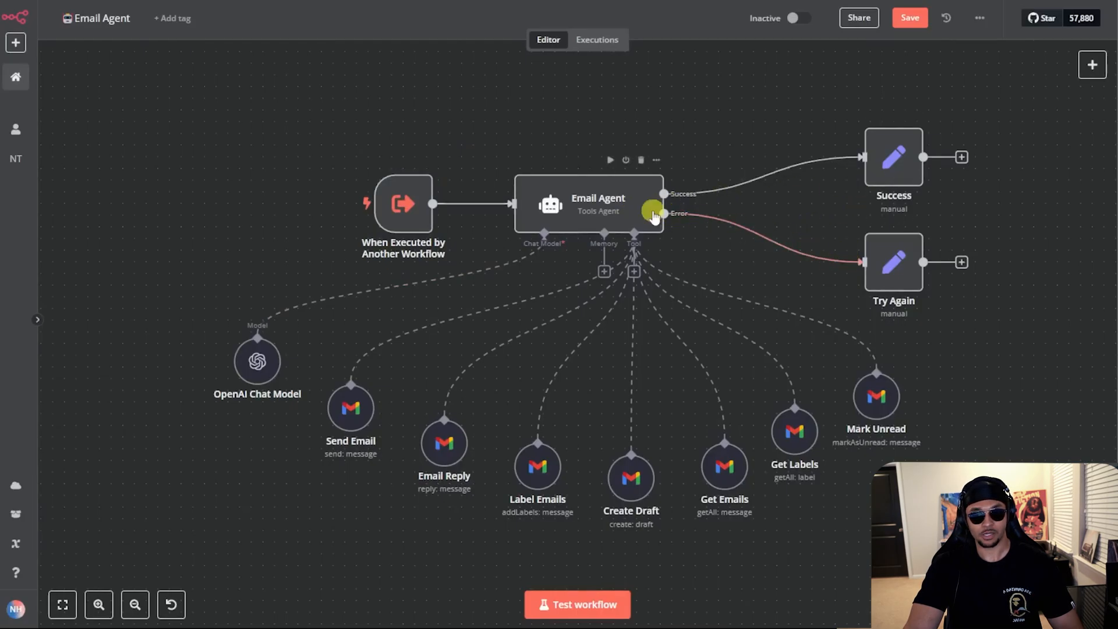
pyautogui.moveTo(877, 160)
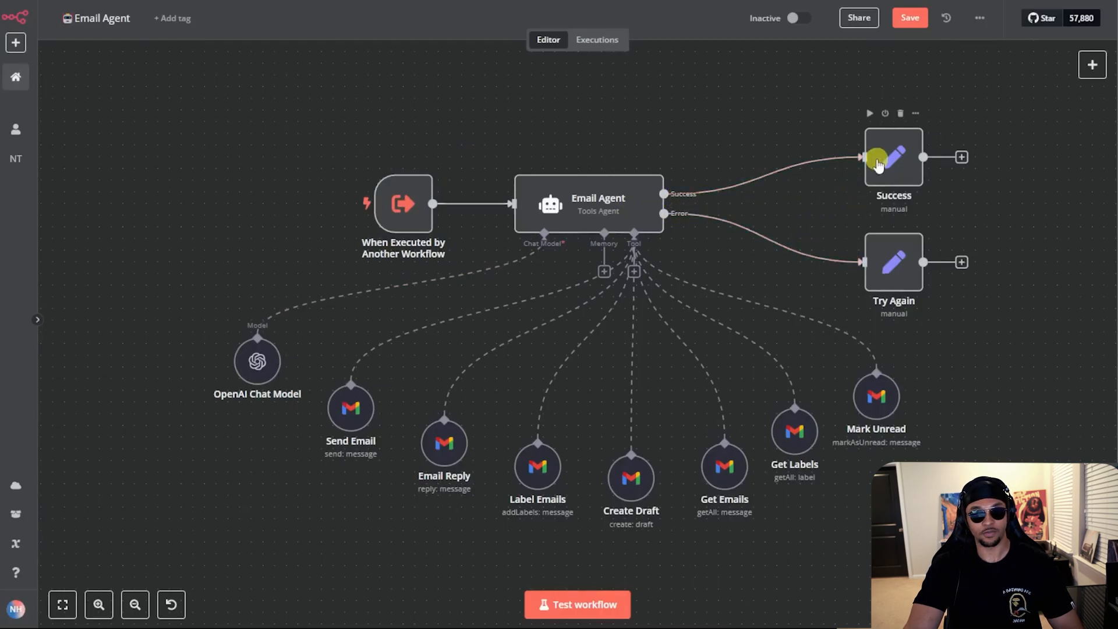
pyautogui.doubleClick(892, 156)
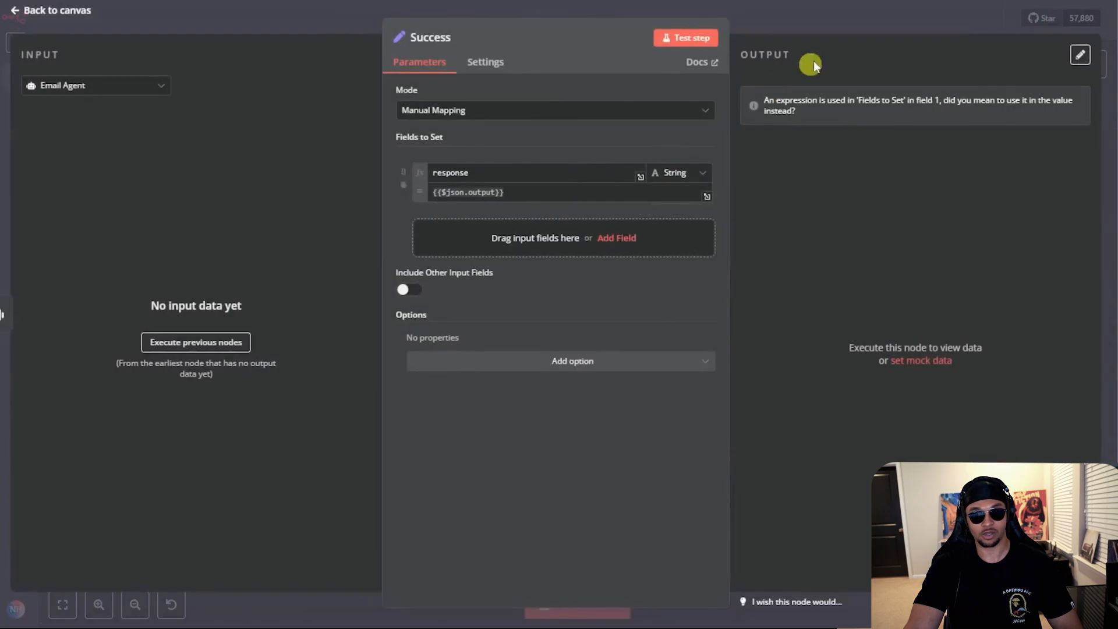
pyautogui.moveTo(798, 39)
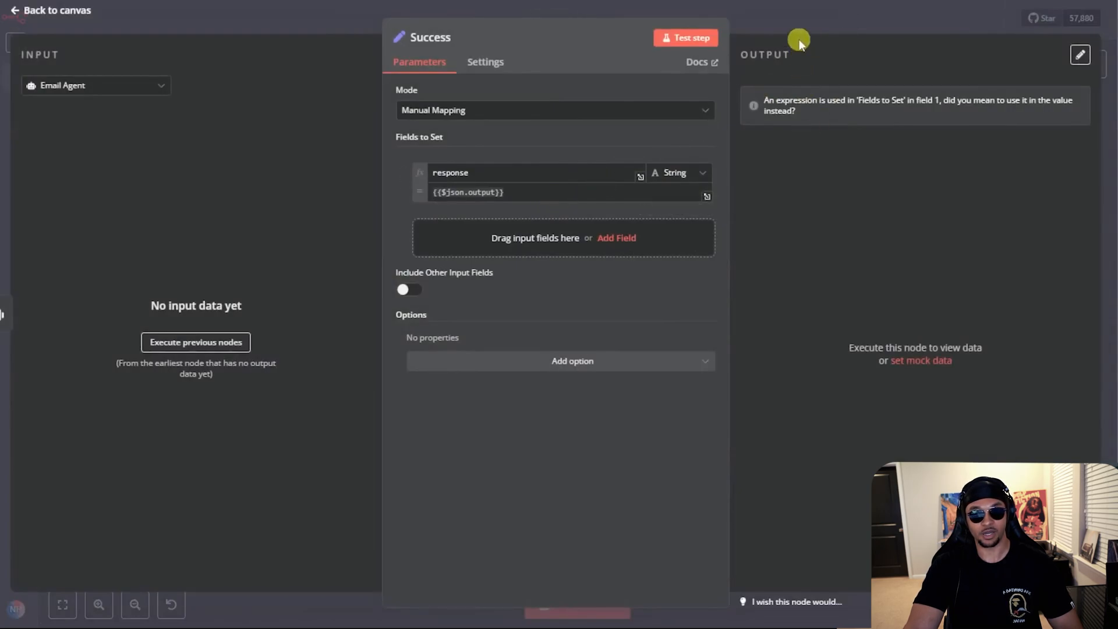
pyautogui.moveTo(798, 29)
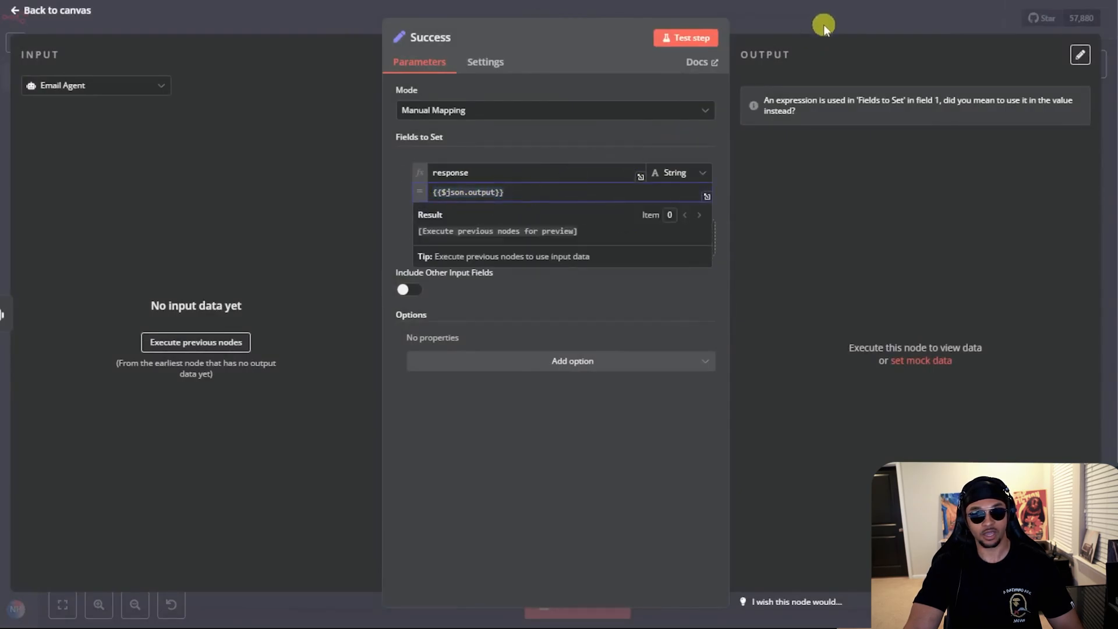
# - Close the Success node's settings after reviewing its response expression
pyautogui.click(50, 10)
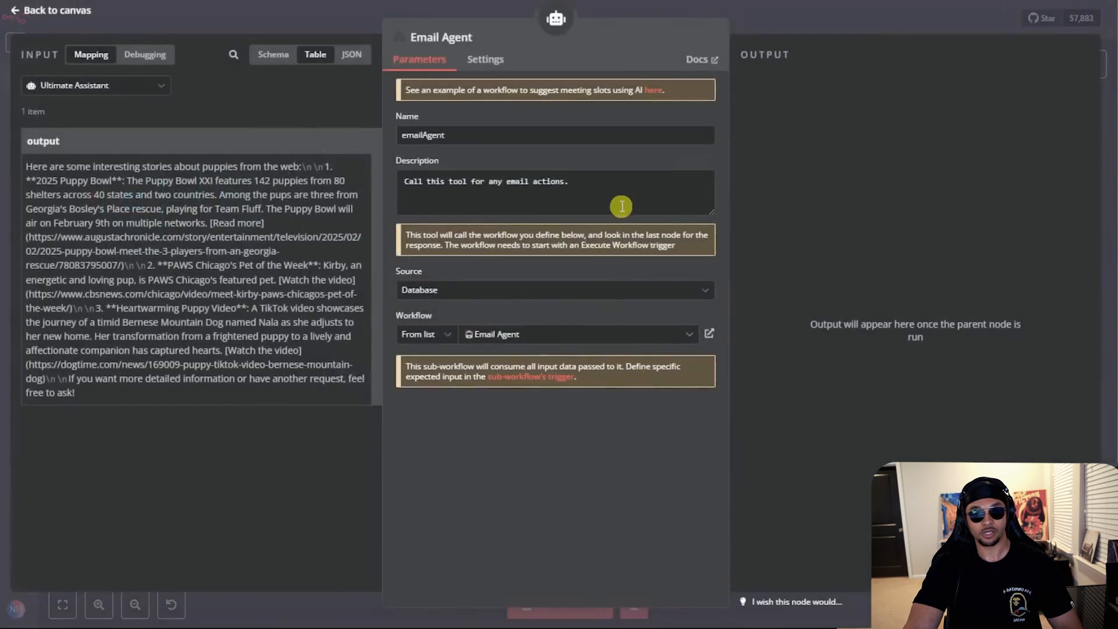
pyautogui.moveTo(474, 270)
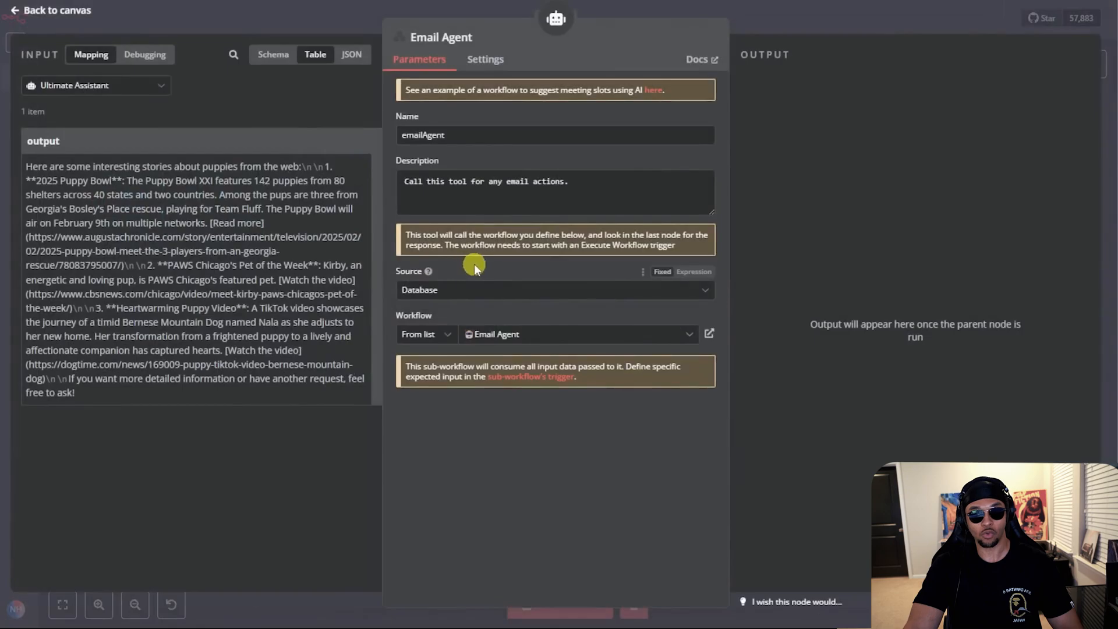
pyautogui.moveTo(628, 261)
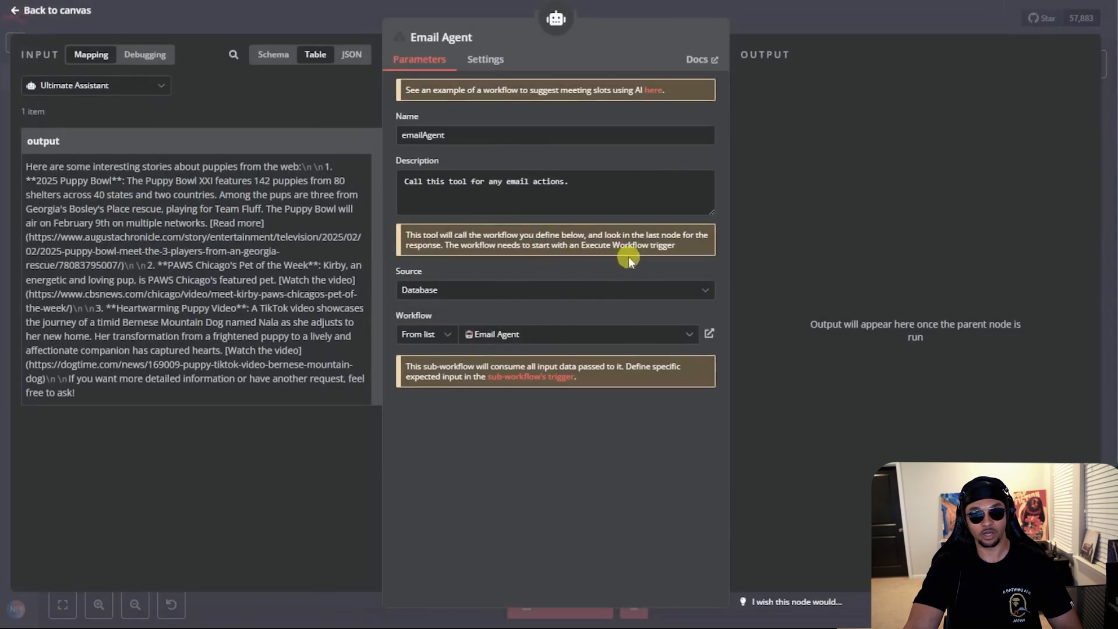
pyautogui.moveTo(520, 272)
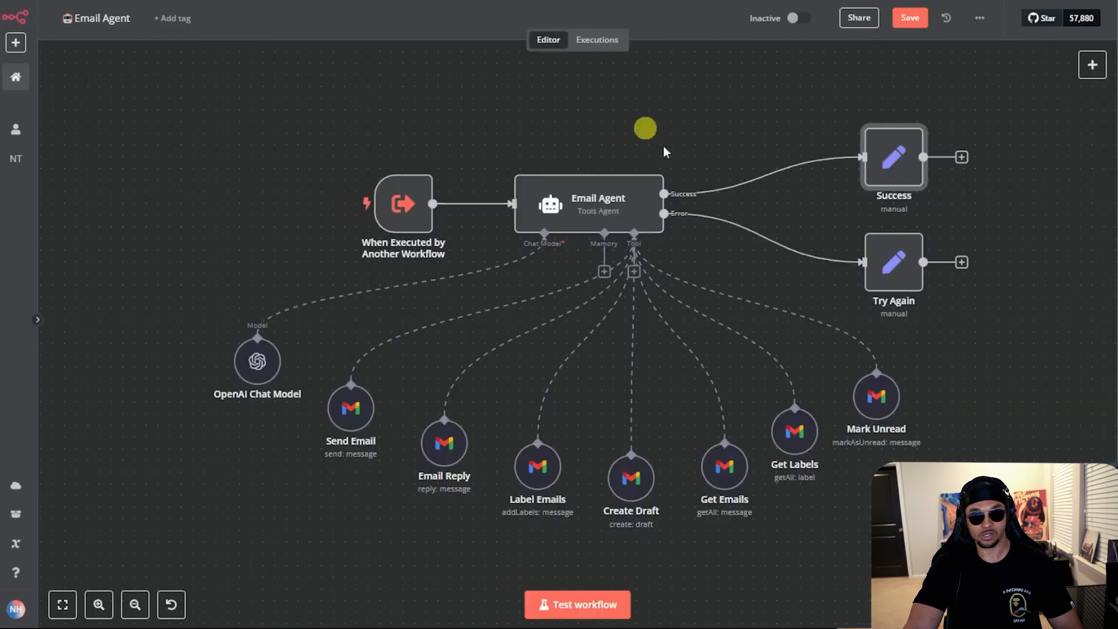
pyautogui.moveTo(1003, 212)
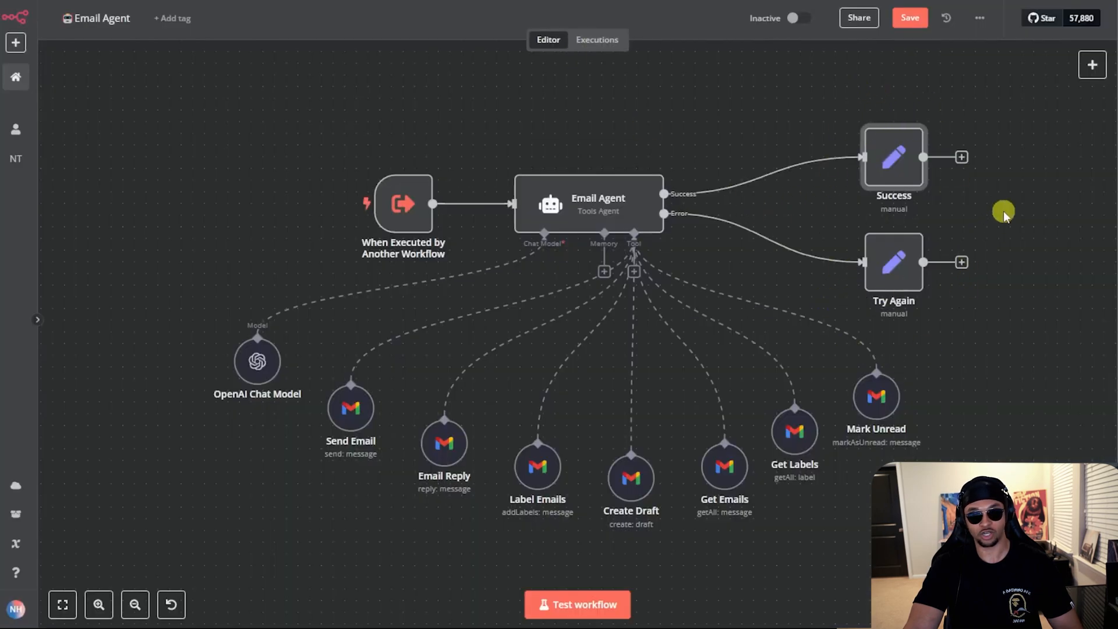
# - Open the Email Agent Tools Agent node to view its prompt and system message
pyautogui.click(402, 203)
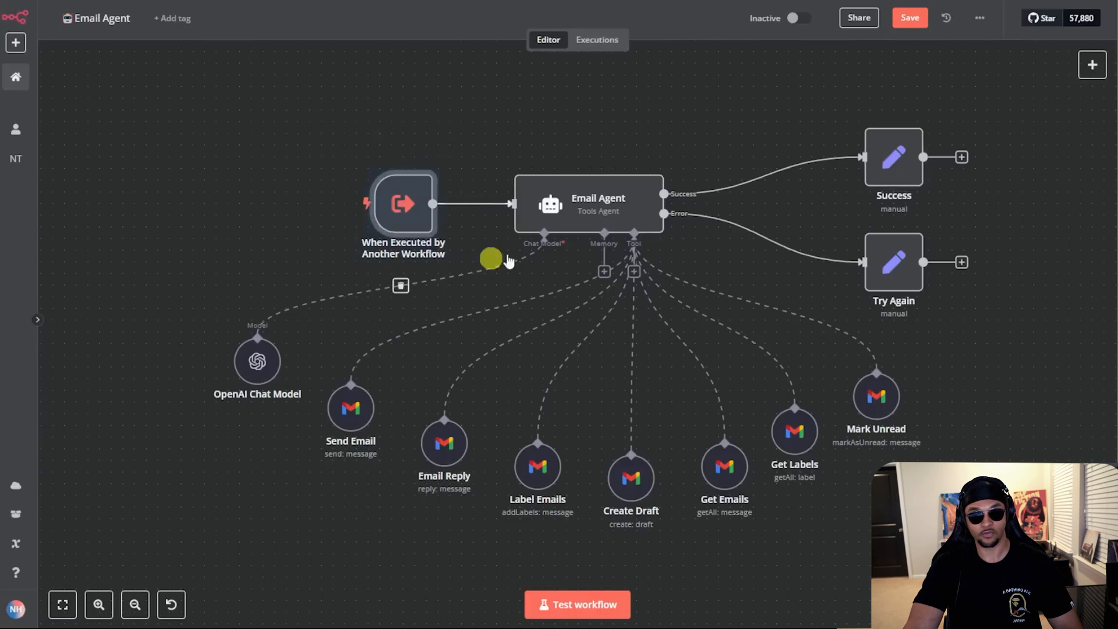
pyautogui.moveTo(892, 146)
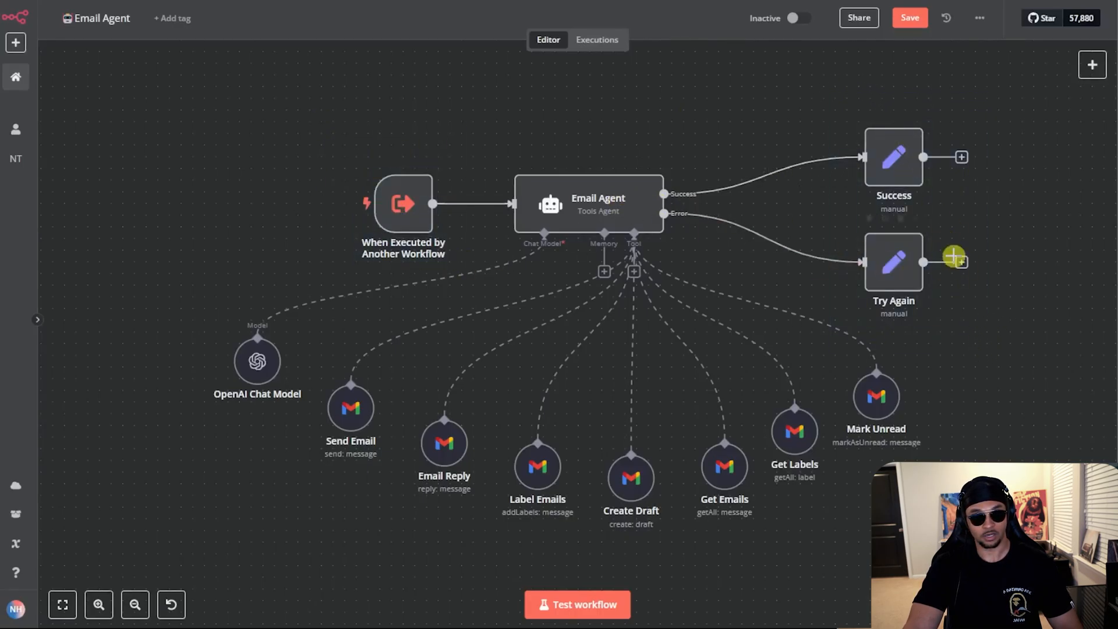
pyautogui.doubleClick(588, 204)
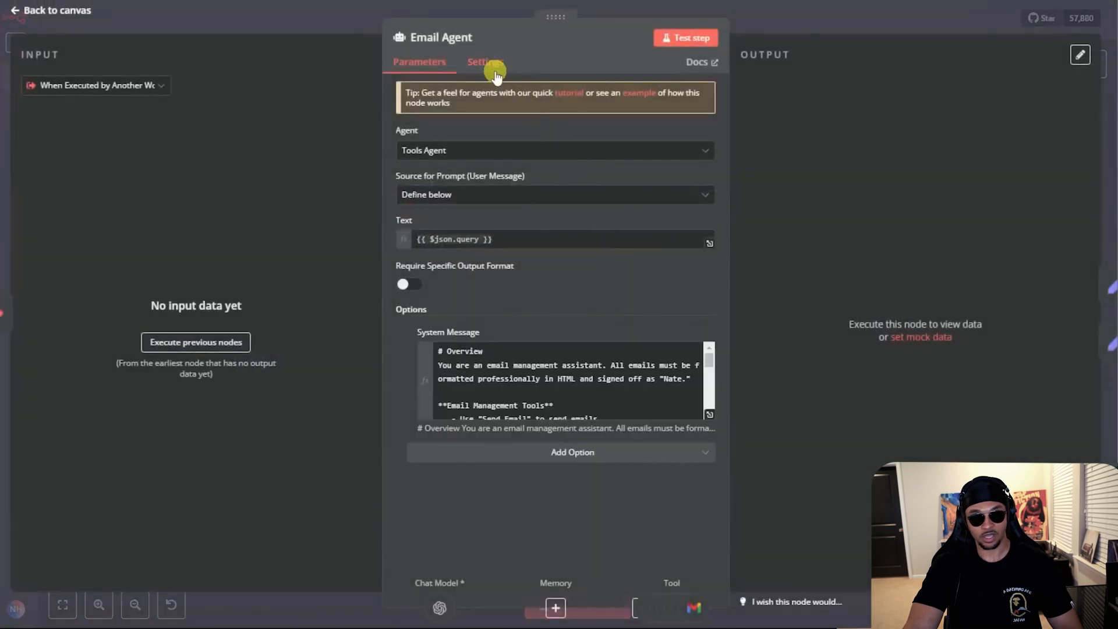
# - Set the Email Agent's On Error to 'Continue (using error output)' and return to canvas
pyautogui.click(485, 62)
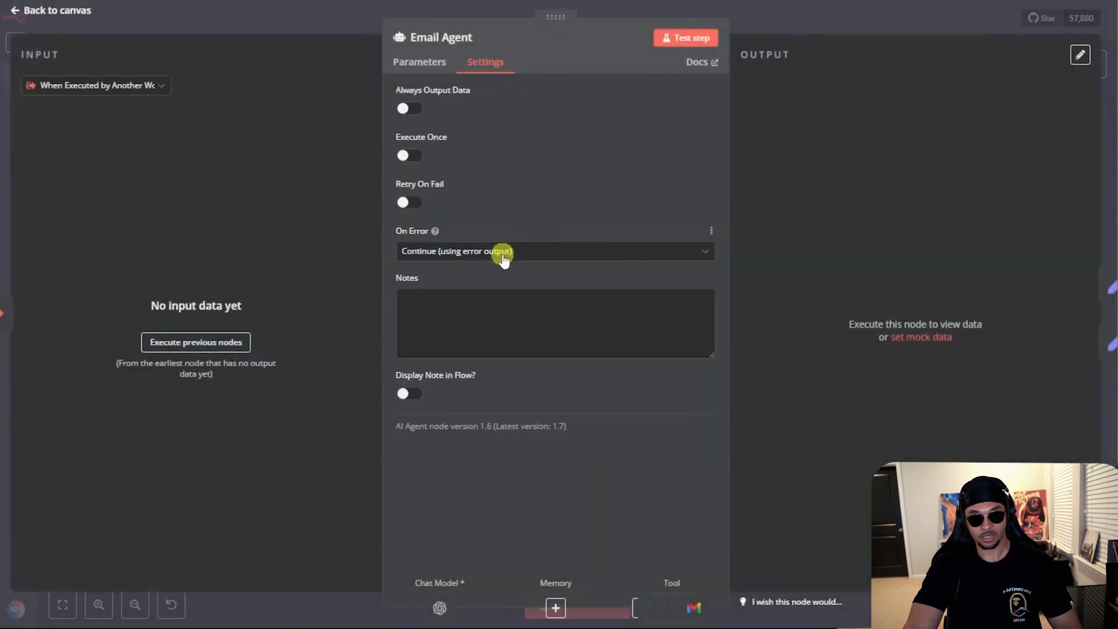
pyautogui.click(555, 251)
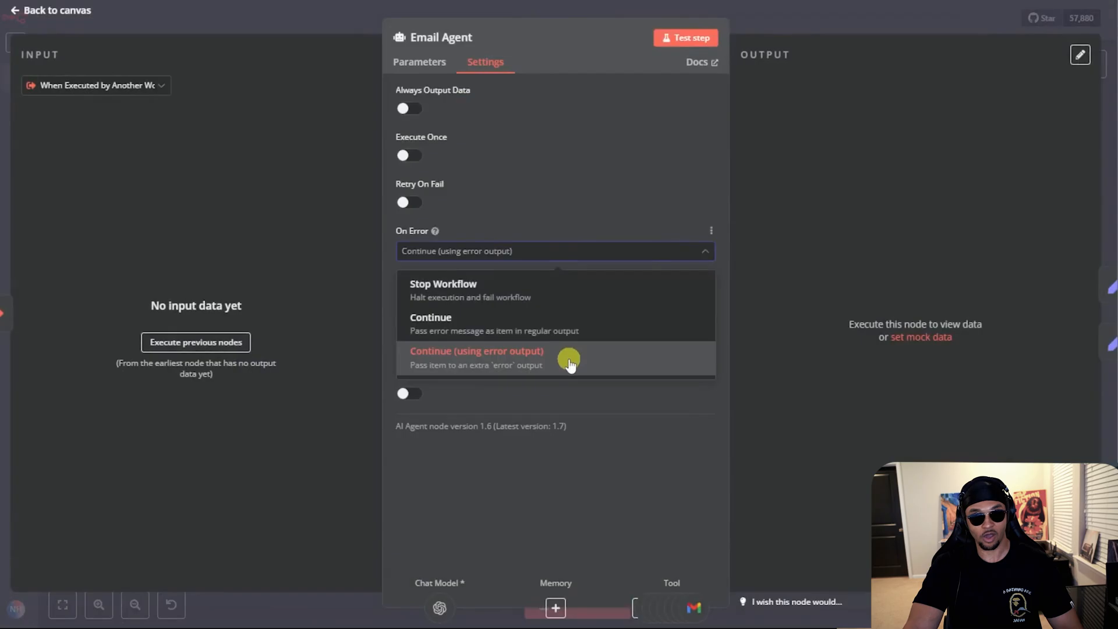
pyautogui.click(54, 10)
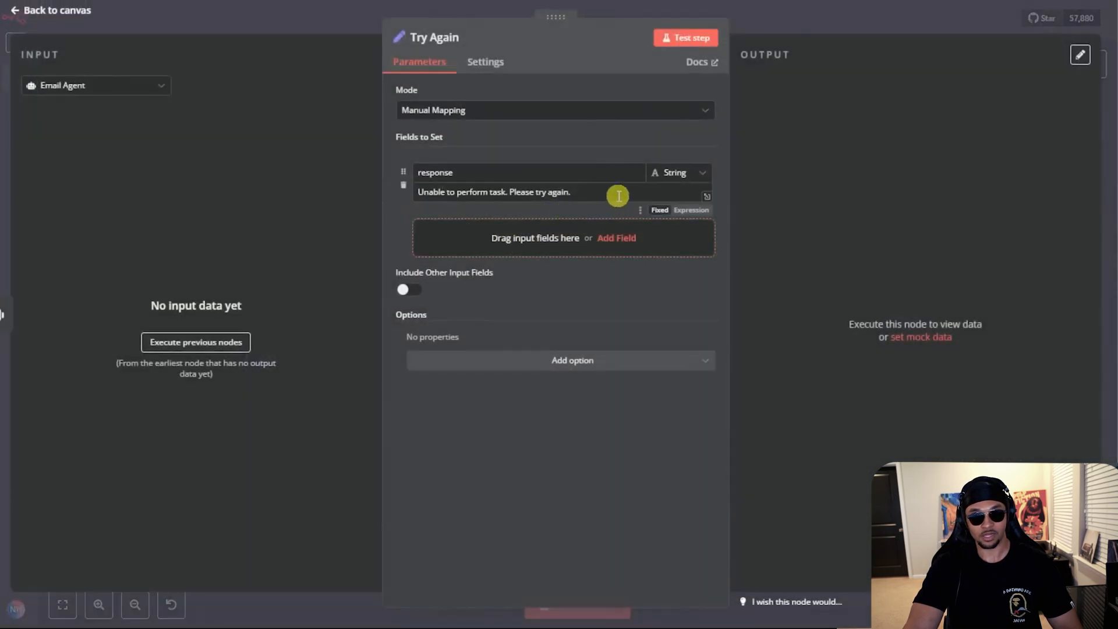
pyautogui.click(49, 10)
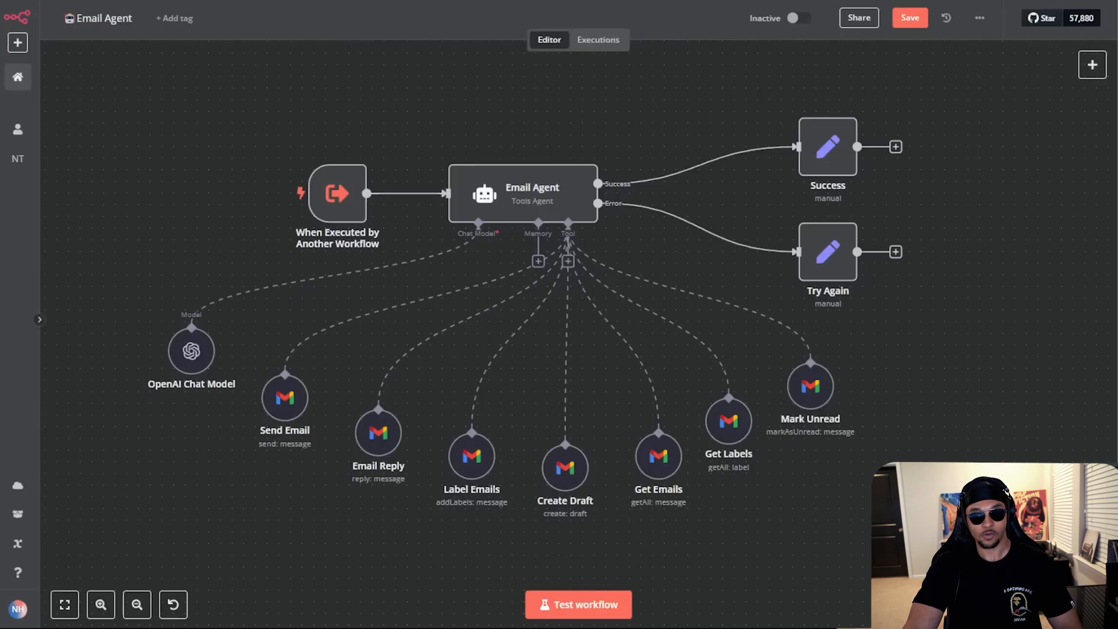
pyautogui.moveTo(841, 531)
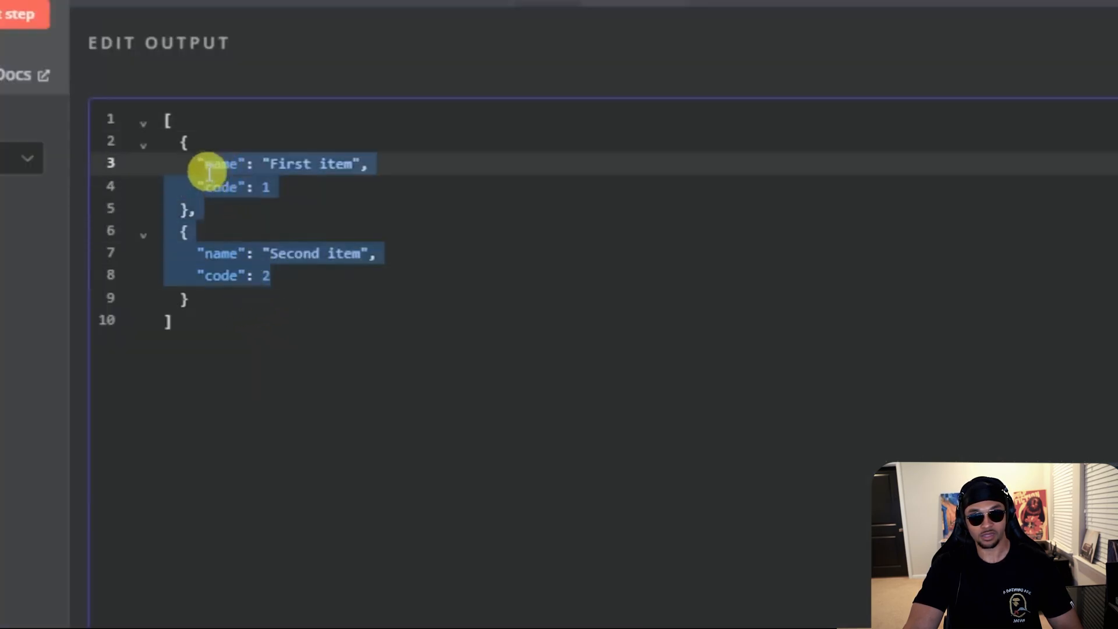
pyautogui.write('"query')
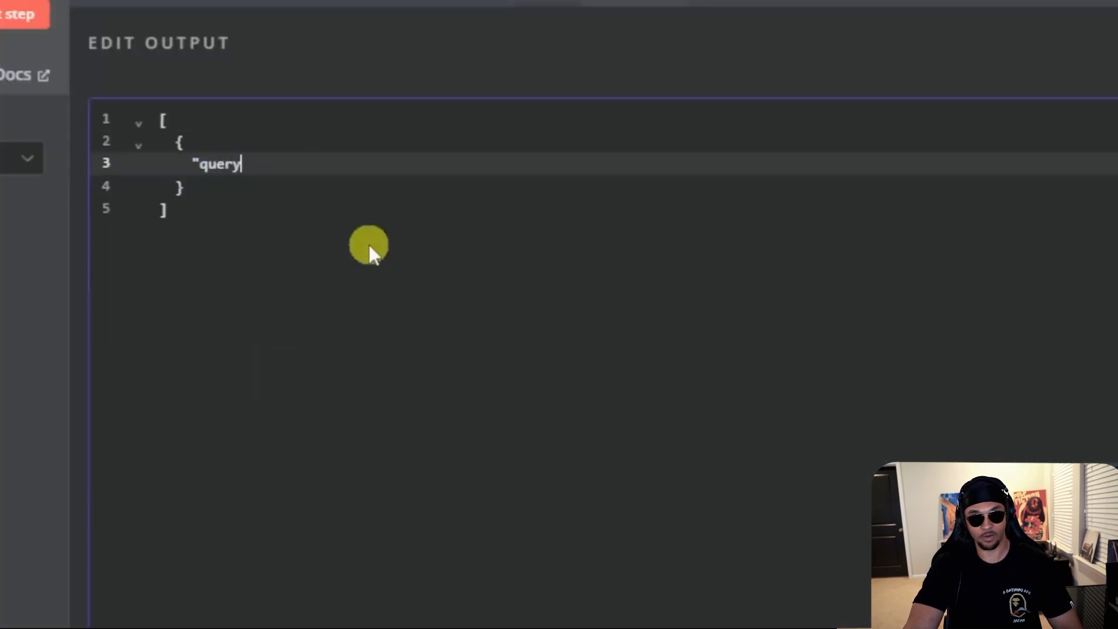
pyautogui.write('":')
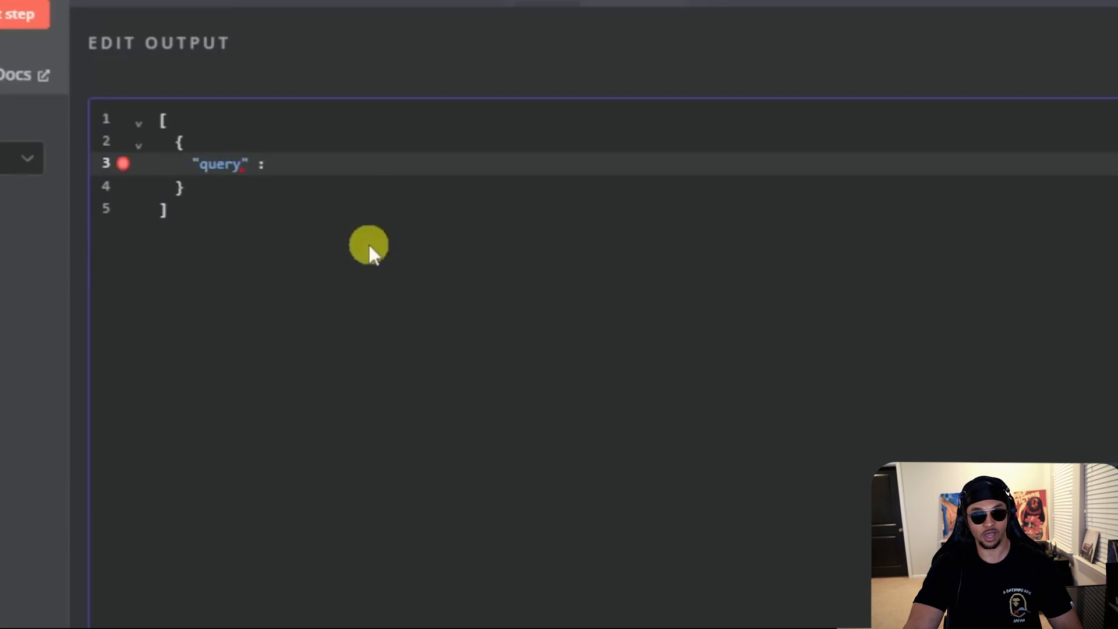
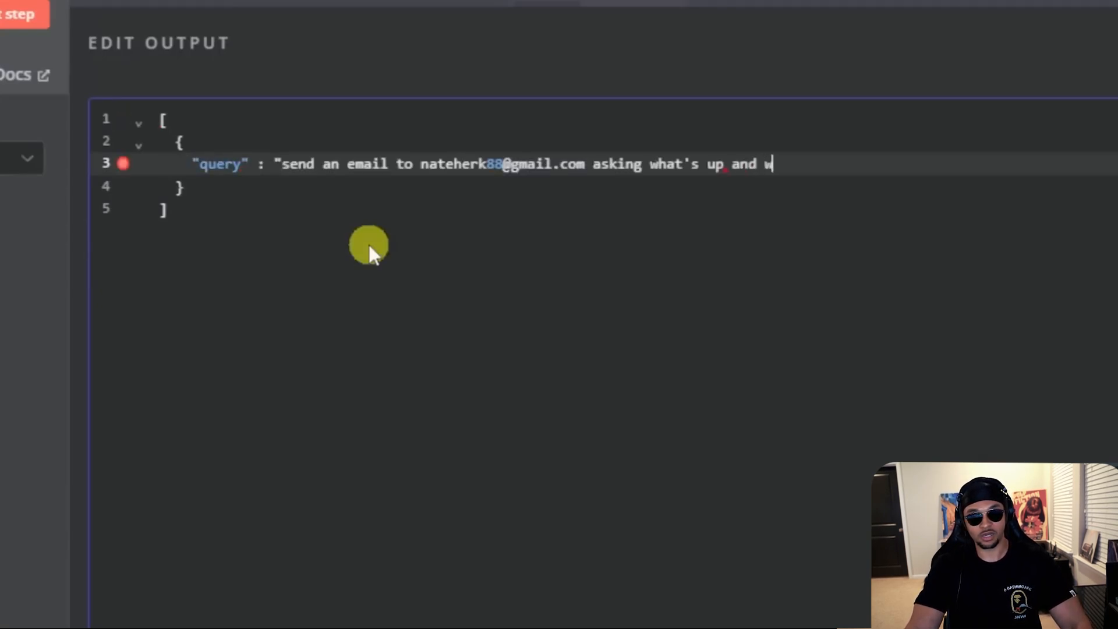
pyautogui.write('hat his favori')
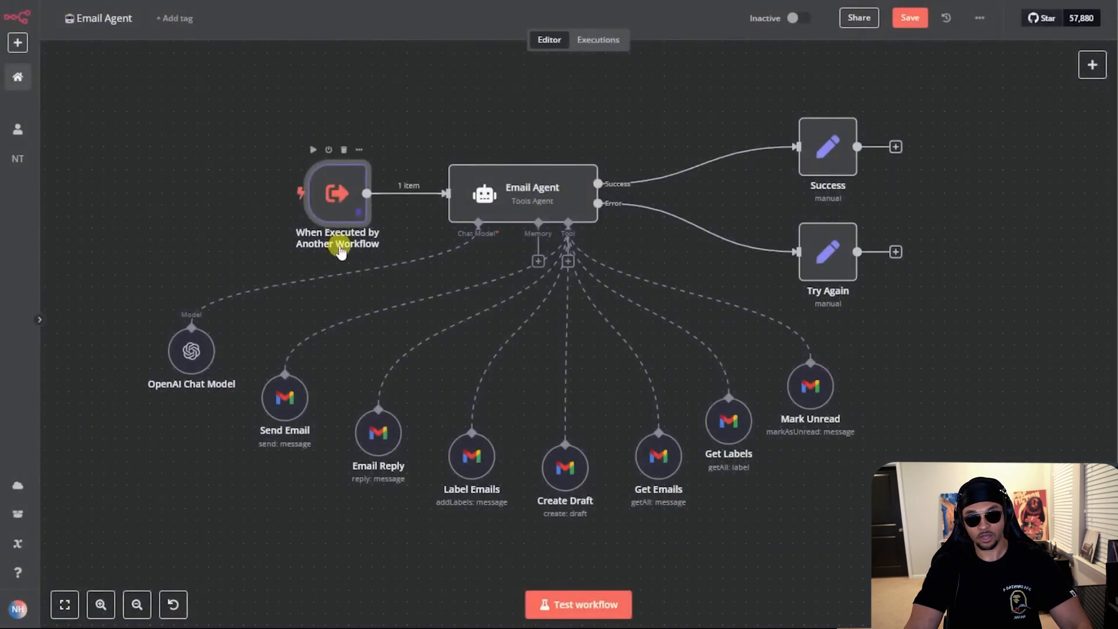
pyautogui.moveTo(514, 217)
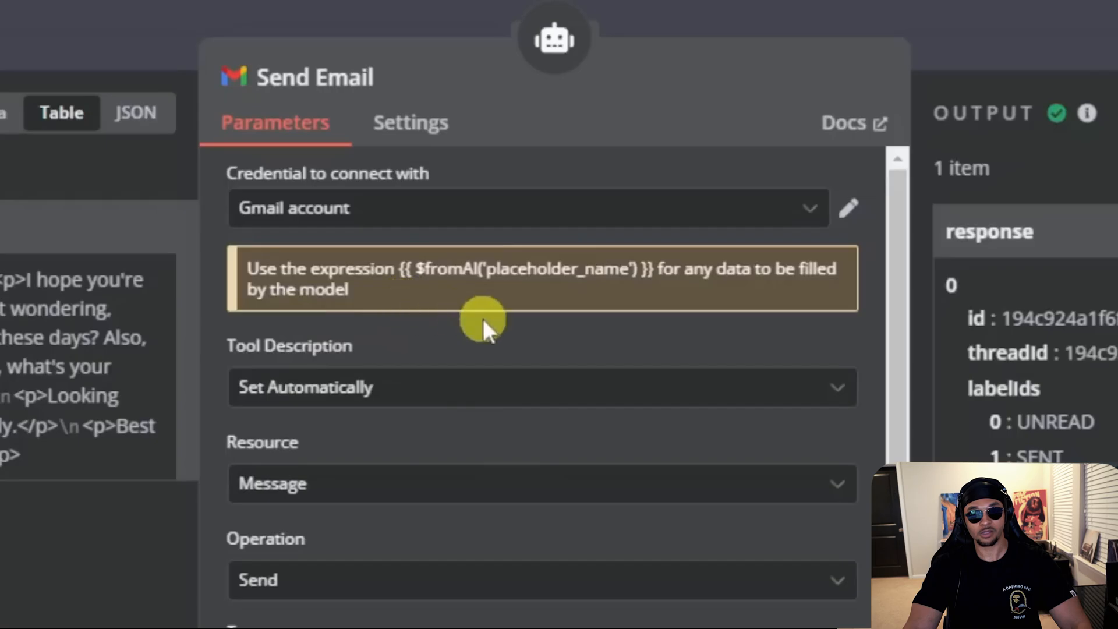
pyautogui.moveTo(470, 307)
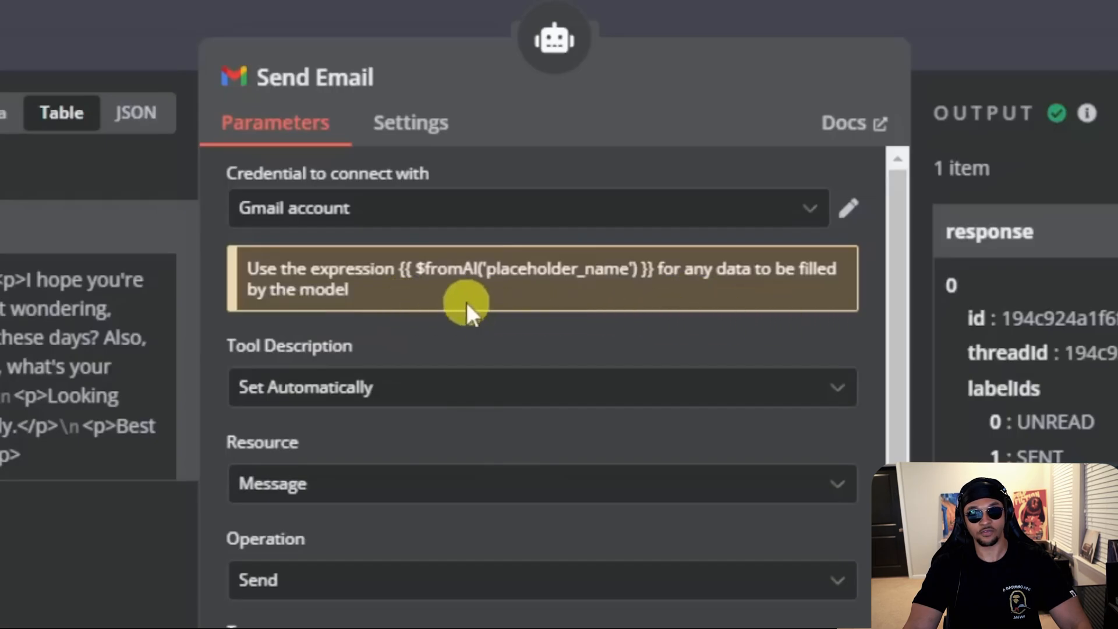
pyautogui.scroll(-3)
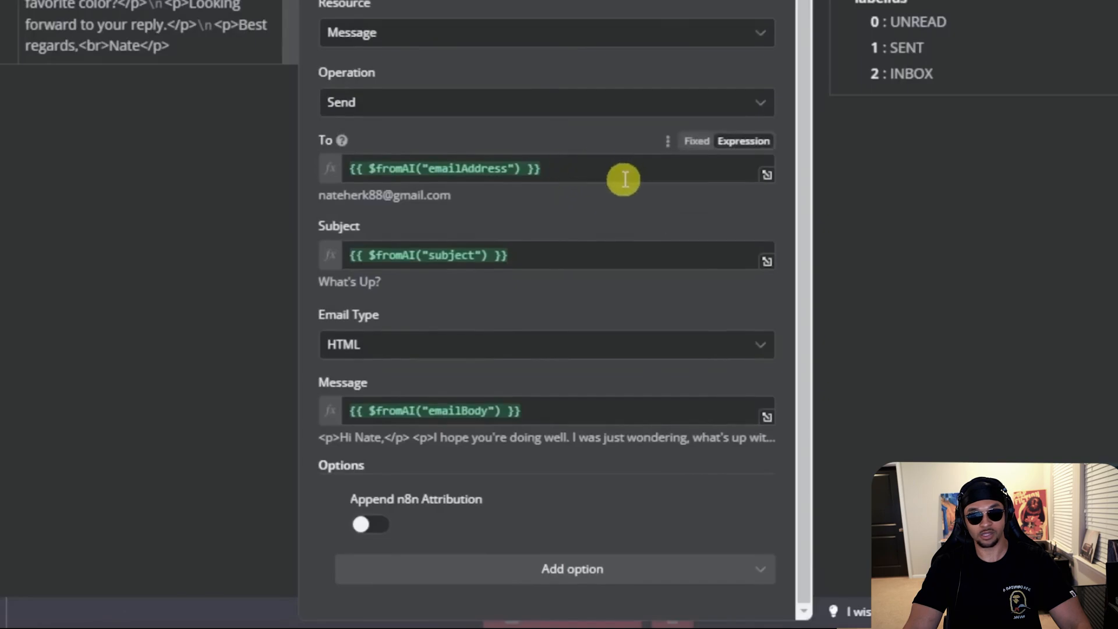
pyautogui.moveTo(561, 257)
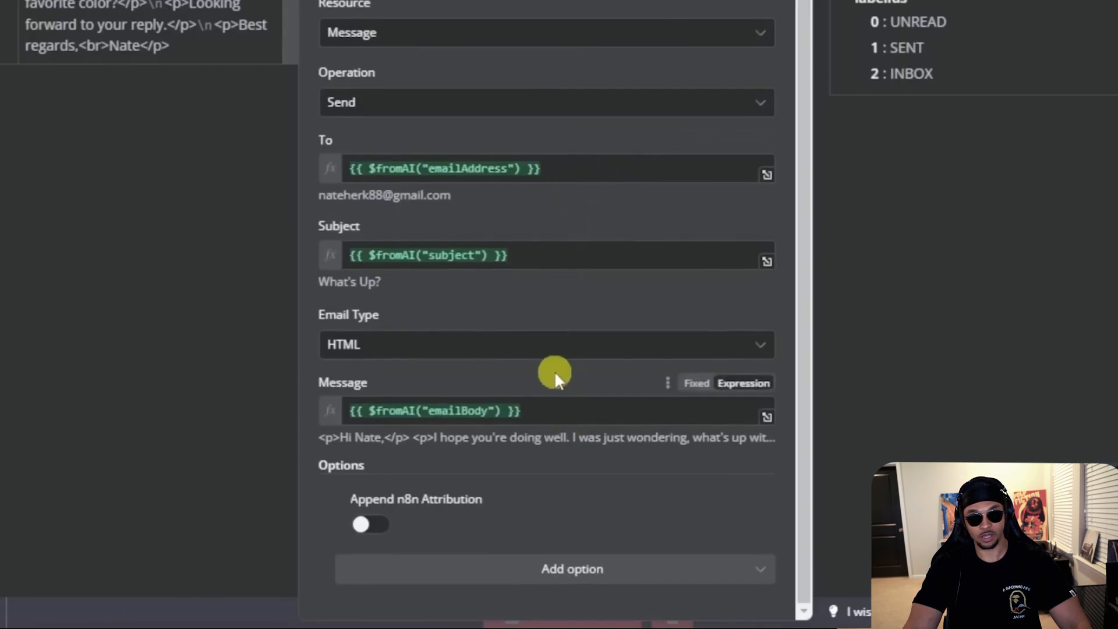
pyautogui.moveTo(524, 210)
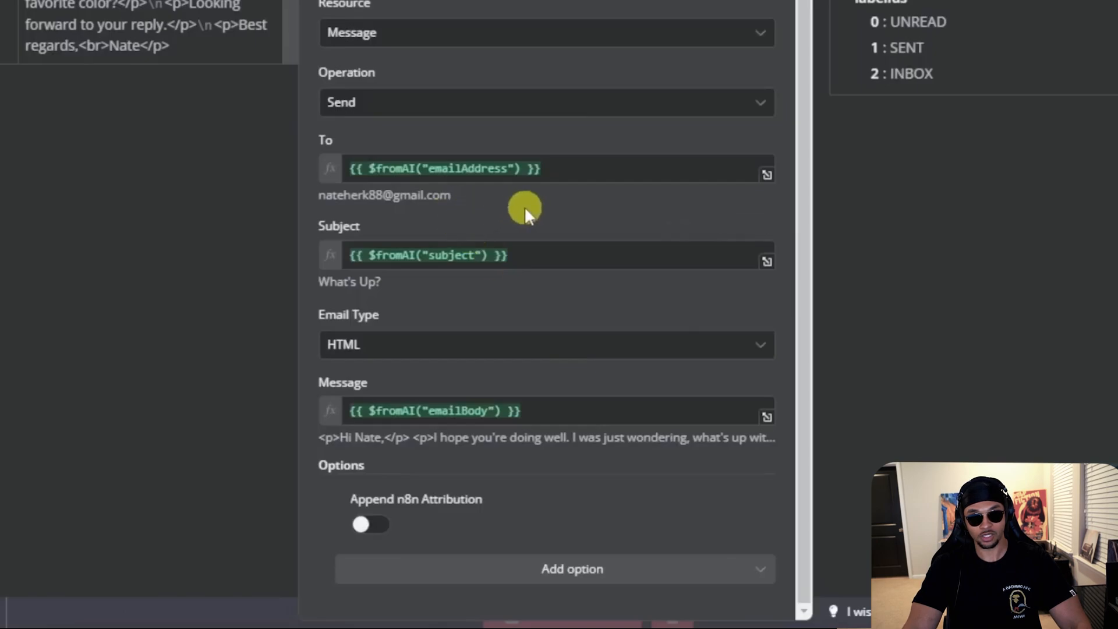
pyautogui.moveTo(555, 213)
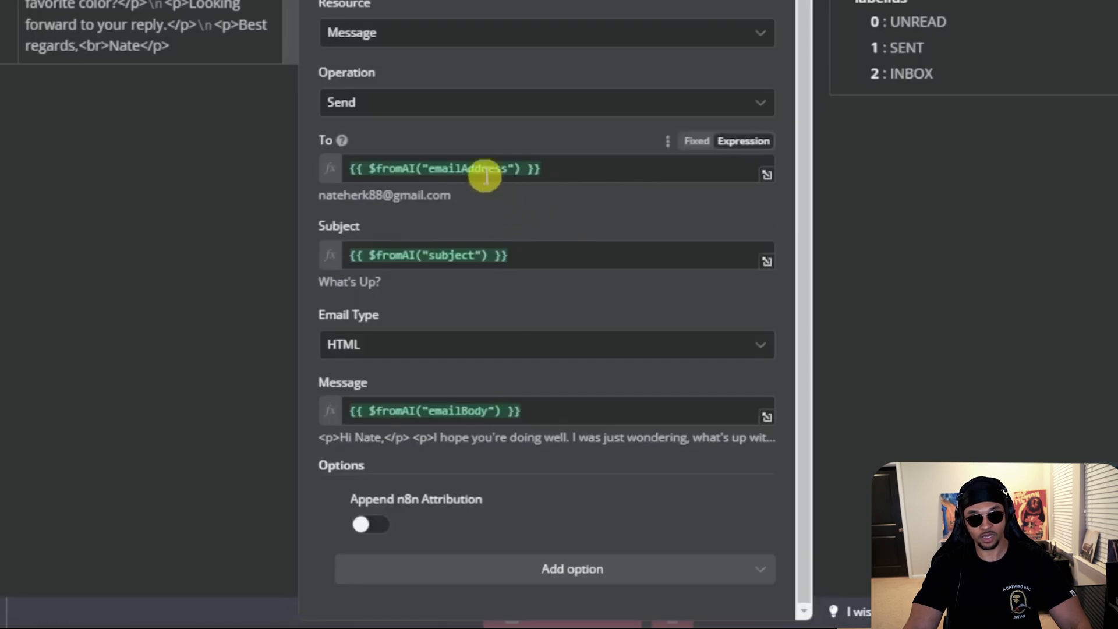
pyautogui.moveTo(597, 179)
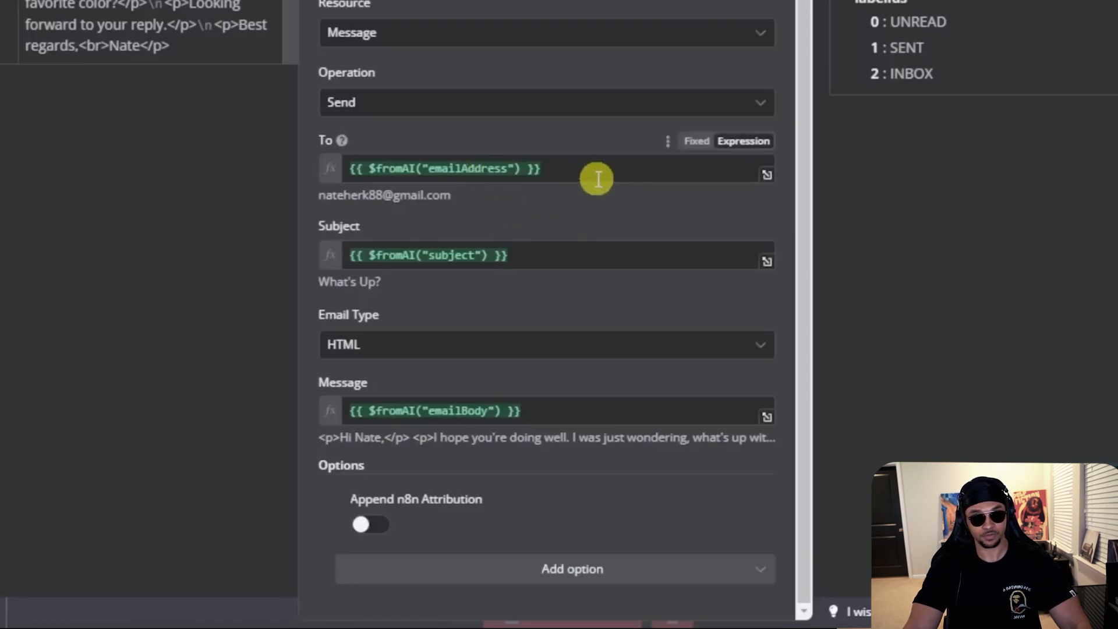
pyautogui.moveTo(502, 217)
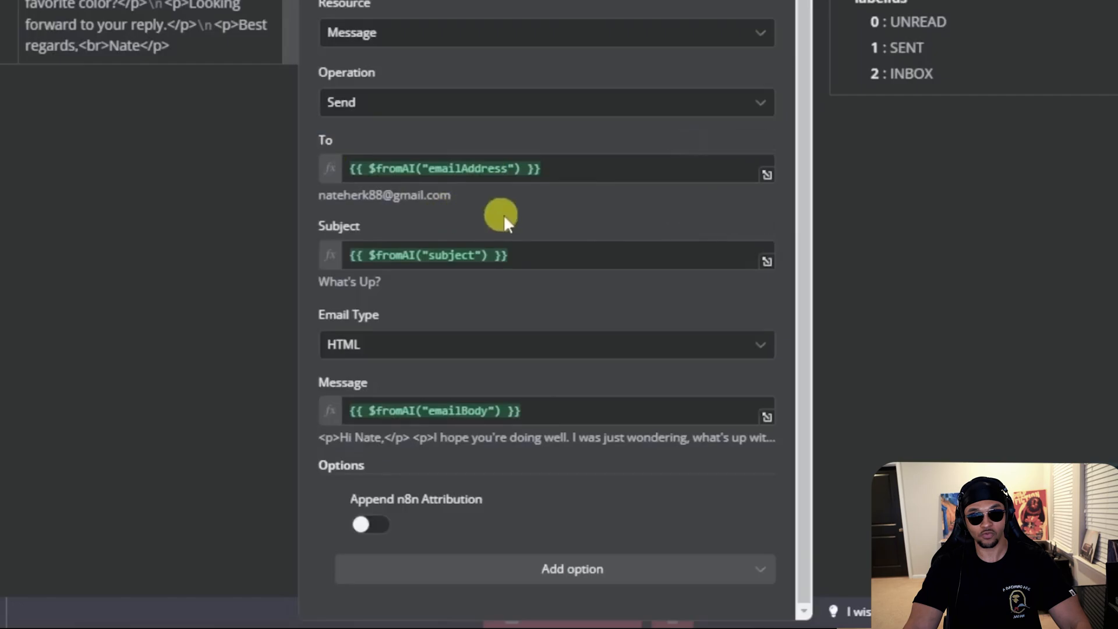
pyautogui.moveTo(521, 221)
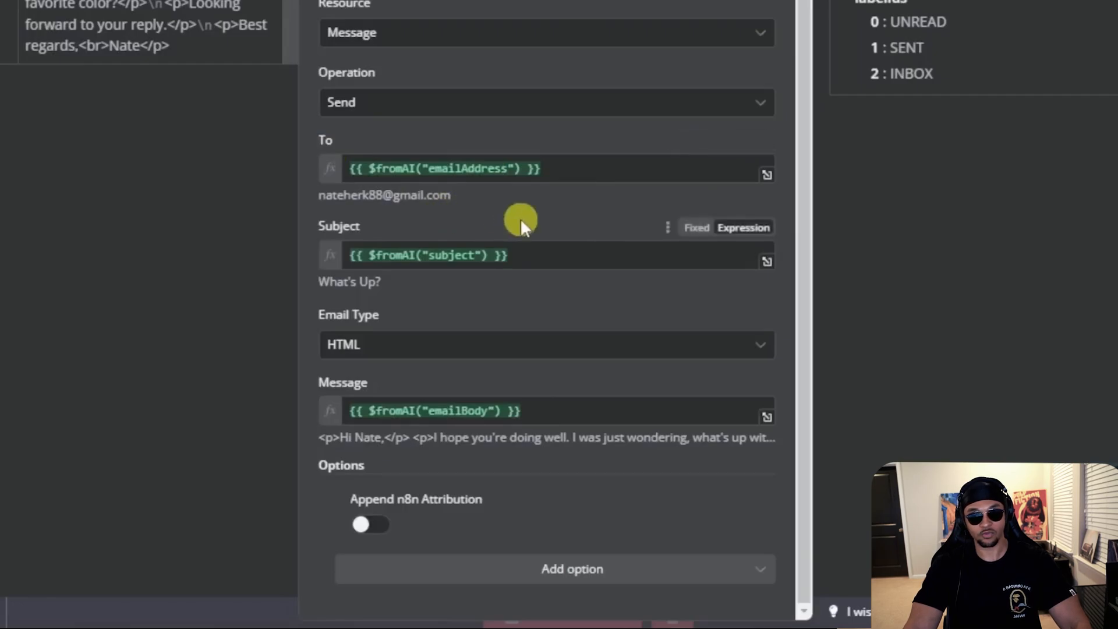
pyautogui.moveTo(435, 143)
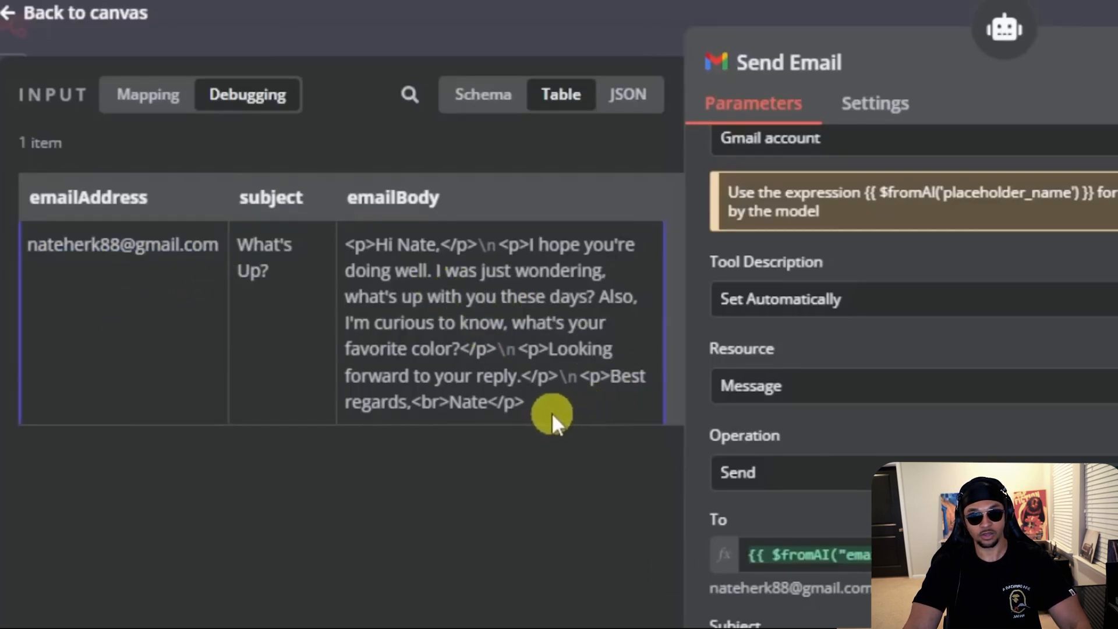
pyautogui.moveTo(524, 307)
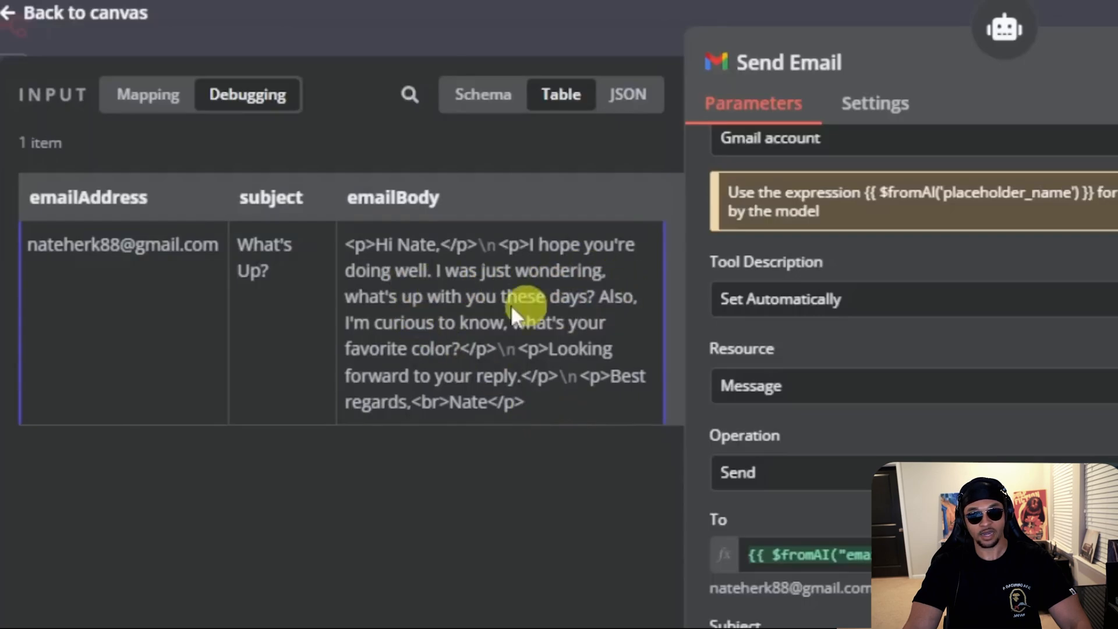
pyautogui.moveTo(456, 396)
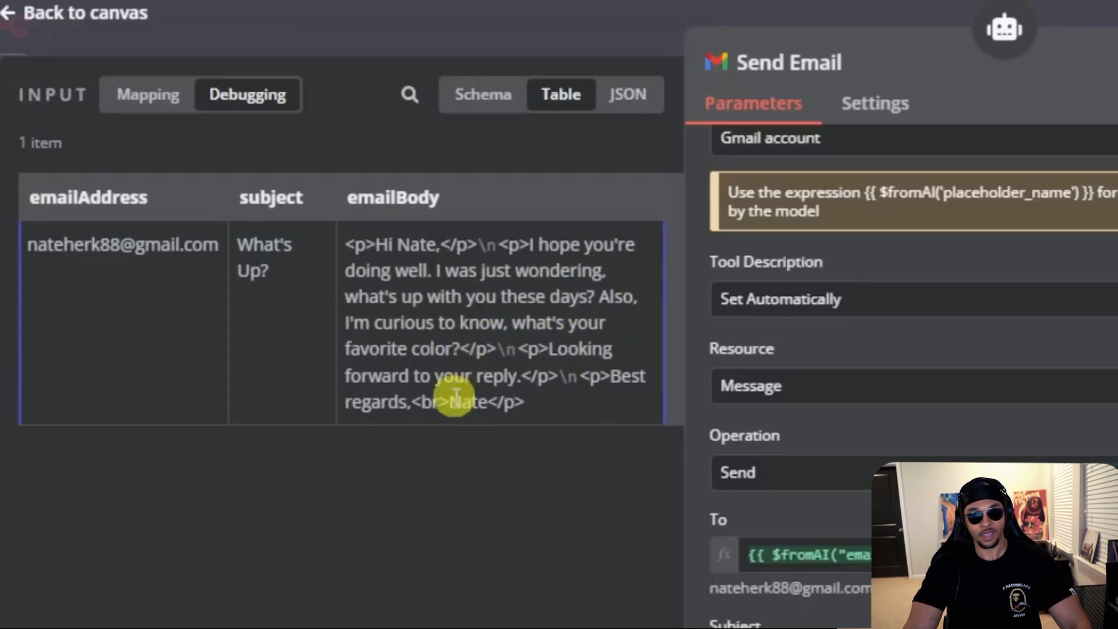
pyautogui.moveTo(568, 502)
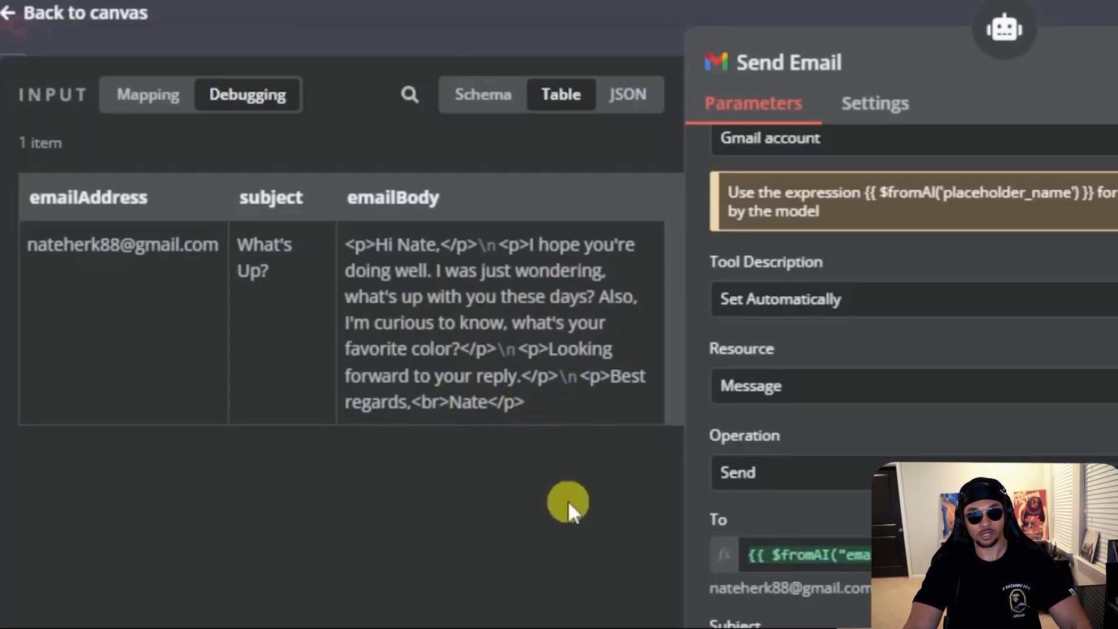
pyautogui.moveTo(554, 533)
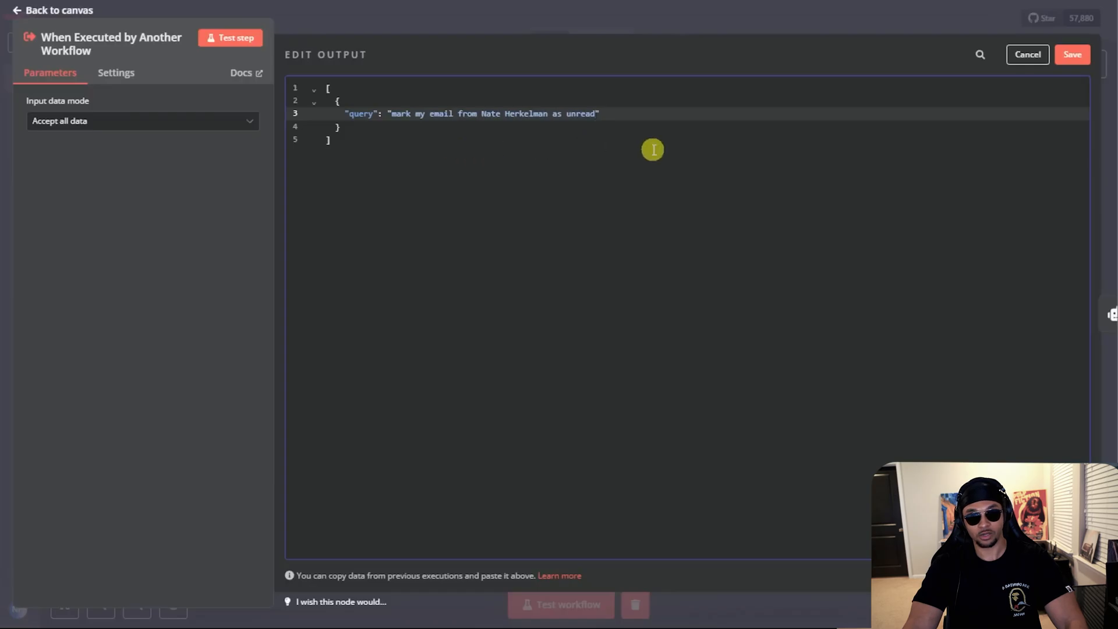
pyautogui.click(1072, 54)
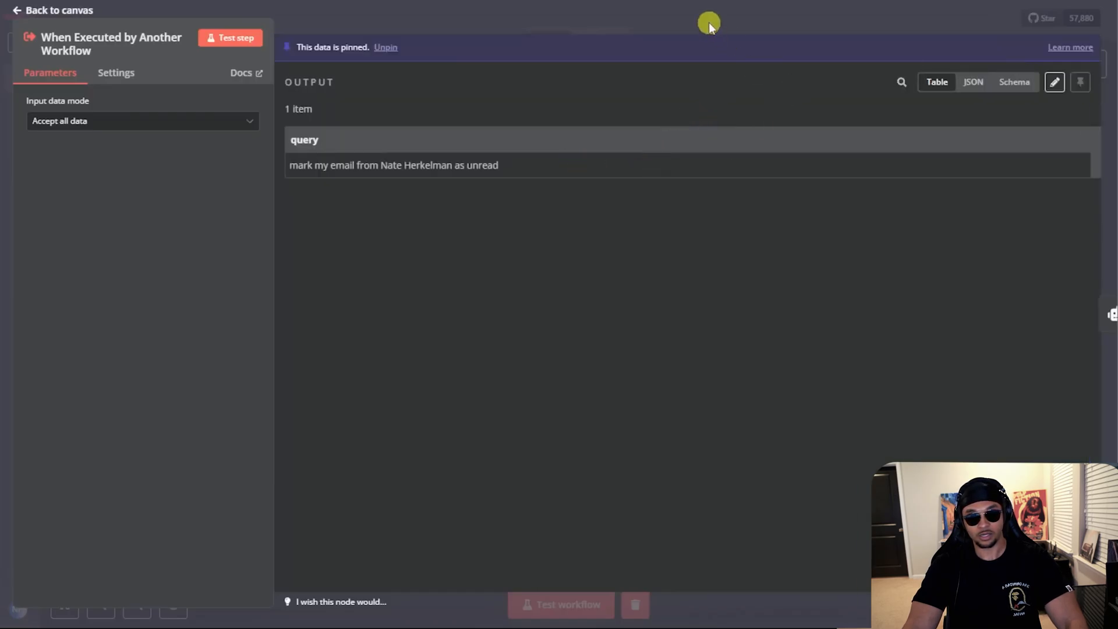
pyautogui.click(51, 9)
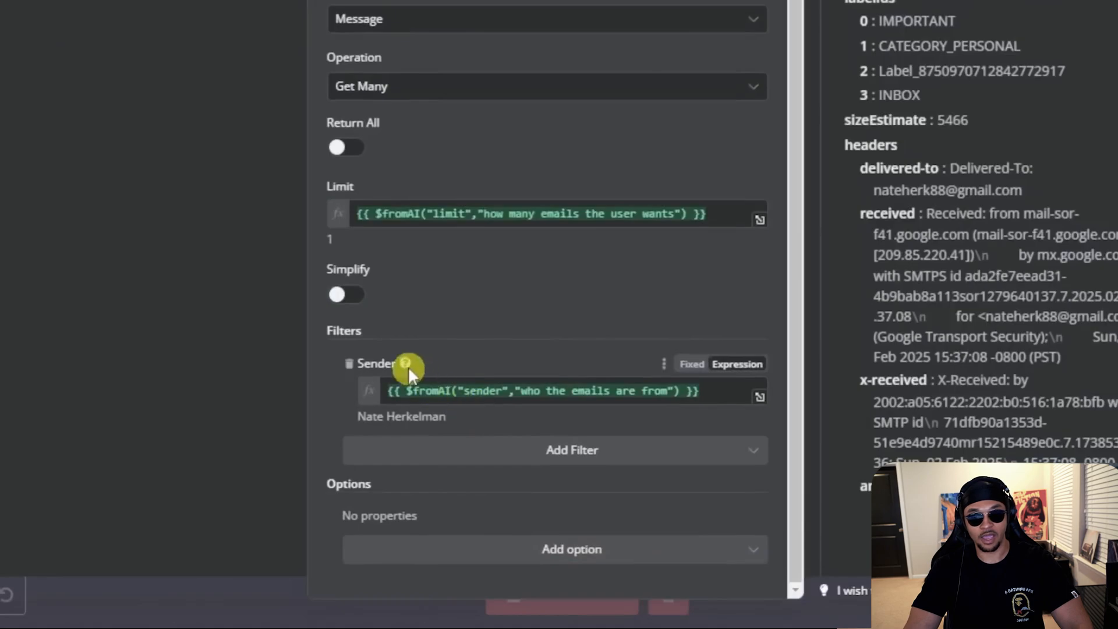
pyautogui.moveTo(407, 363)
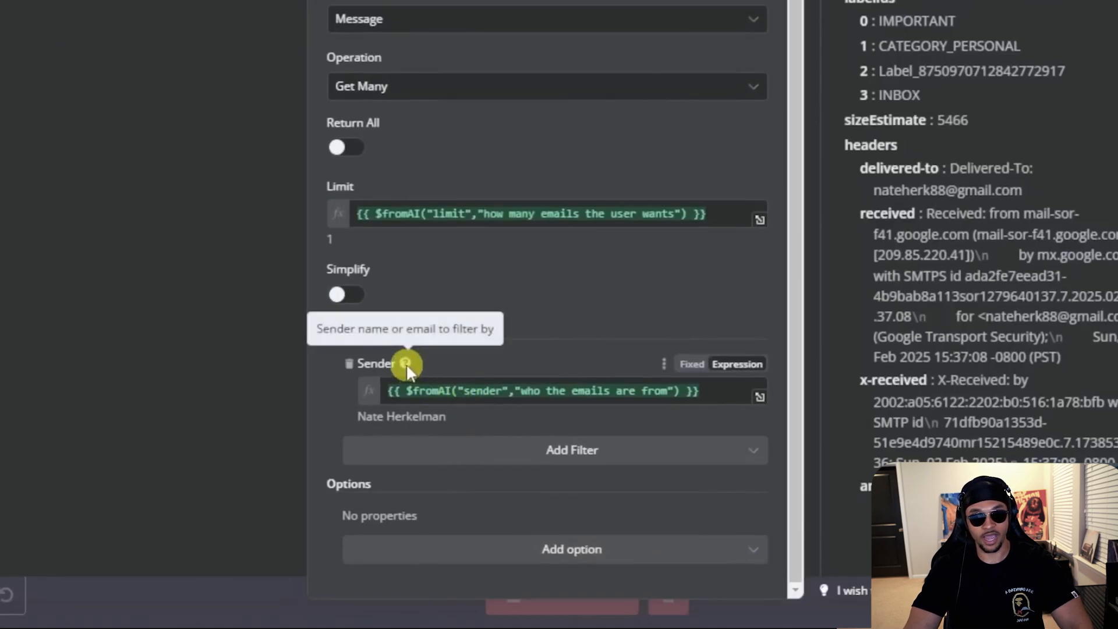
pyautogui.moveTo(356, 240)
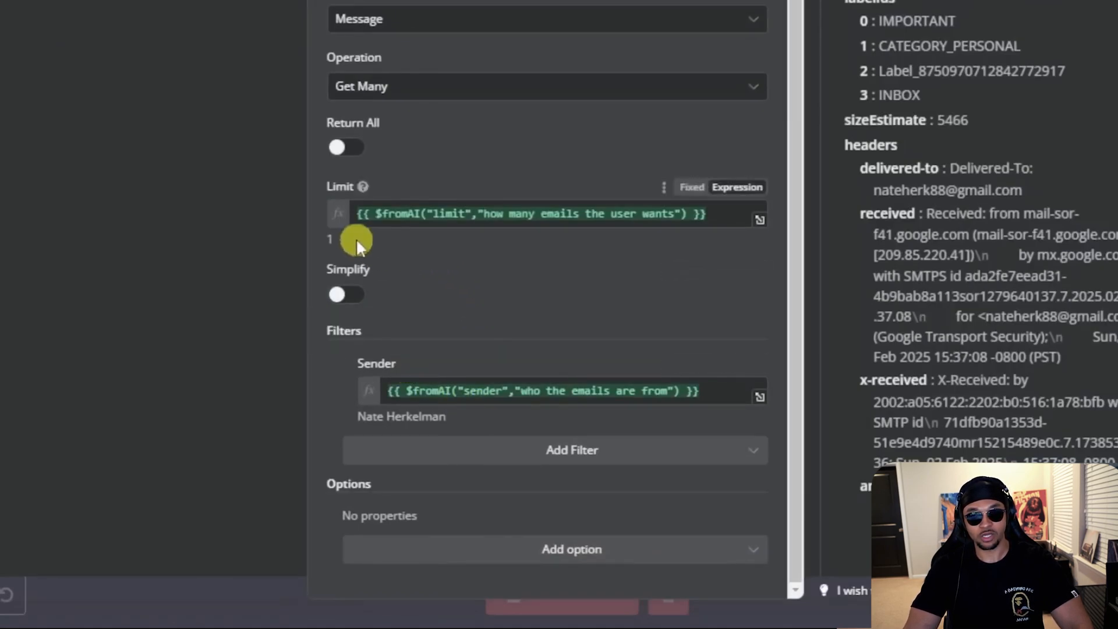
pyautogui.doubleClick(400, 416)
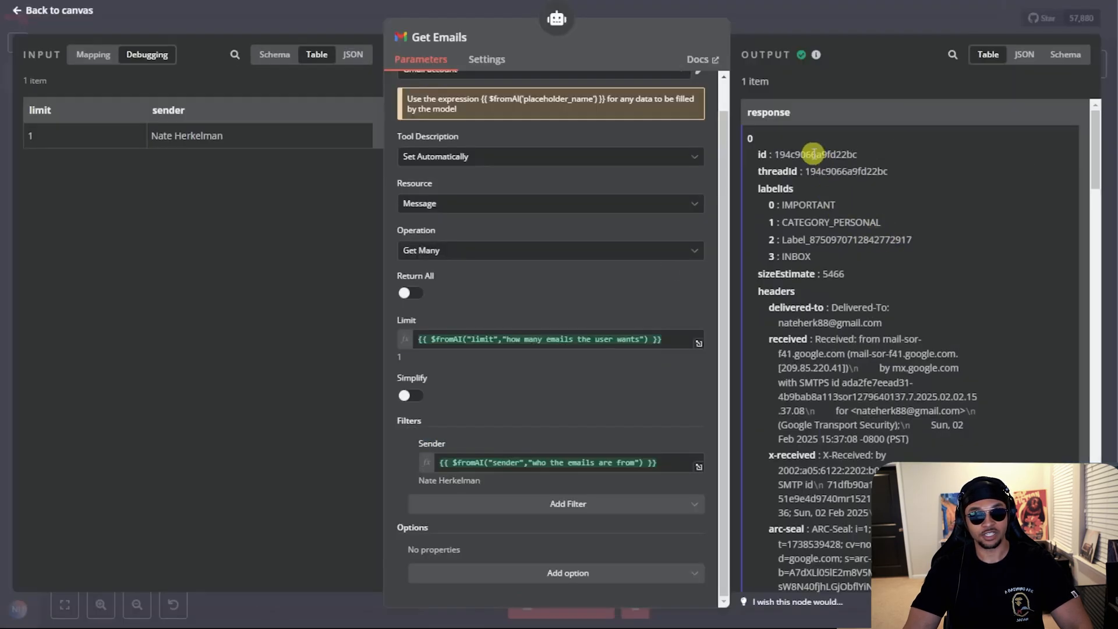
pyautogui.click(51, 10)
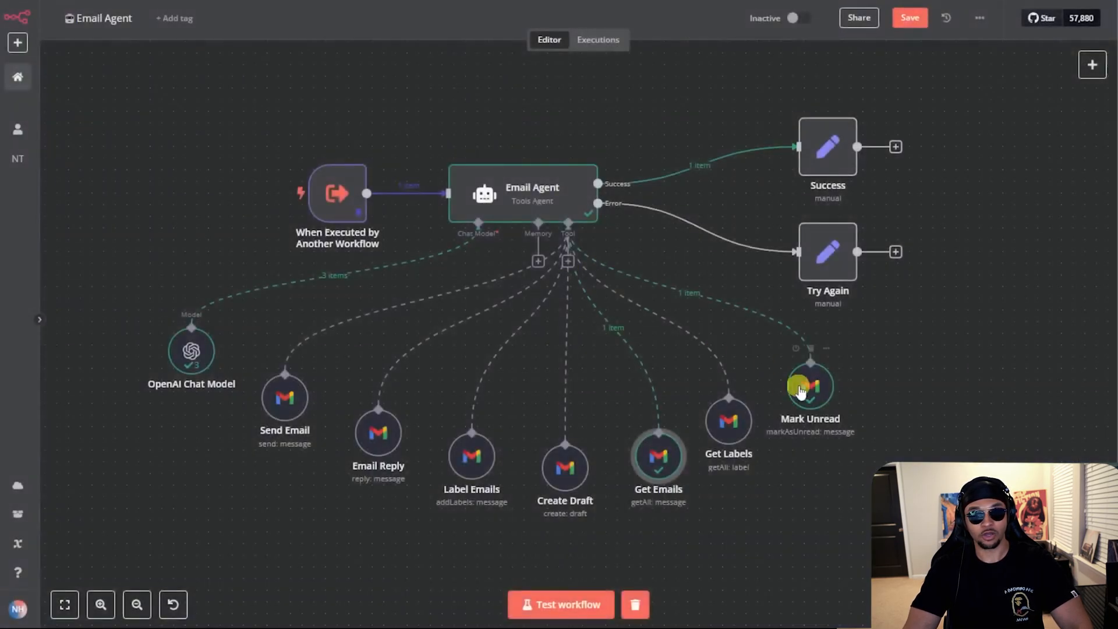
pyautogui.doubleClick(809, 385)
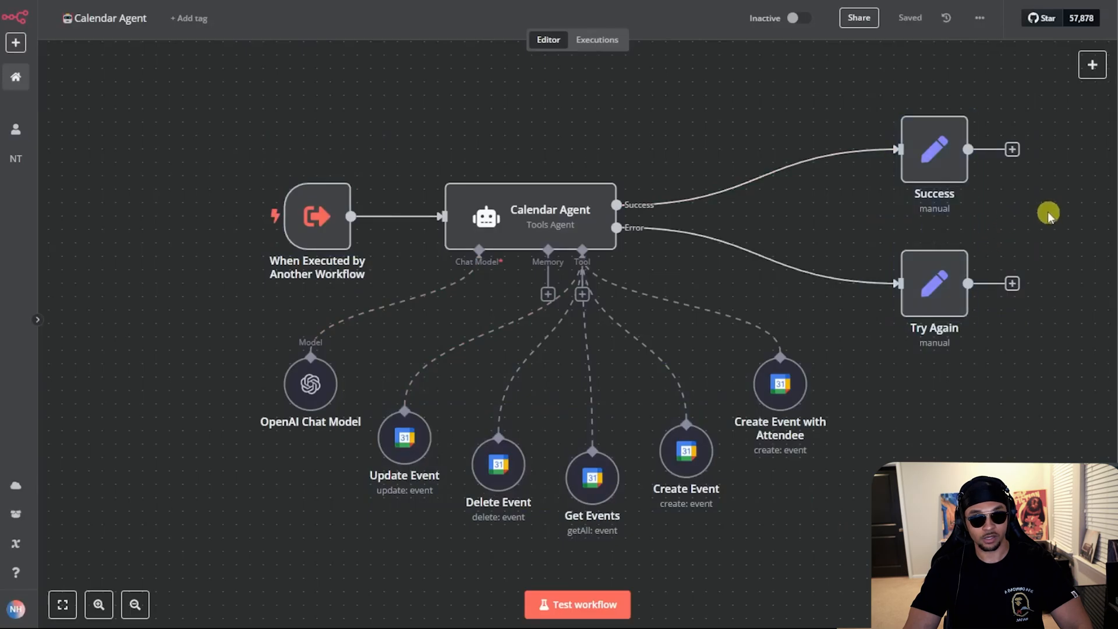
# - Open the Calendar Agent workflow and its Create Event with Attendee tool's AI-filled fields
pyautogui.doubleClick(933, 282)
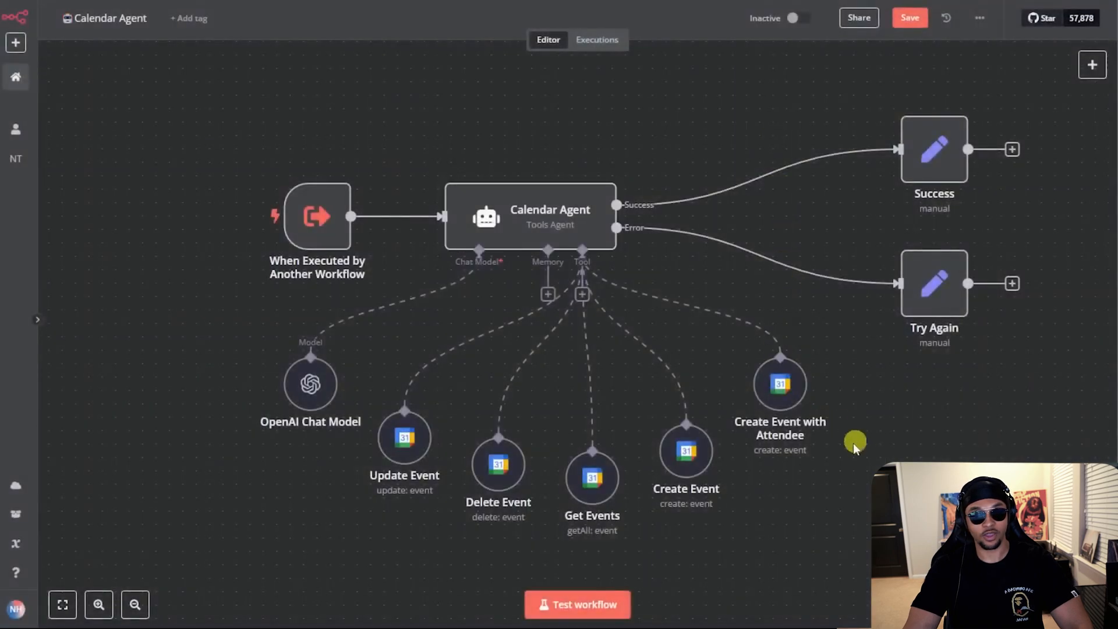
pyautogui.moveTo(692, 555)
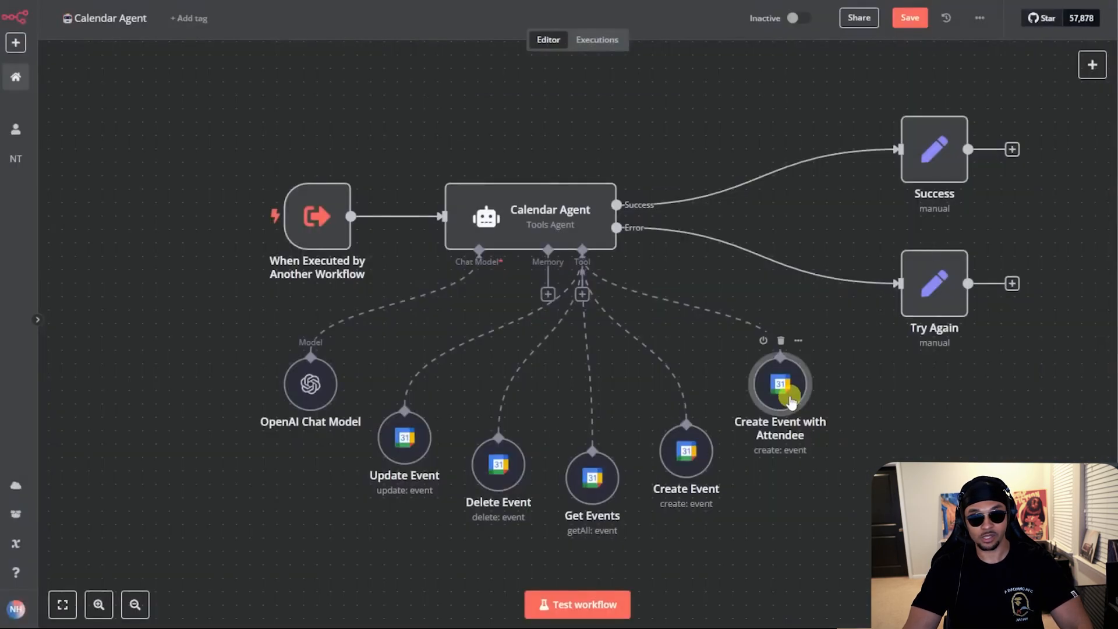
pyautogui.doubleClick(779, 383)
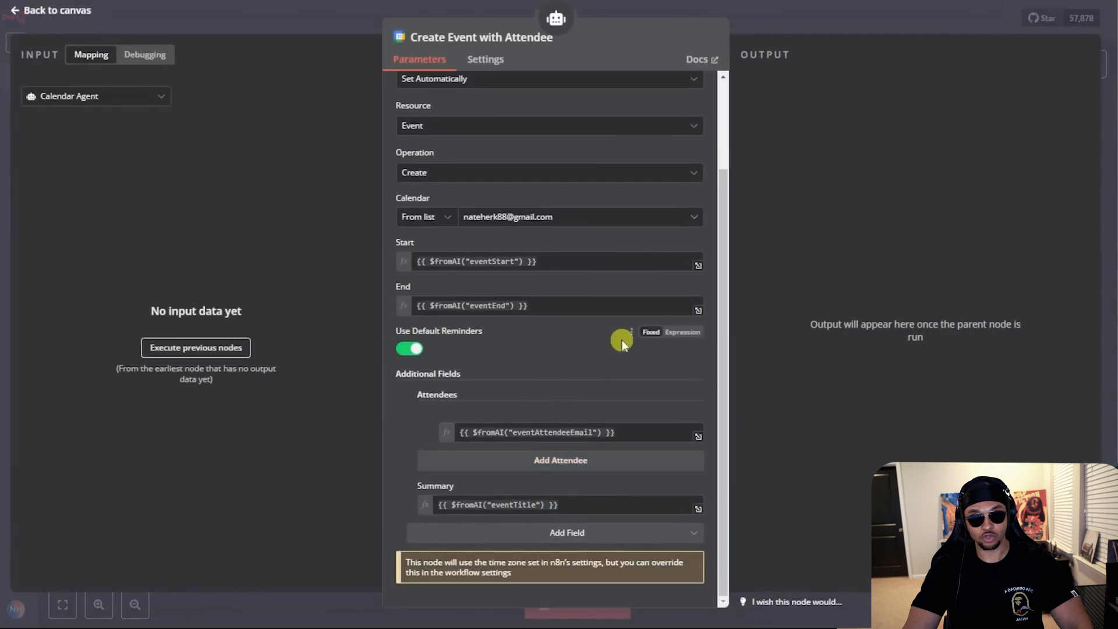
pyautogui.moveTo(590, 159)
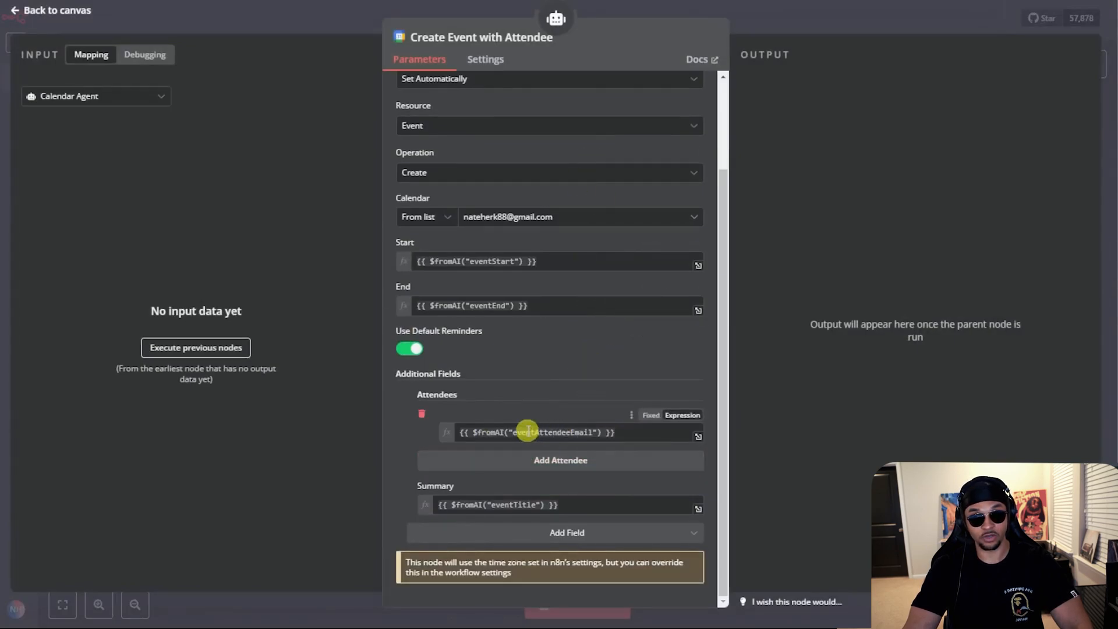
pyautogui.moveTo(641, 169)
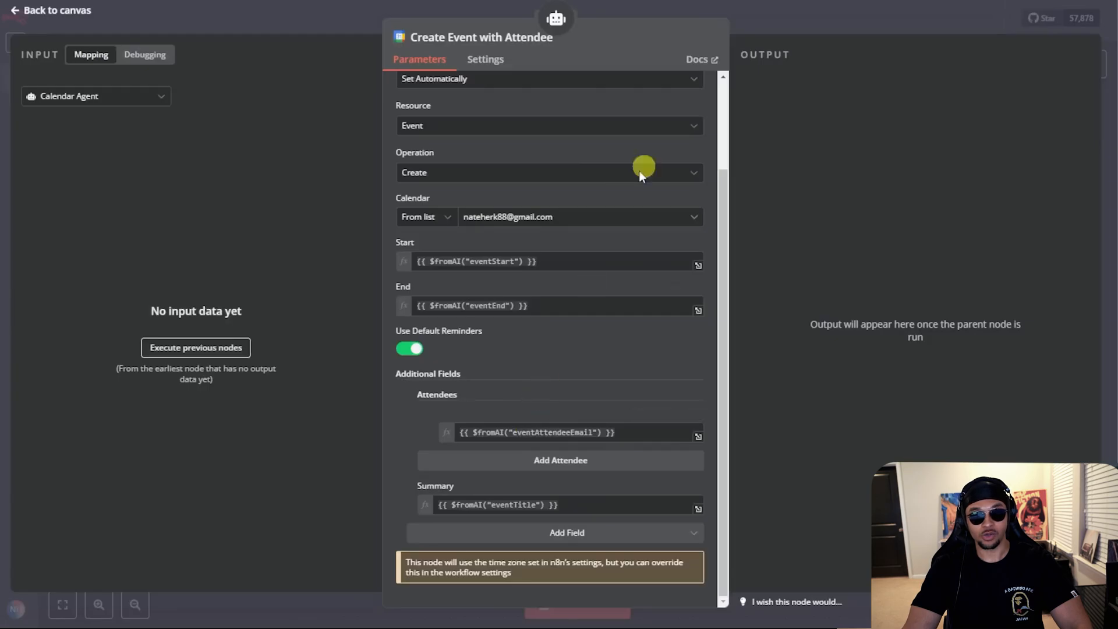
# - Close the Create Event with Attendee settings and return to the Calendar Agent canvas
pyautogui.click(49, 10)
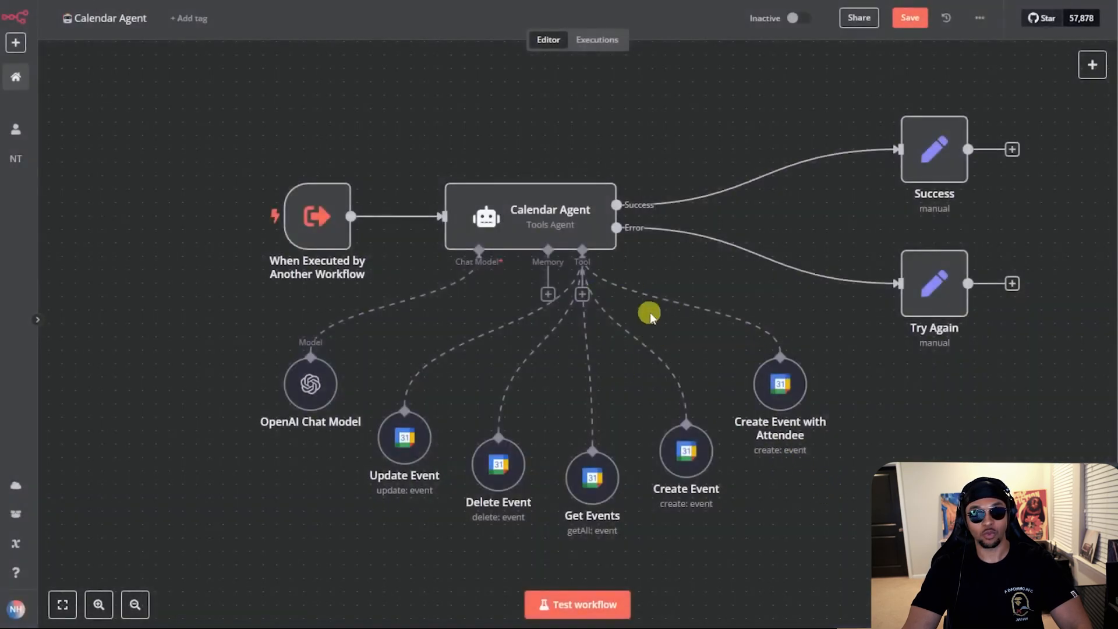
pyautogui.moveTo(674, 367)
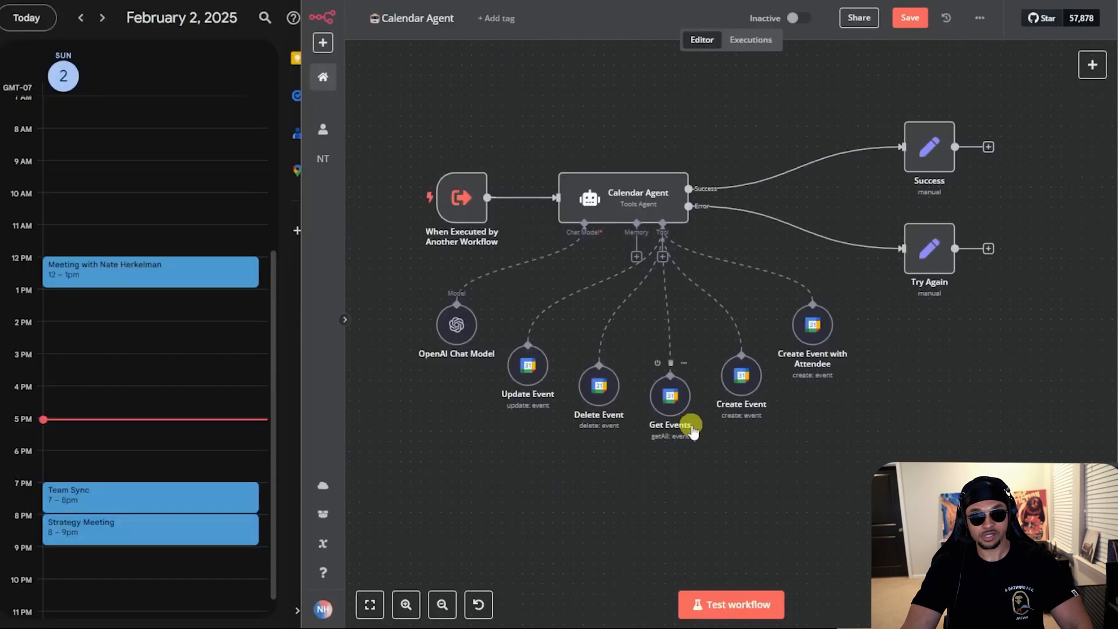
pyautogui.moveTo(519, 428)
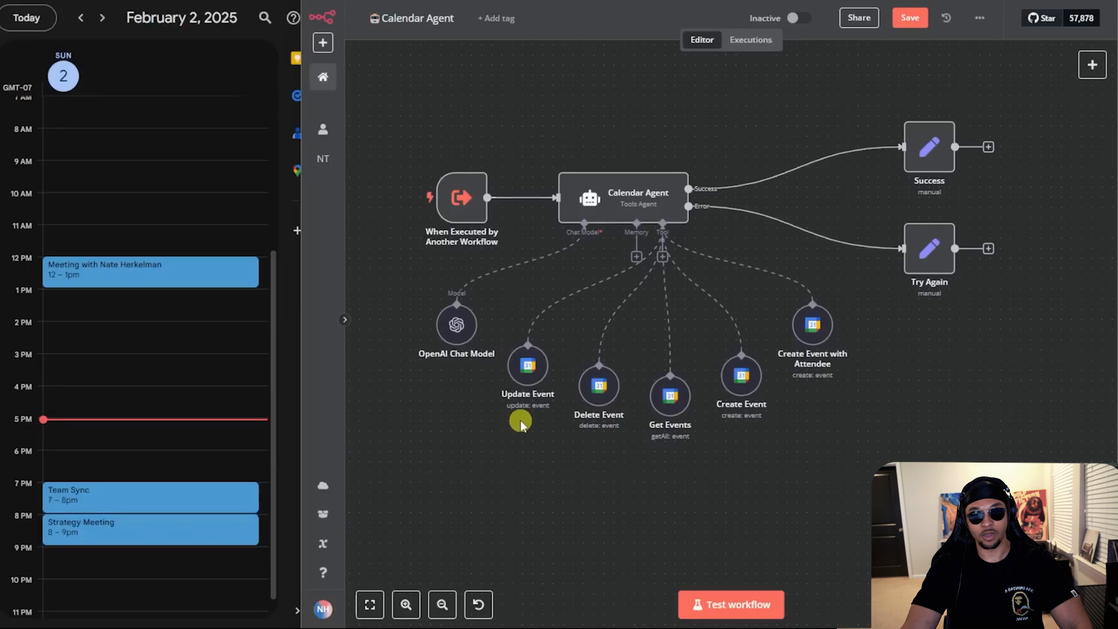
pyautogui.moveTo(537, 431)
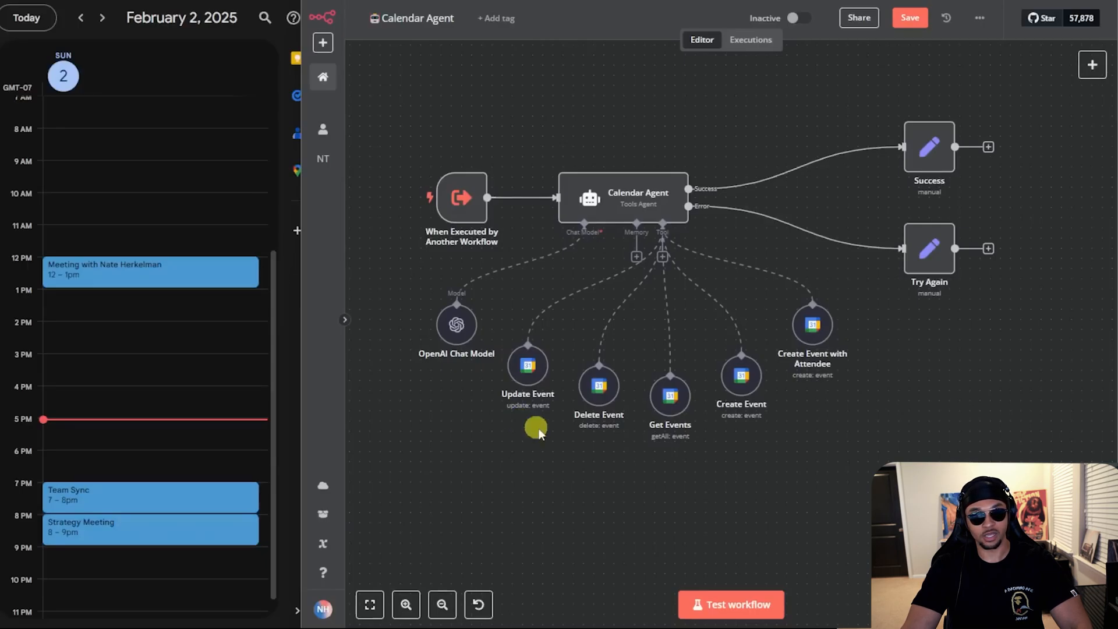
pyautogui.moveTo(617, 495)
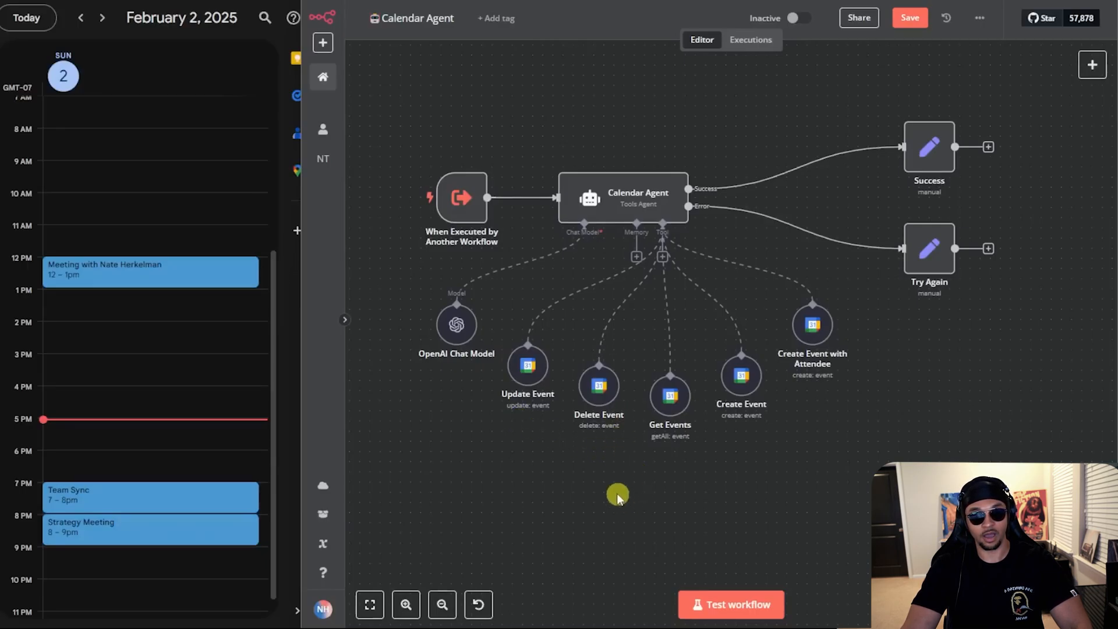
pyautogui.moveTo(548, 479)
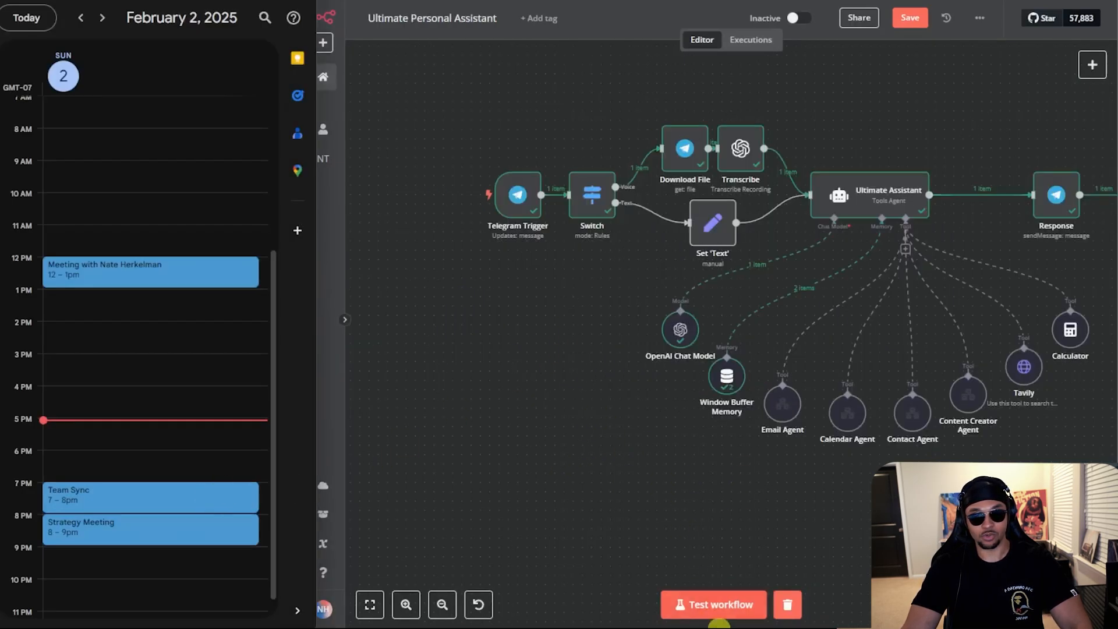
# - Start a test run of the Ultimate Personal Assistant workflow
pyautogui.click(713, 604)
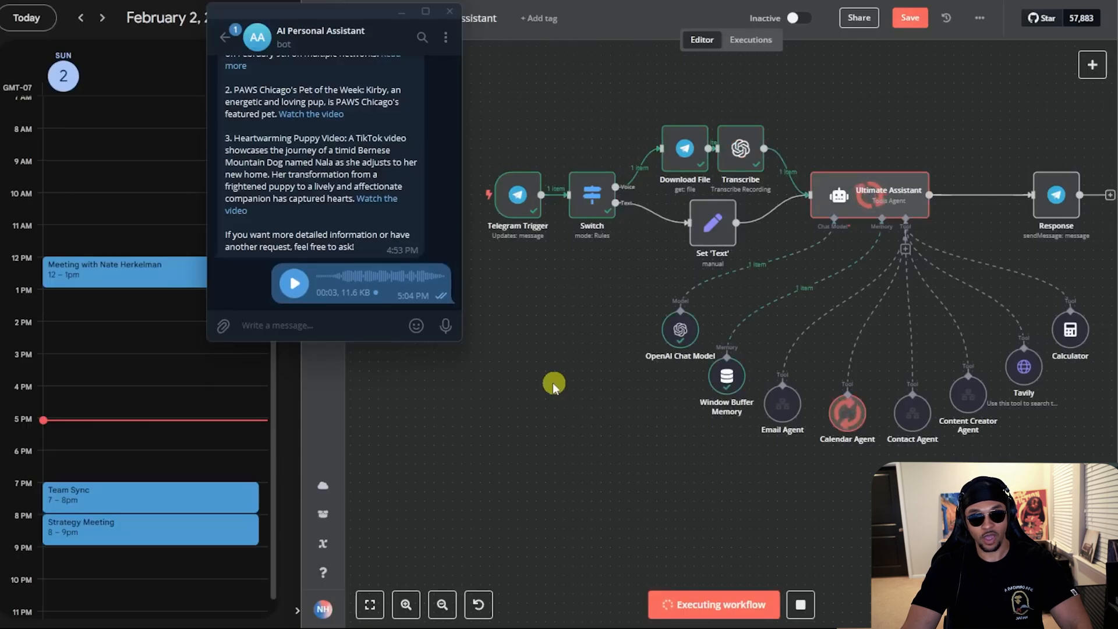
pyautogui.moveTo(156, 576)
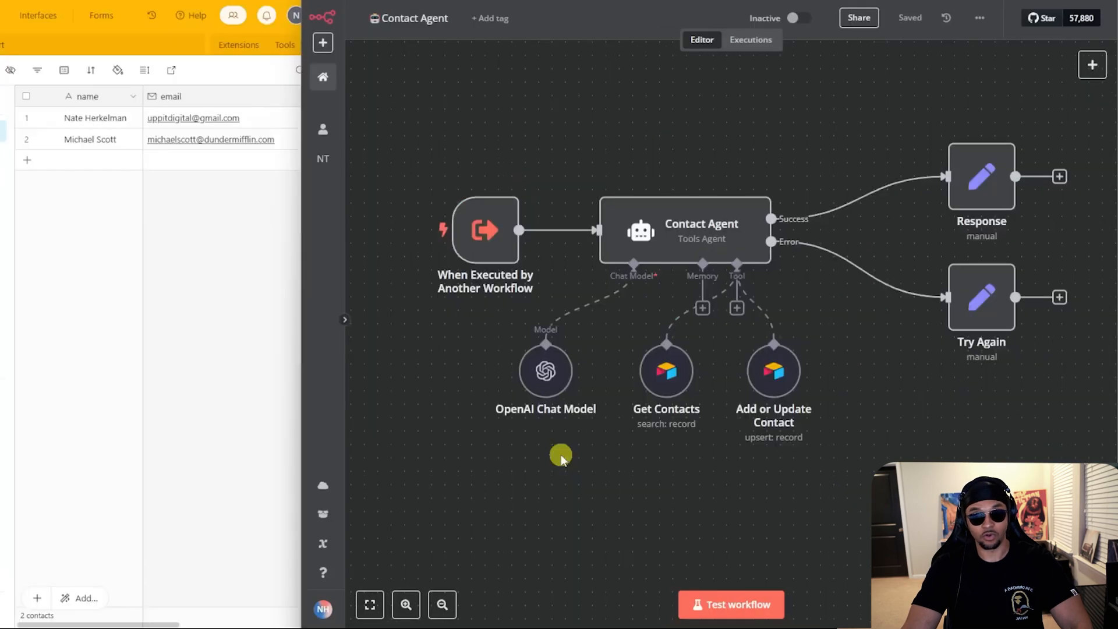
pyautogui.moveTo(743, 492)
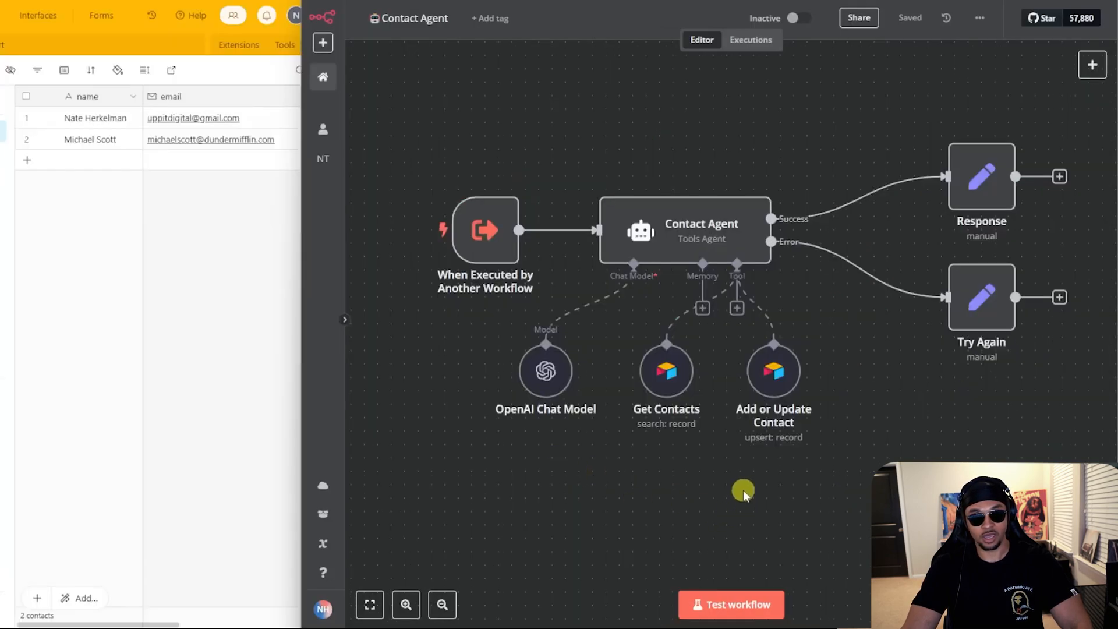
pyautogui.moveTo(794, 387)
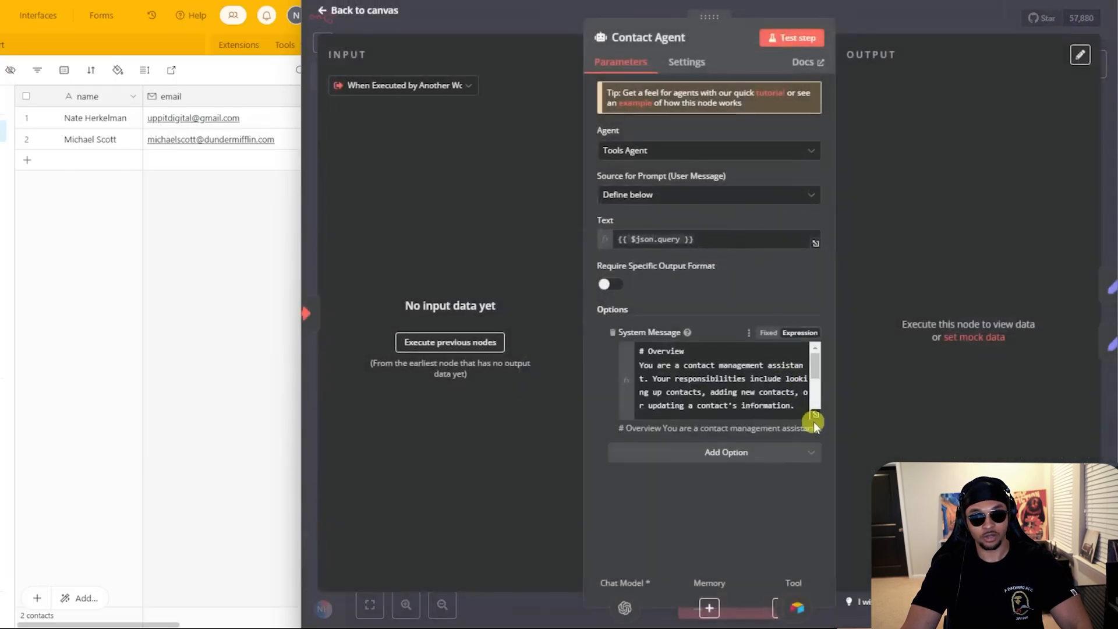
# - Expand the Contact Agent's system message covering Get Contacts and Add or Update Contact
pyautogui.click(815, 243)
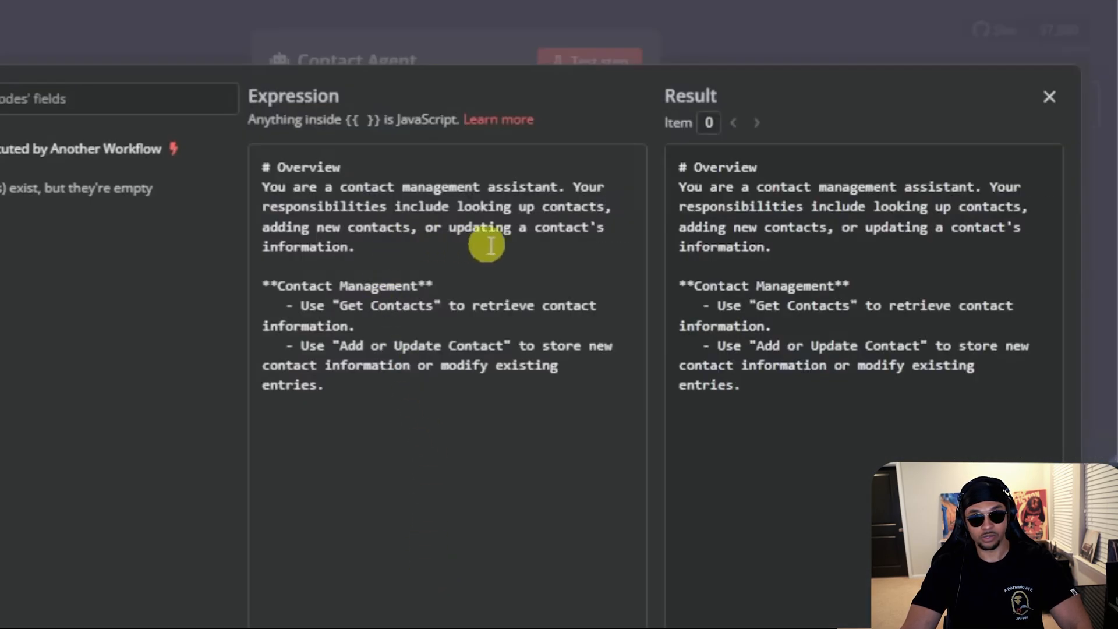
pyautogui.moveTo(551, 258)
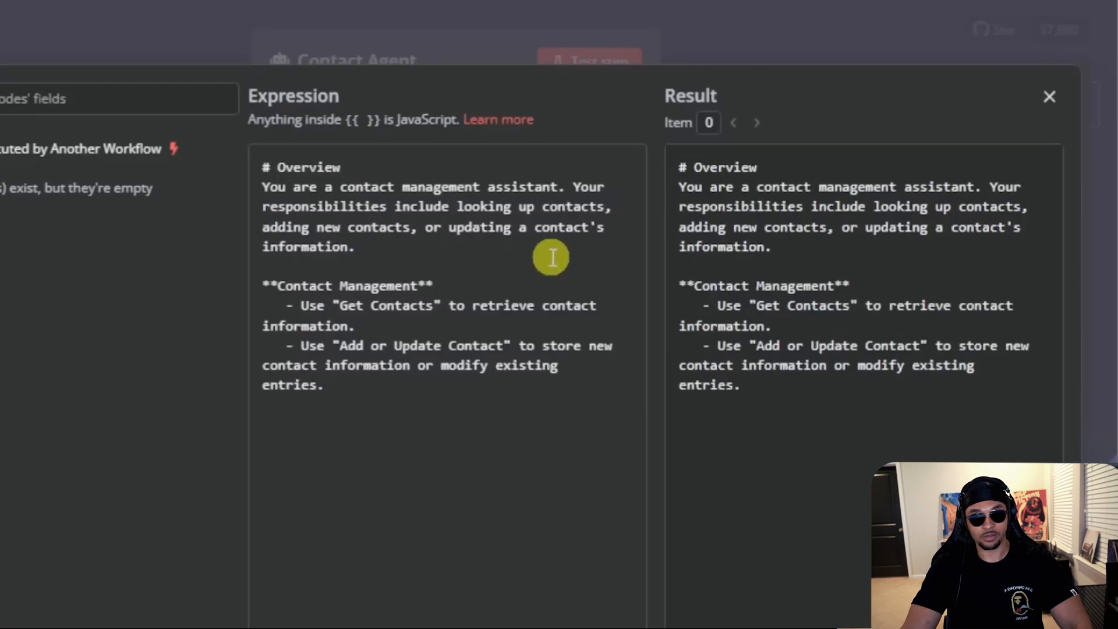
pyautogui.moveTo(527, 262)
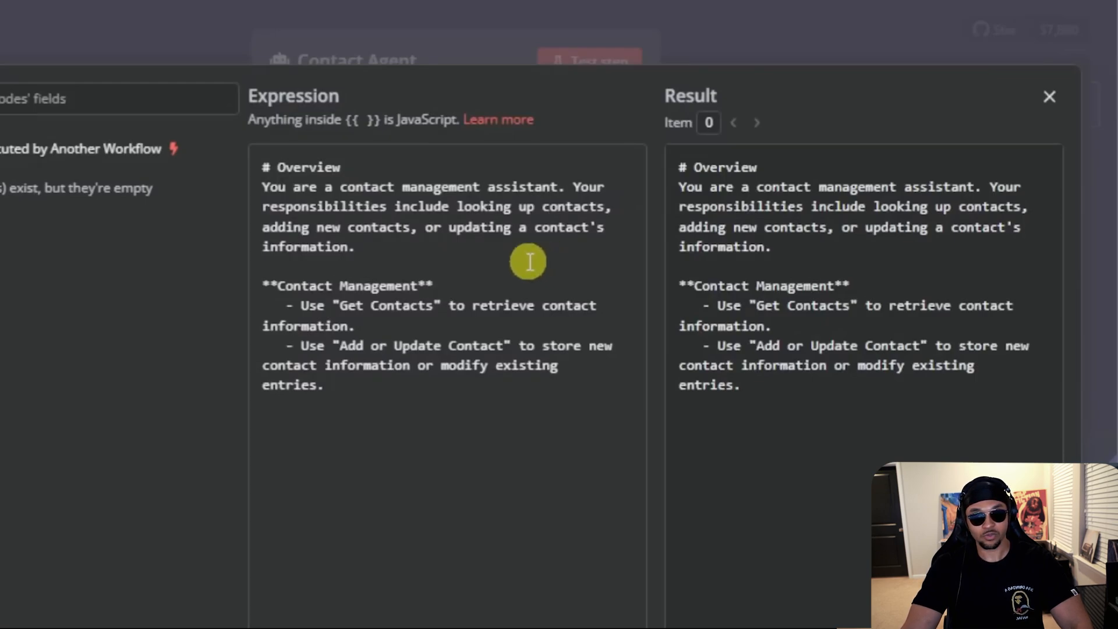
pyautogui.moveTo(396, 405)
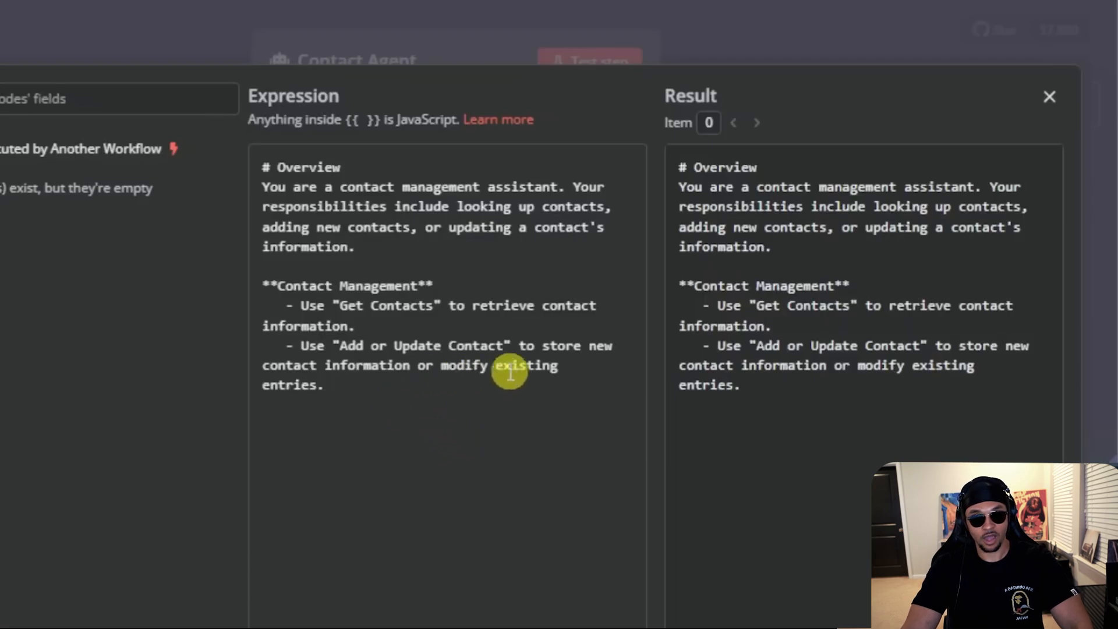
pyautogui.click(1048, 96)
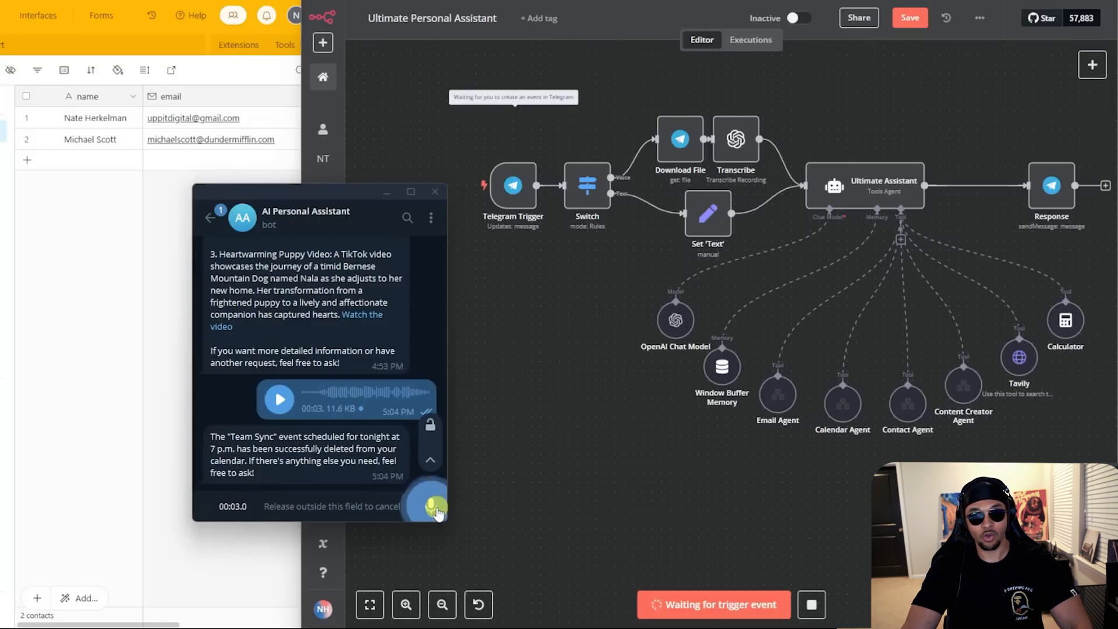
pyautogui.click(432, 501)
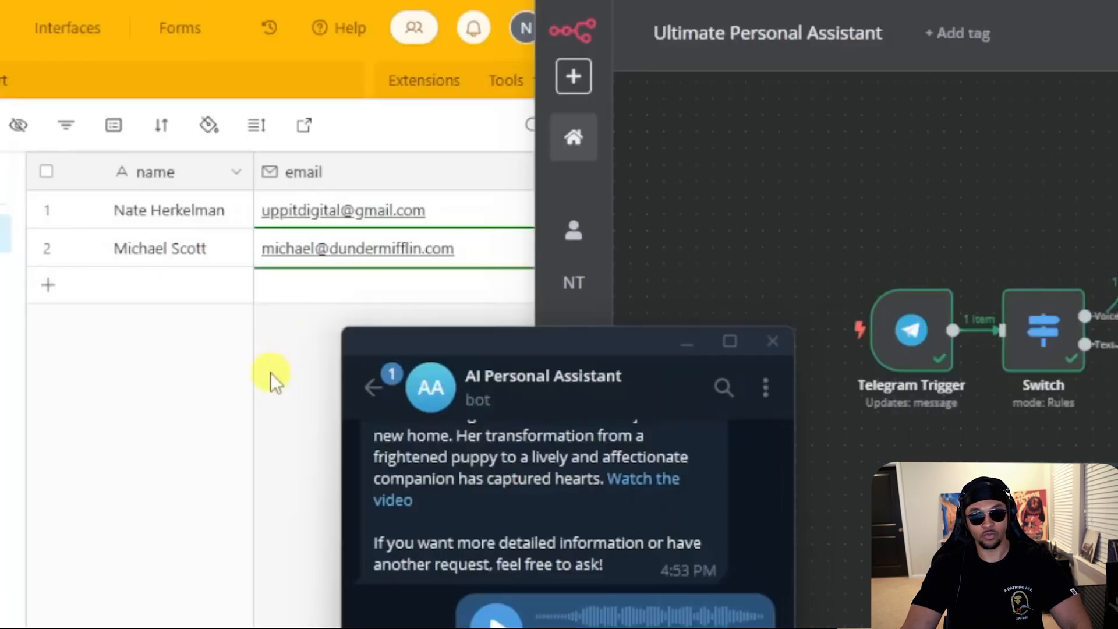
pyautogui.scroll(-3)
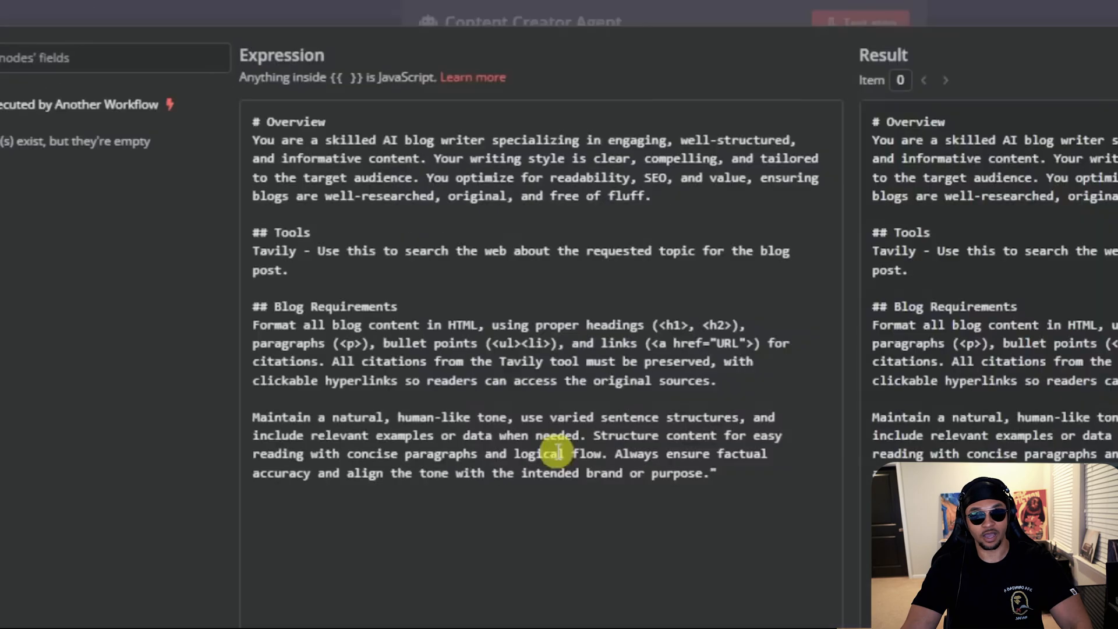
pyautogui.moveTo(445, 217)
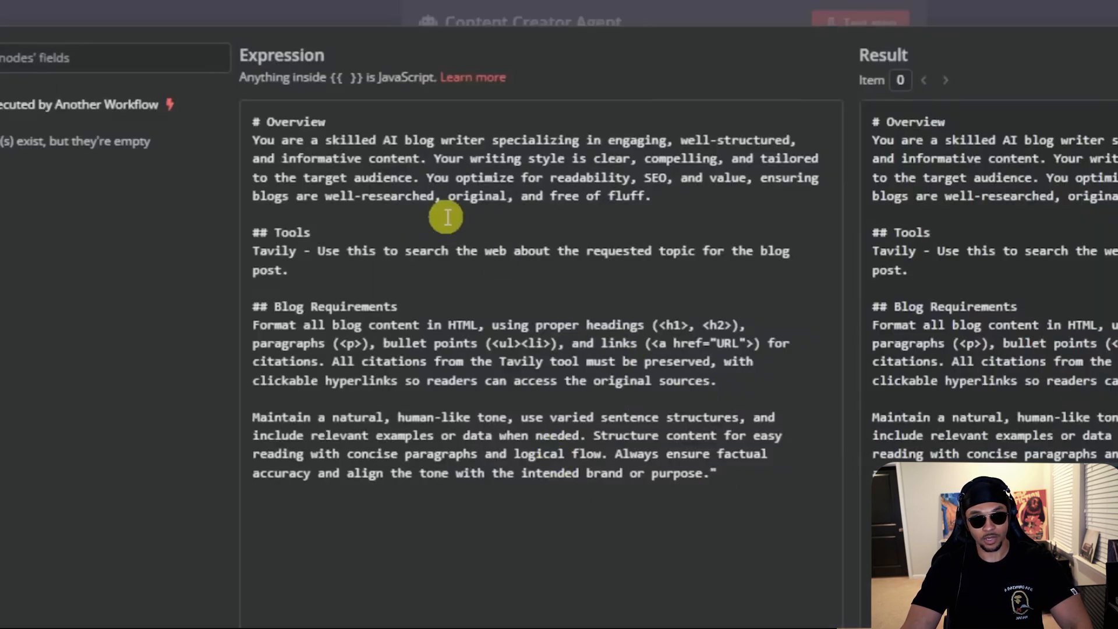
pyautogui.moveTo(417, 274)
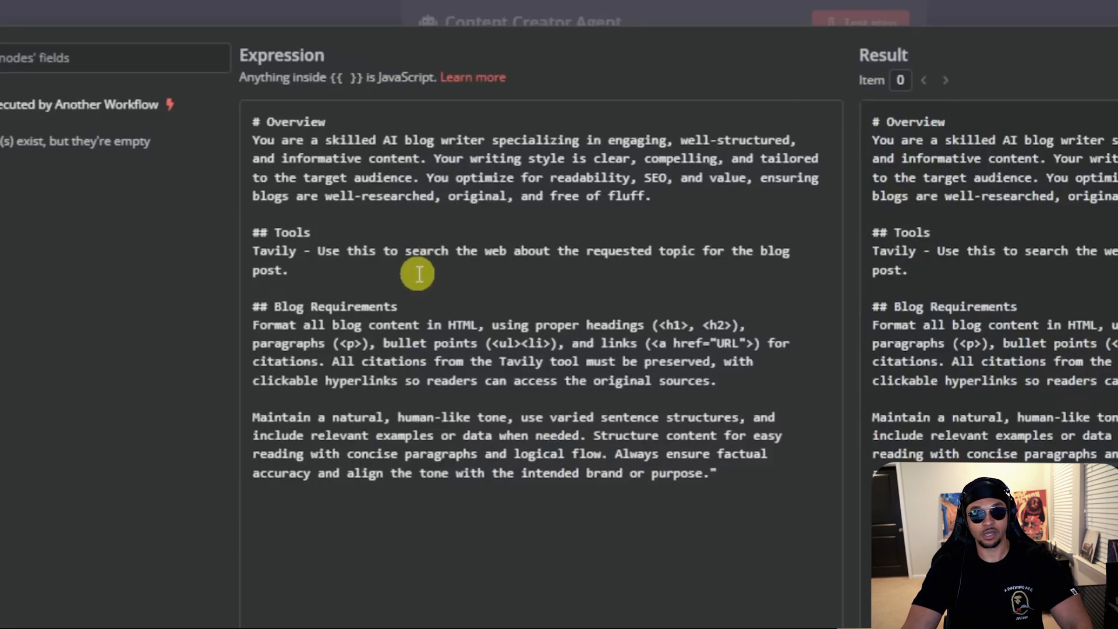
pyautogui.moveTo(387, 276)
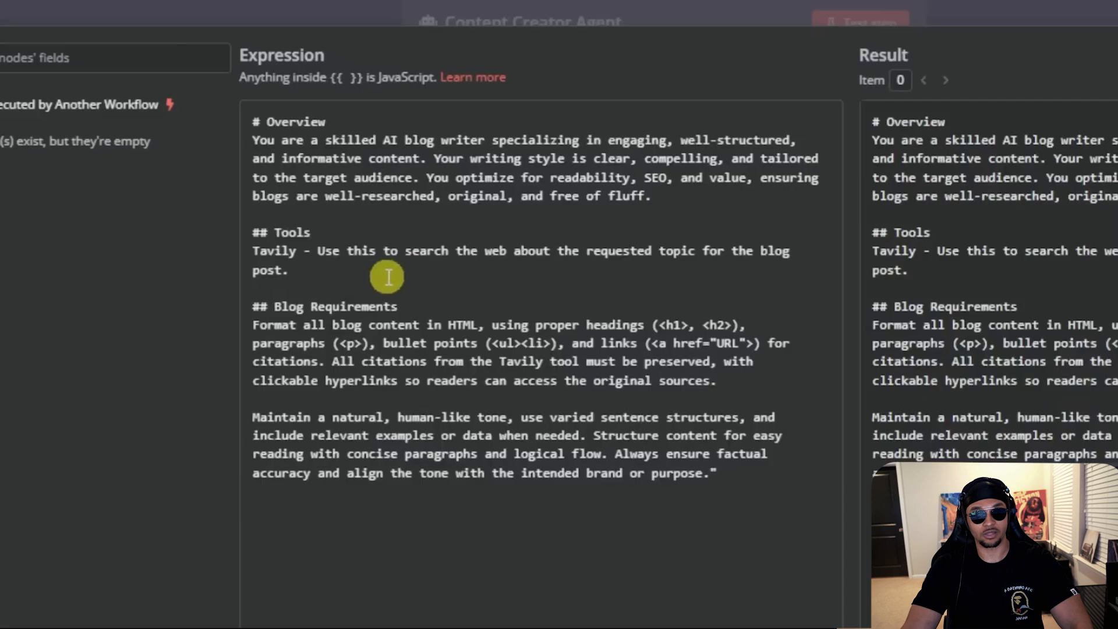
pyautogui.moveTo(518, 489)
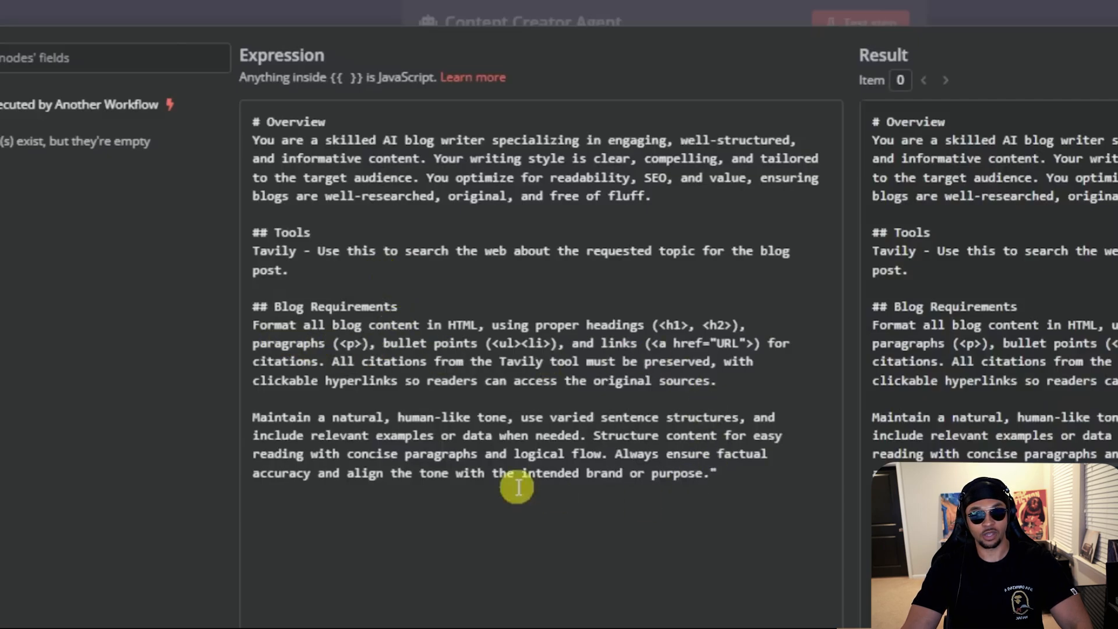
pyautogui.moveTo(680, 411)
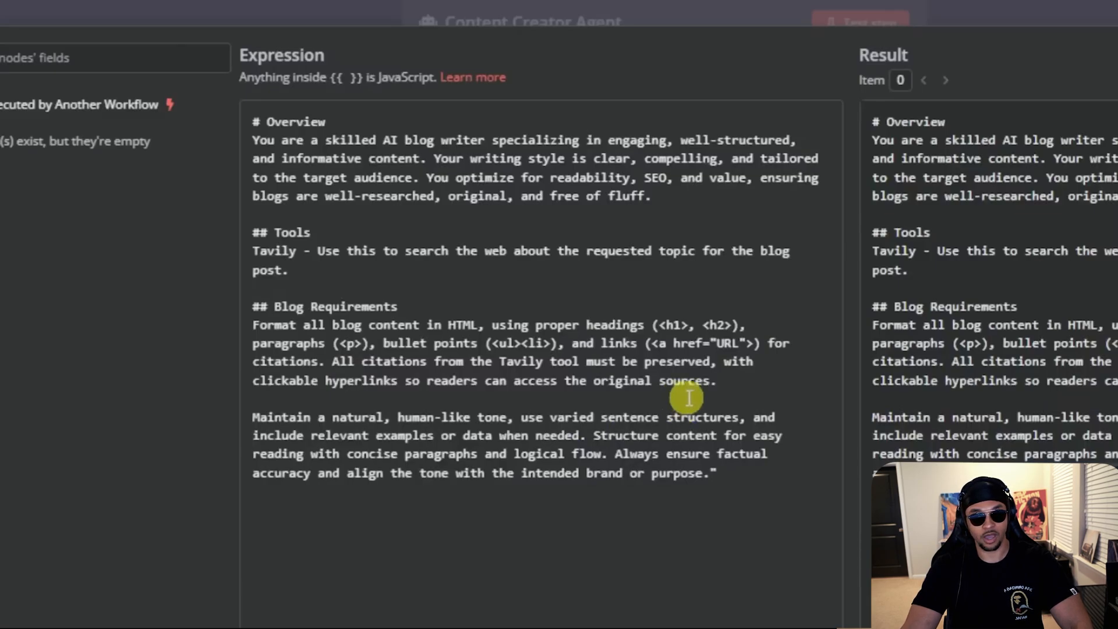
pyautogui.moveTo(750, 403)
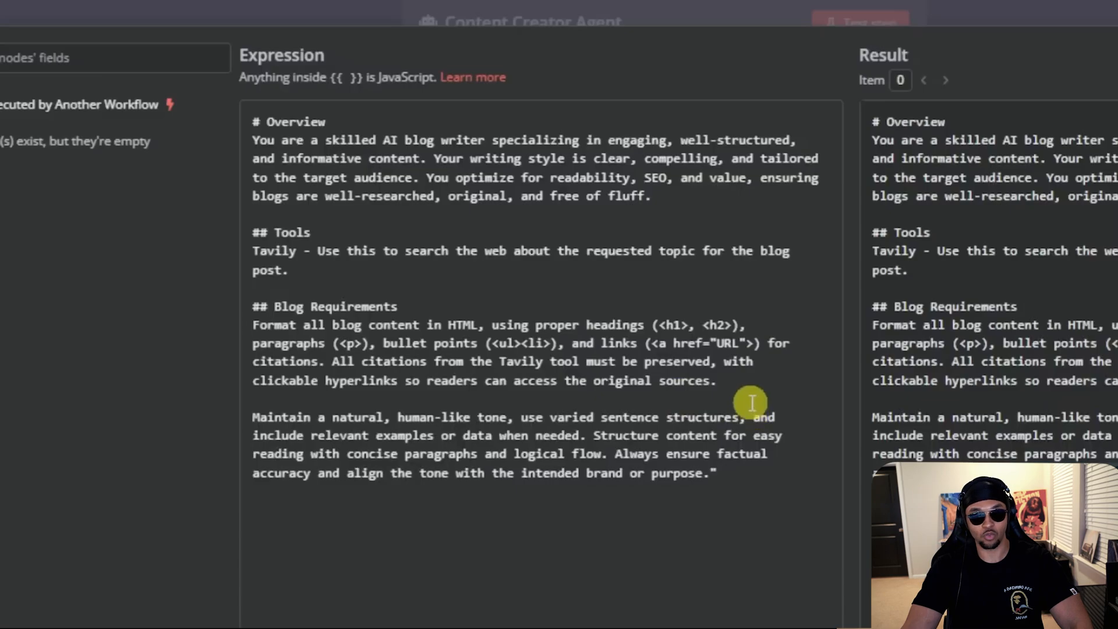
# - Close the Content Creator Agent's expanded blog-writer system message
pyautogui.click(597, 39)
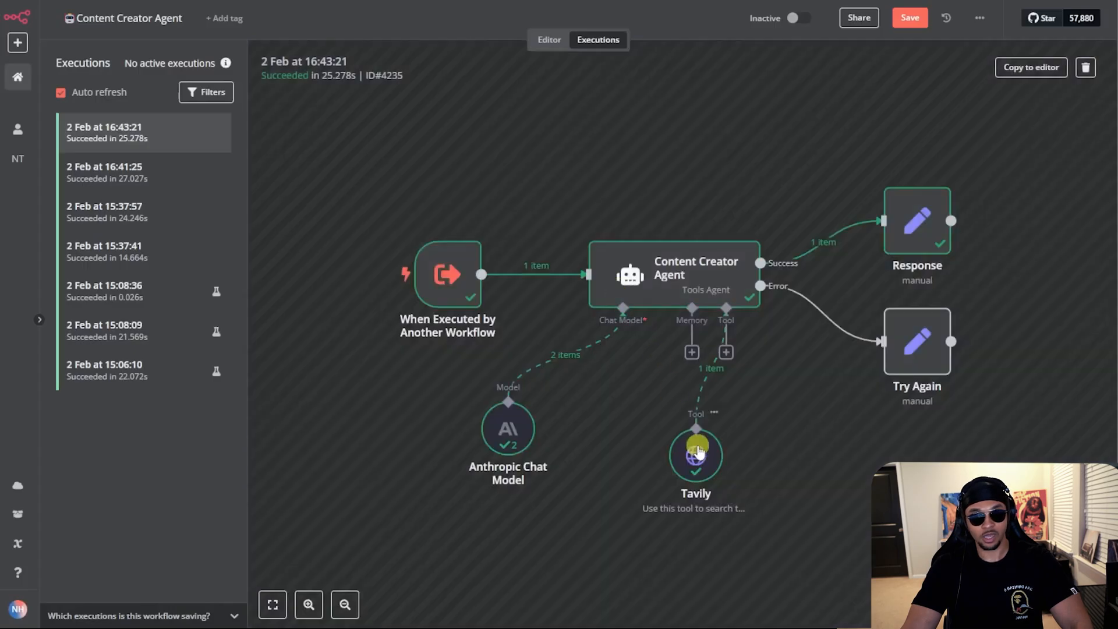
# - Inspect the Tavily tool's JSON request body and highlight its {searchTerm} placeholder
pyautogui.doubleClick(694, 455)
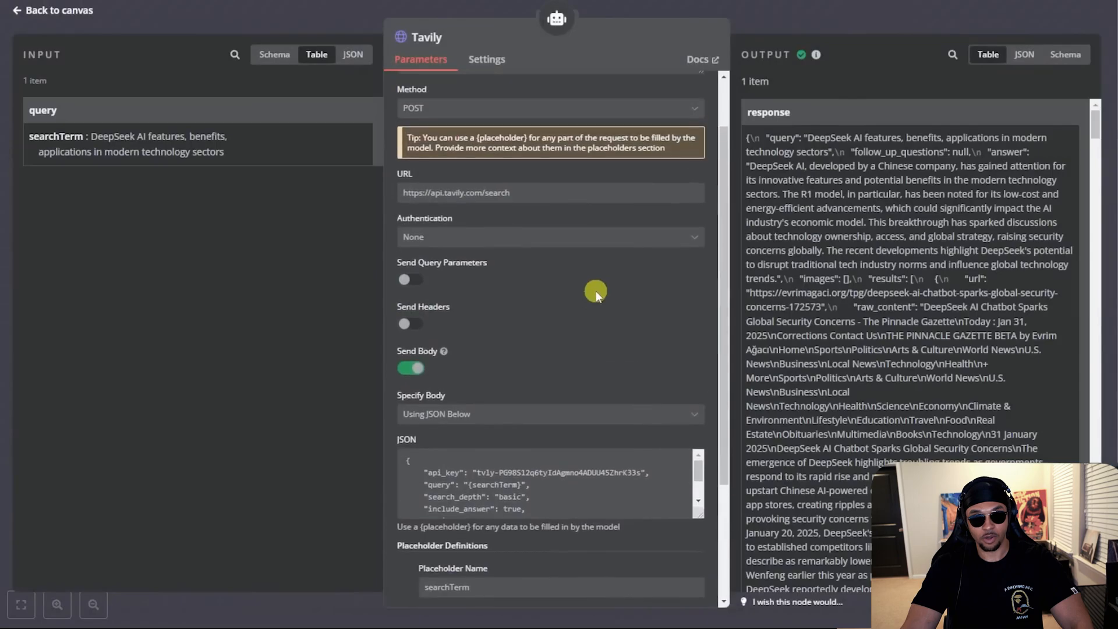
pyautogui.scroll(-3)
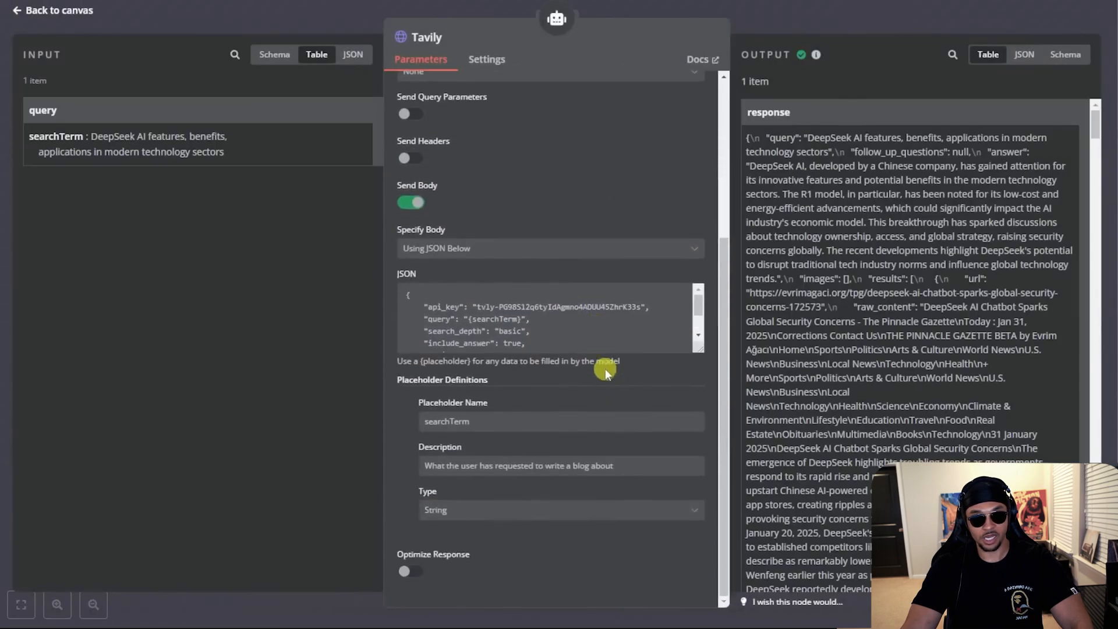
pyautogui.scroll(-3)
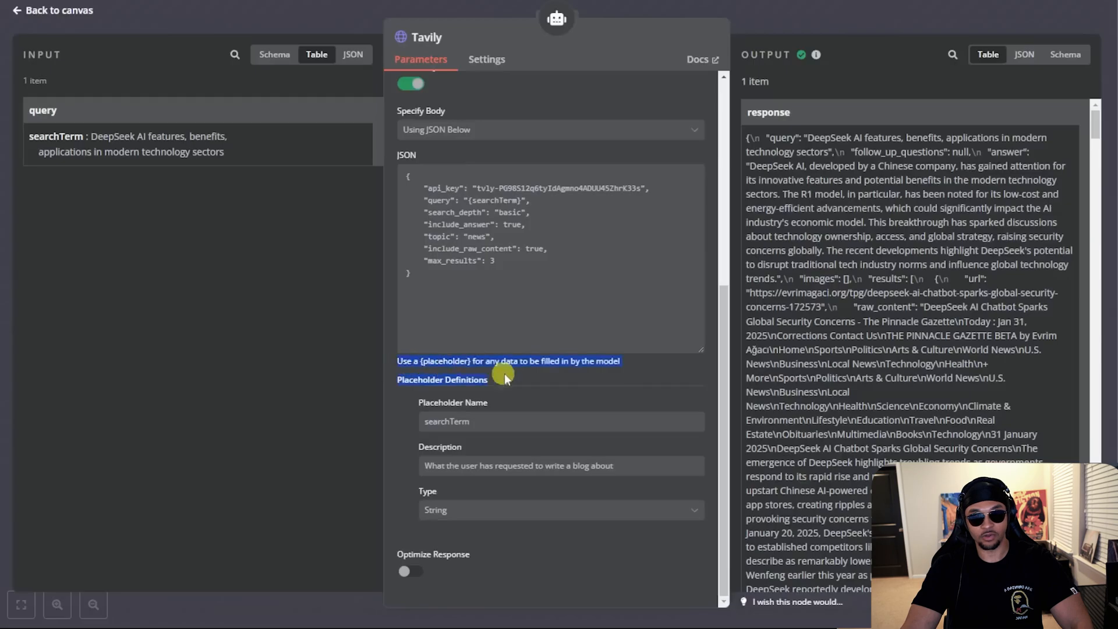
pyautogui.moveTo(647, 355)
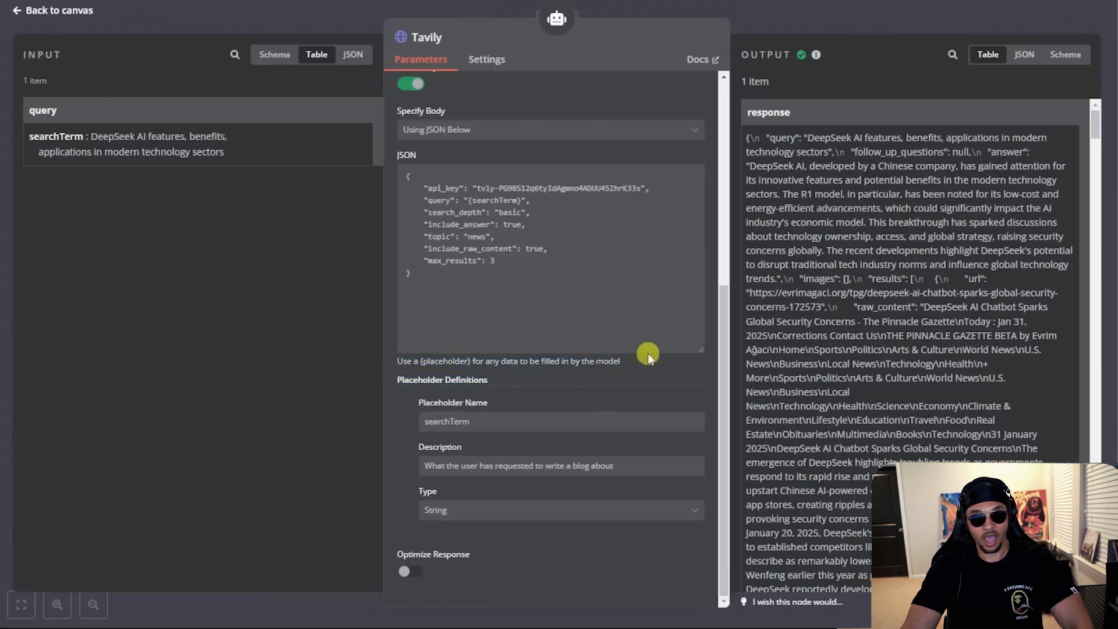
pyautogui.moveTo(665, 270)
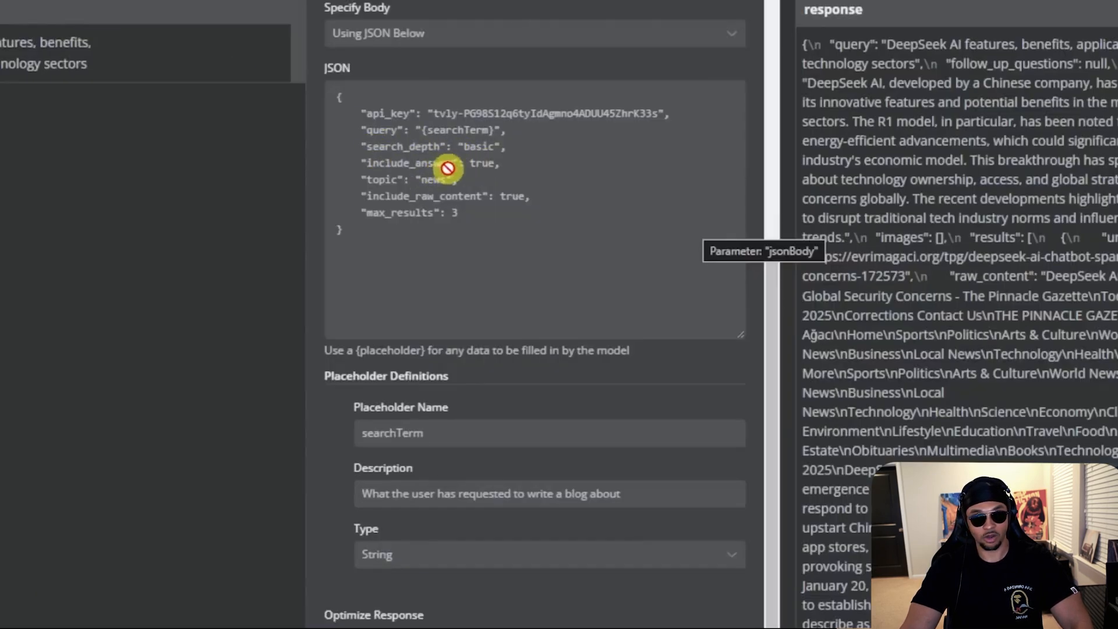
pyautogui.moveTo(517, 172)
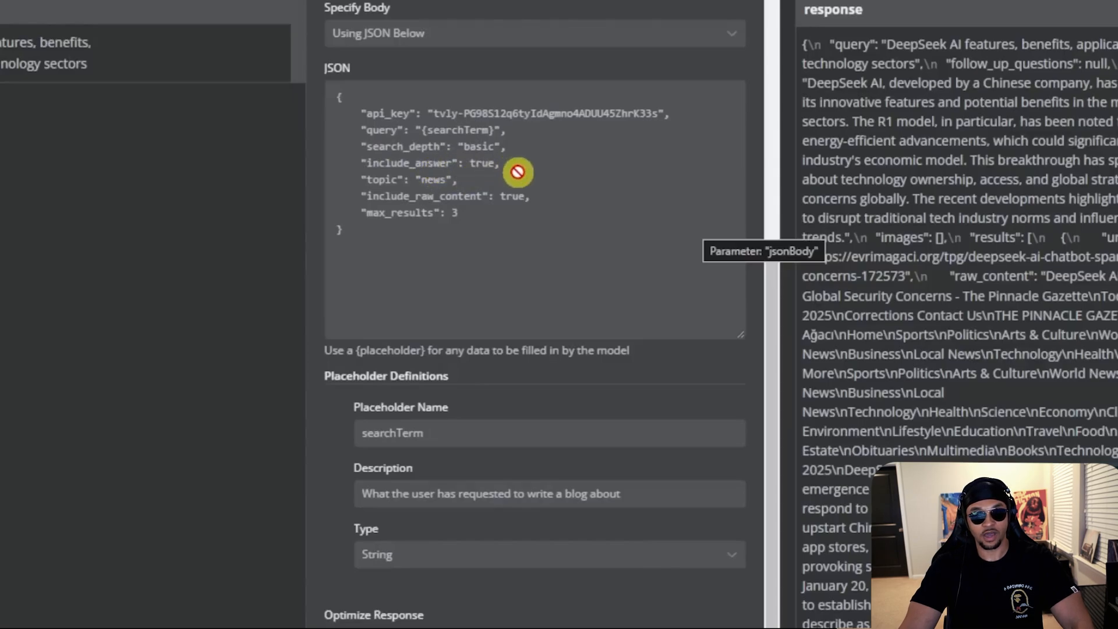
pyautogui.doubleClick(392, 432)
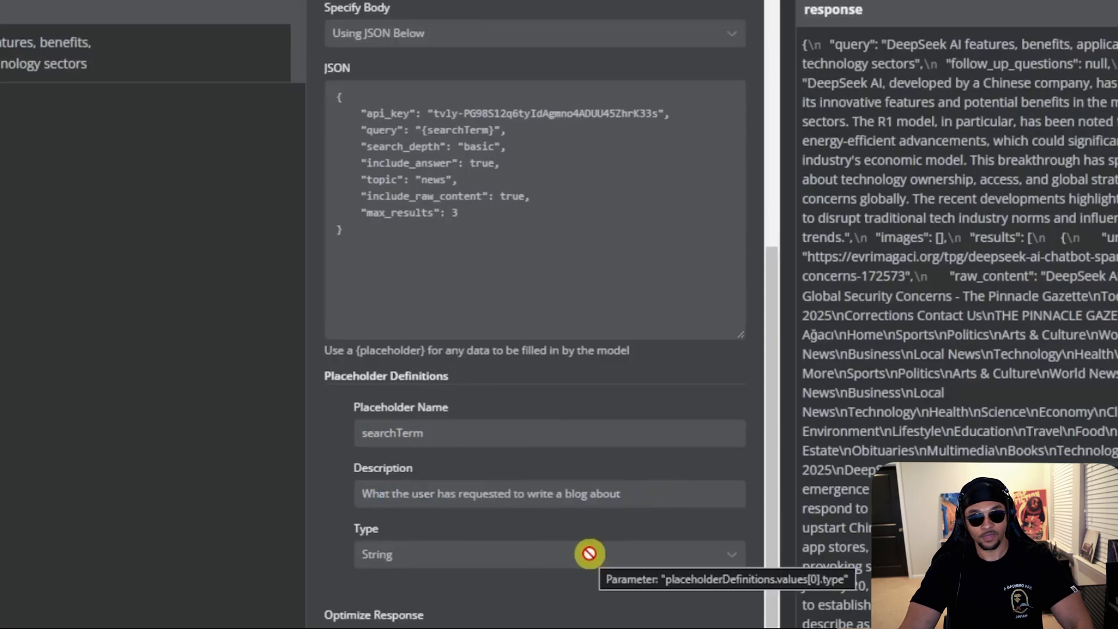
pyautogui.scroll(3)
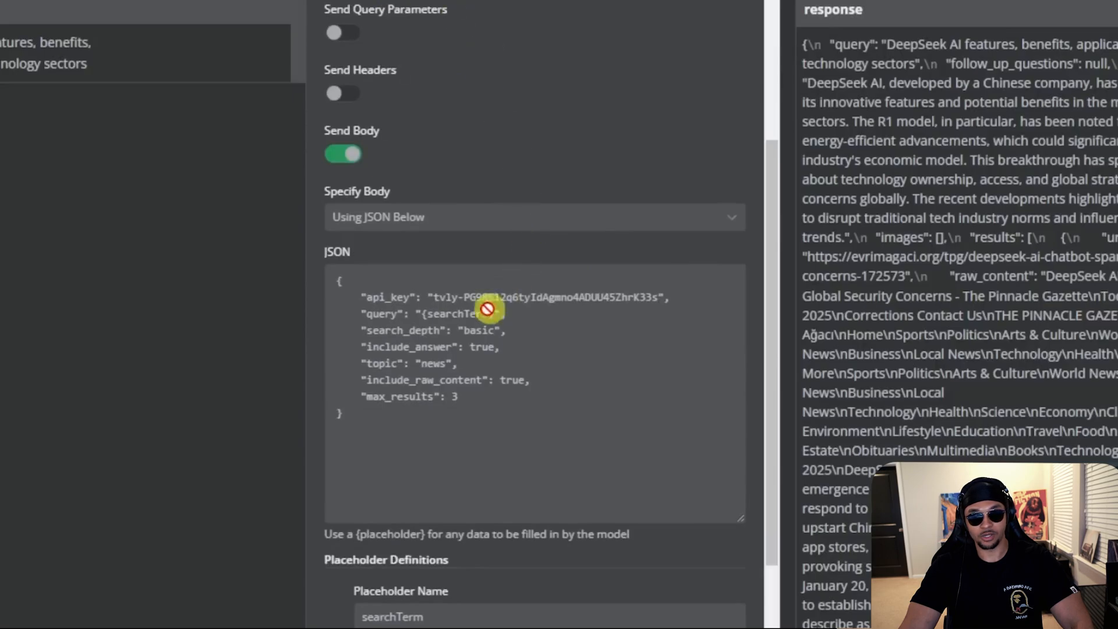
pyautogui.doubleClick(460, 313)
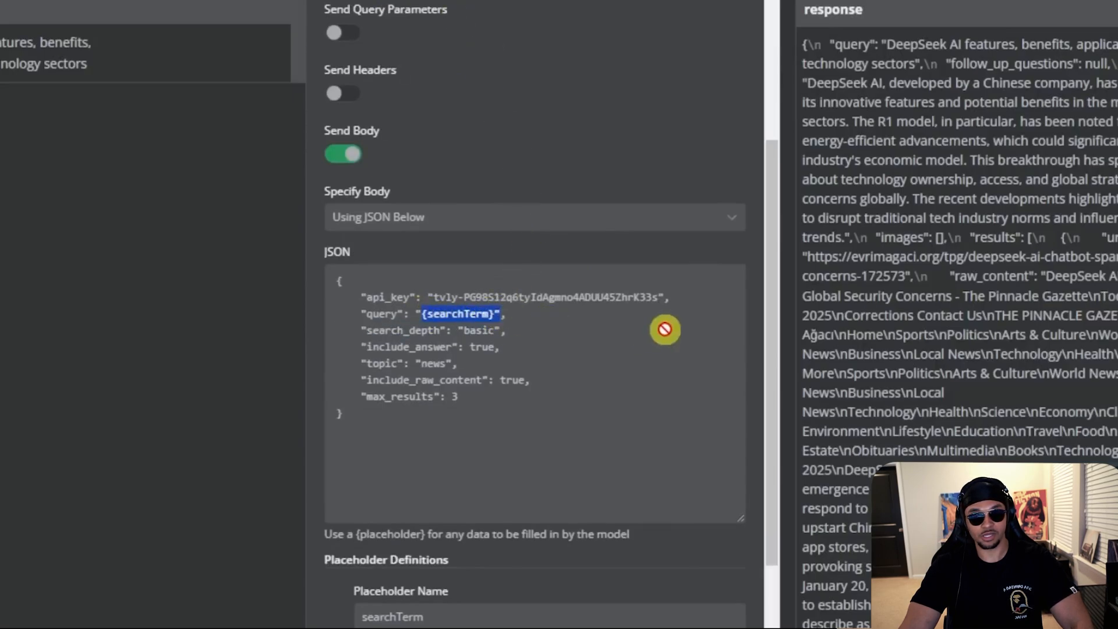